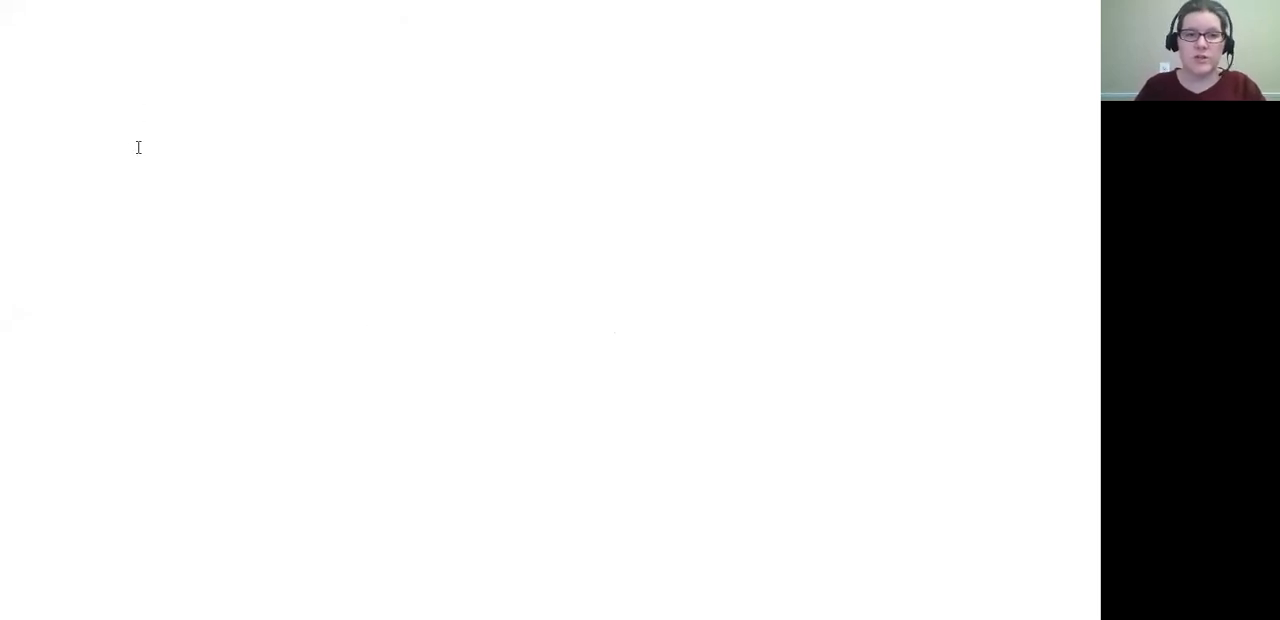
# Step: Add the page heading 'Bones (skeletal system)' with an indented note line beneath it
pyautogui.write('Bones (skele')
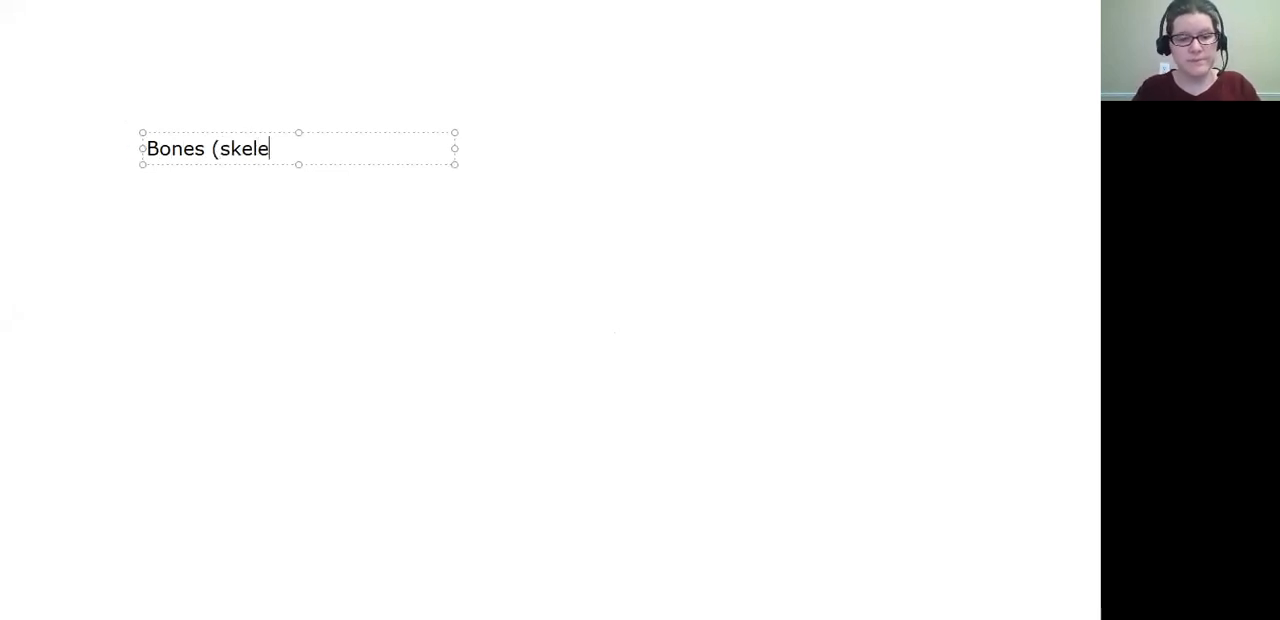
pyautogui.write('tal system)')
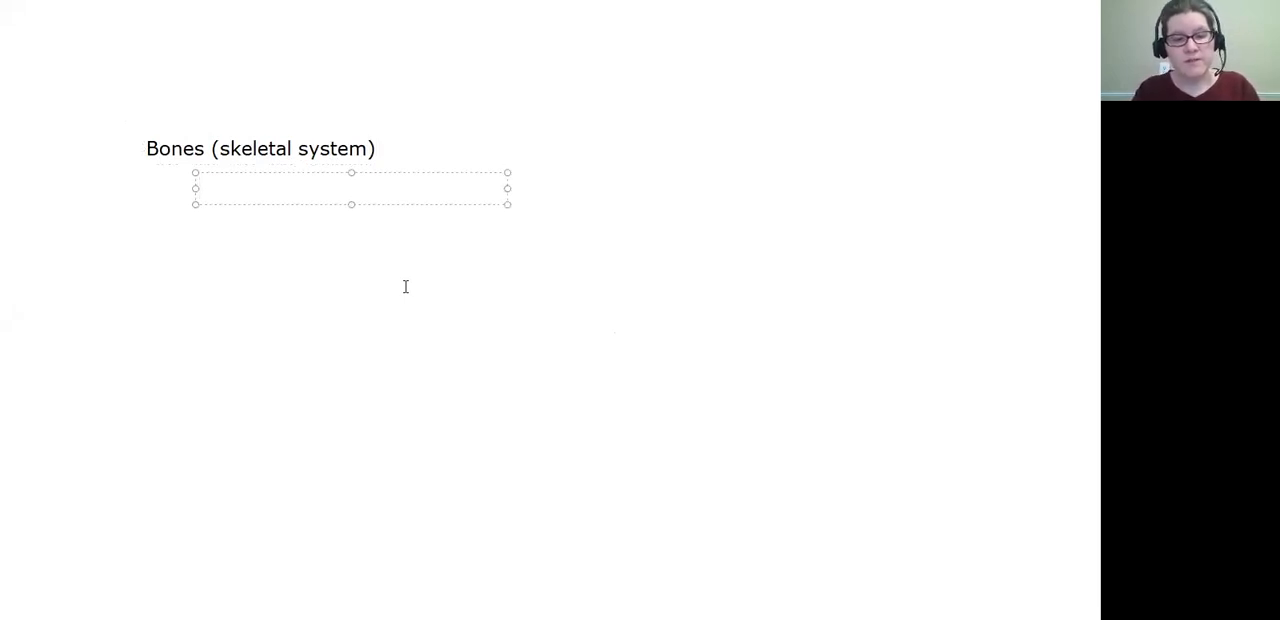
# Step: List 'Structure/Stability' and 'Protection' as the first two bone functions
pyautogui.write('Stru')
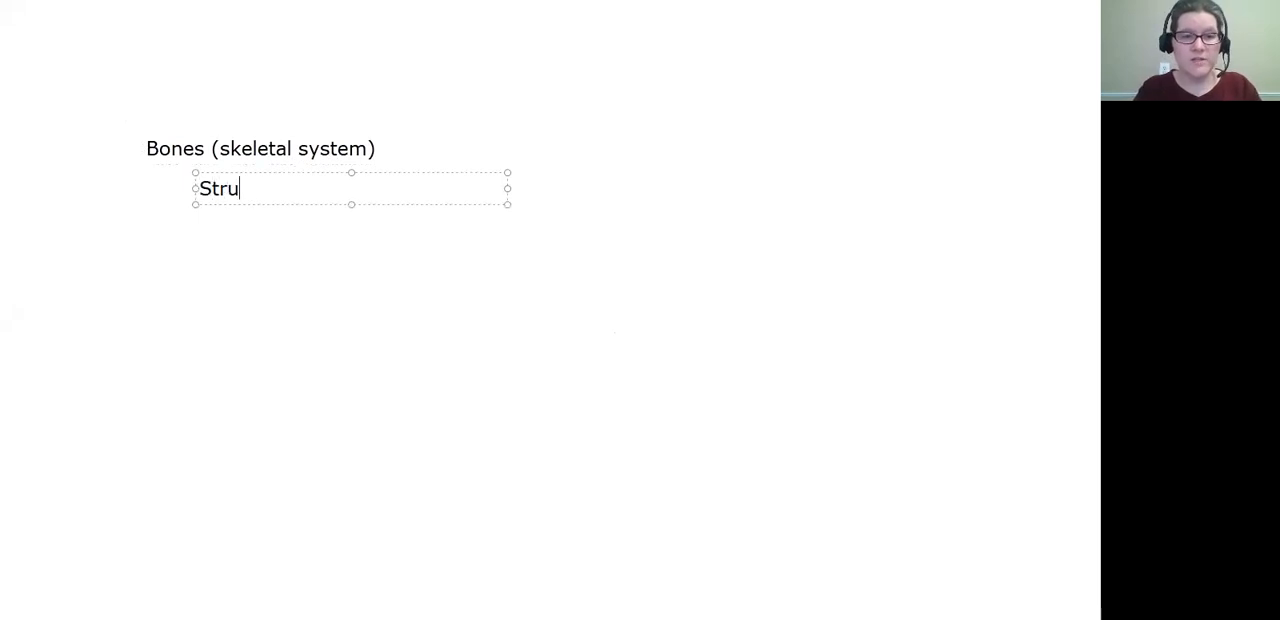
pyautogui.write('cture')
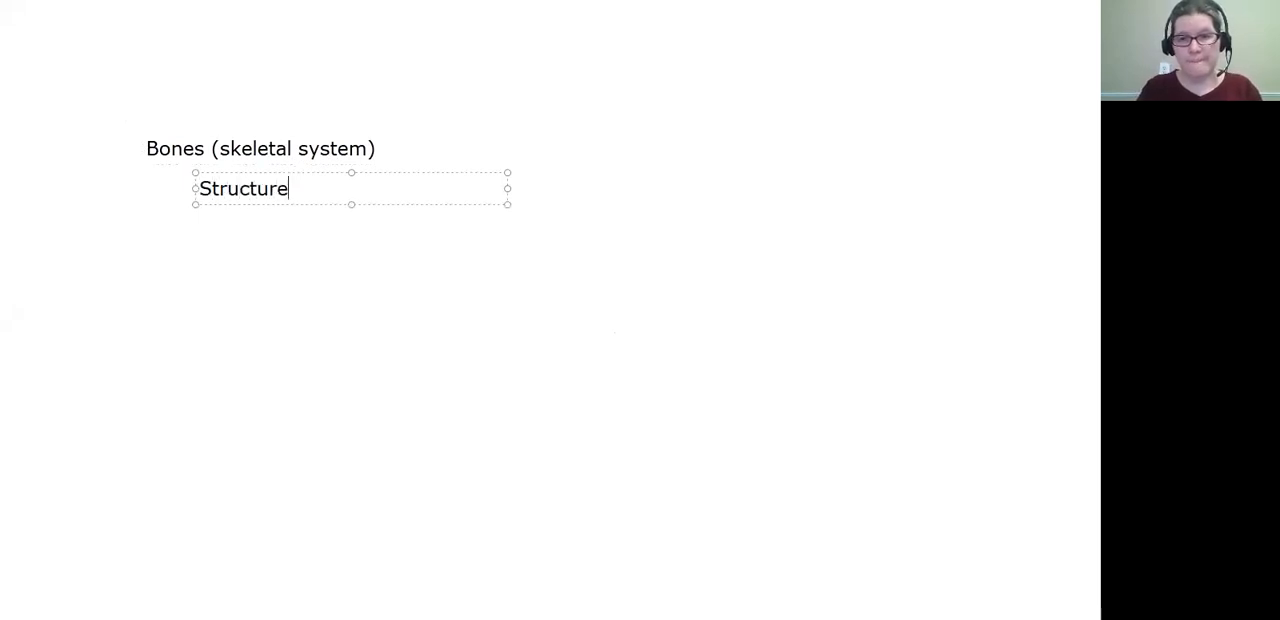
pyautogui.write('/Stab')
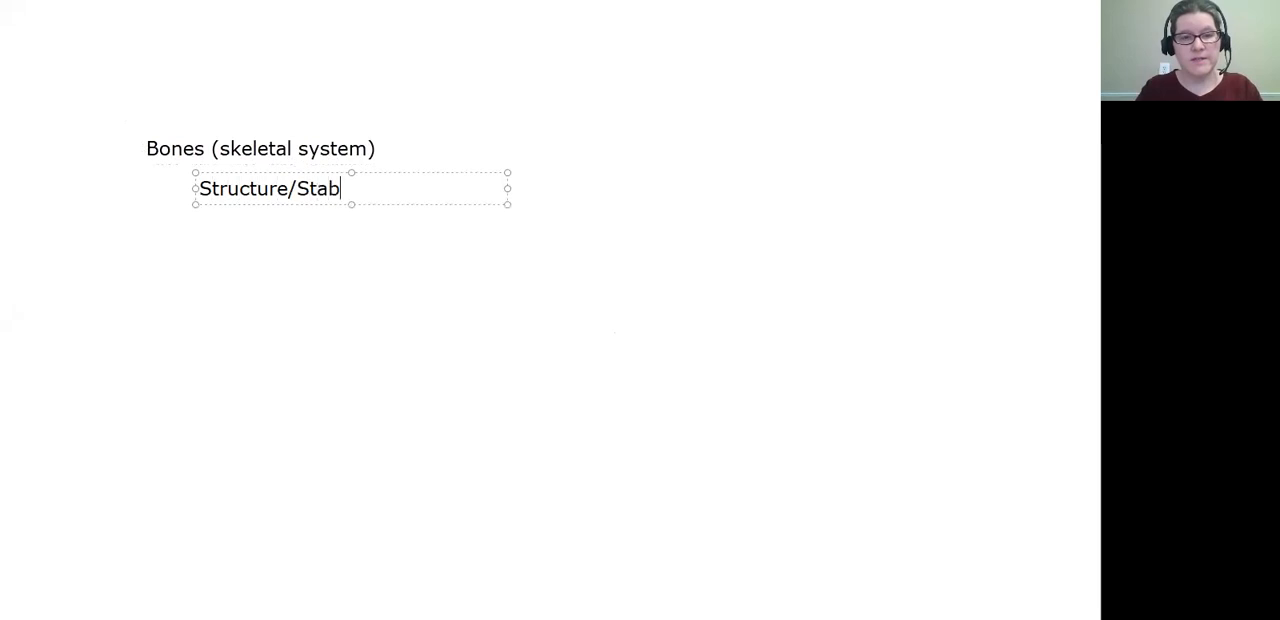
pyautogui.write('ility')
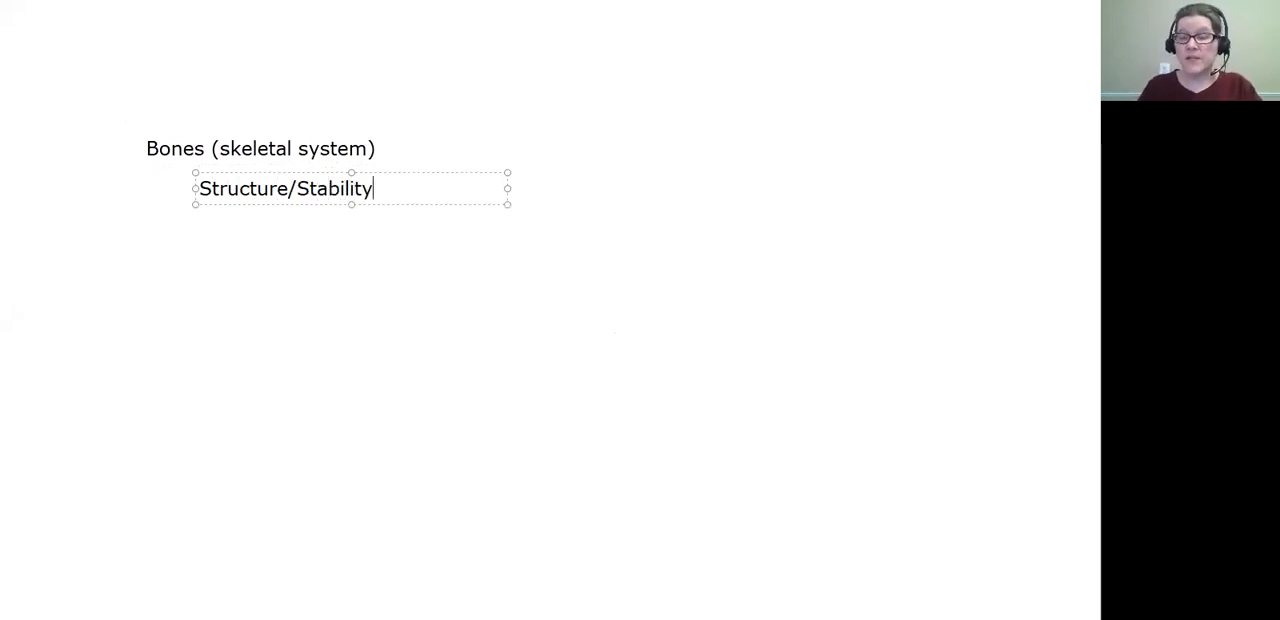
pyautogui.moveTo(404, 288)
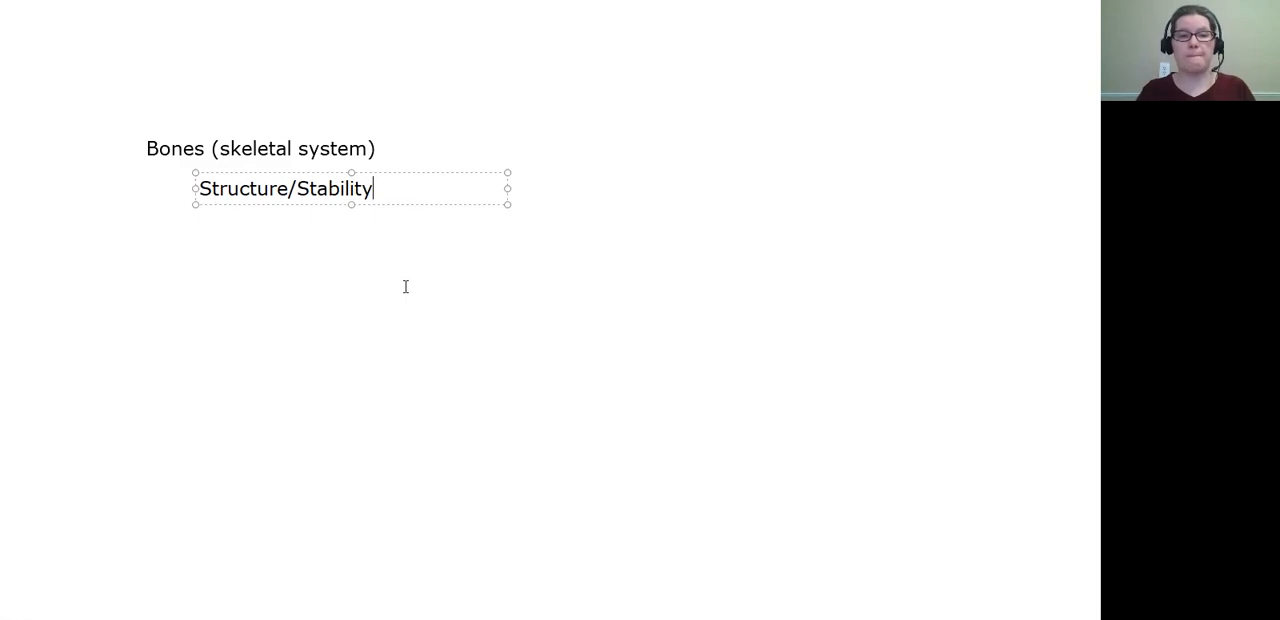
pyautogui.write('Protection')
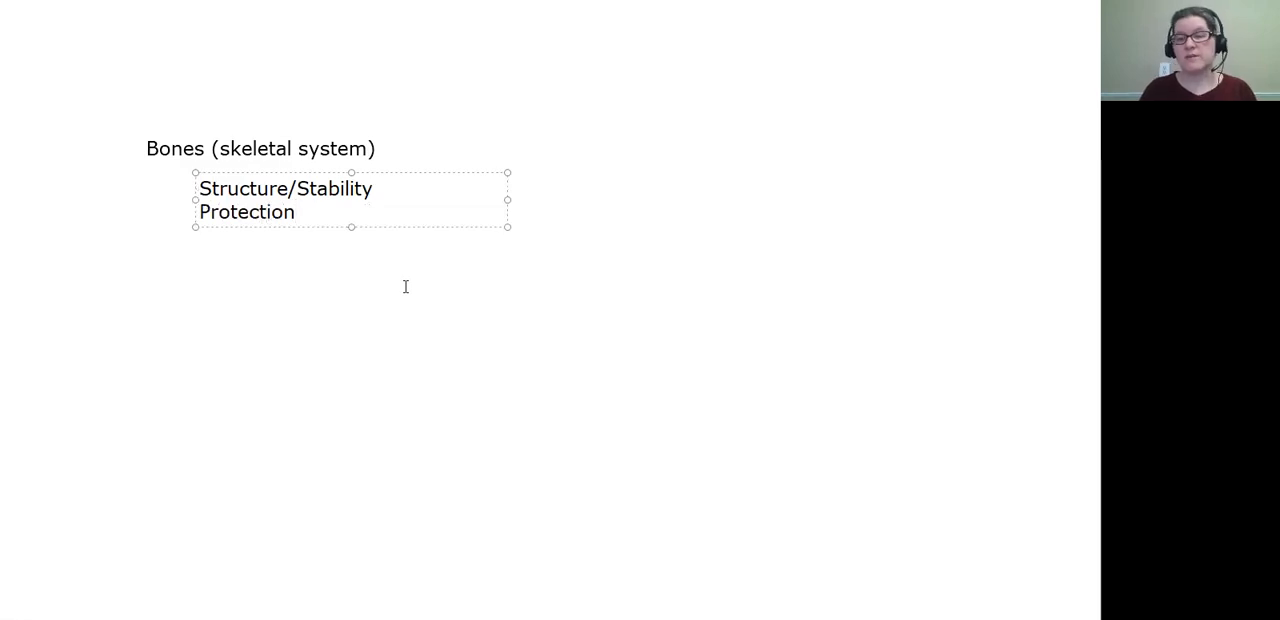
pyautogui.click(296, 212)
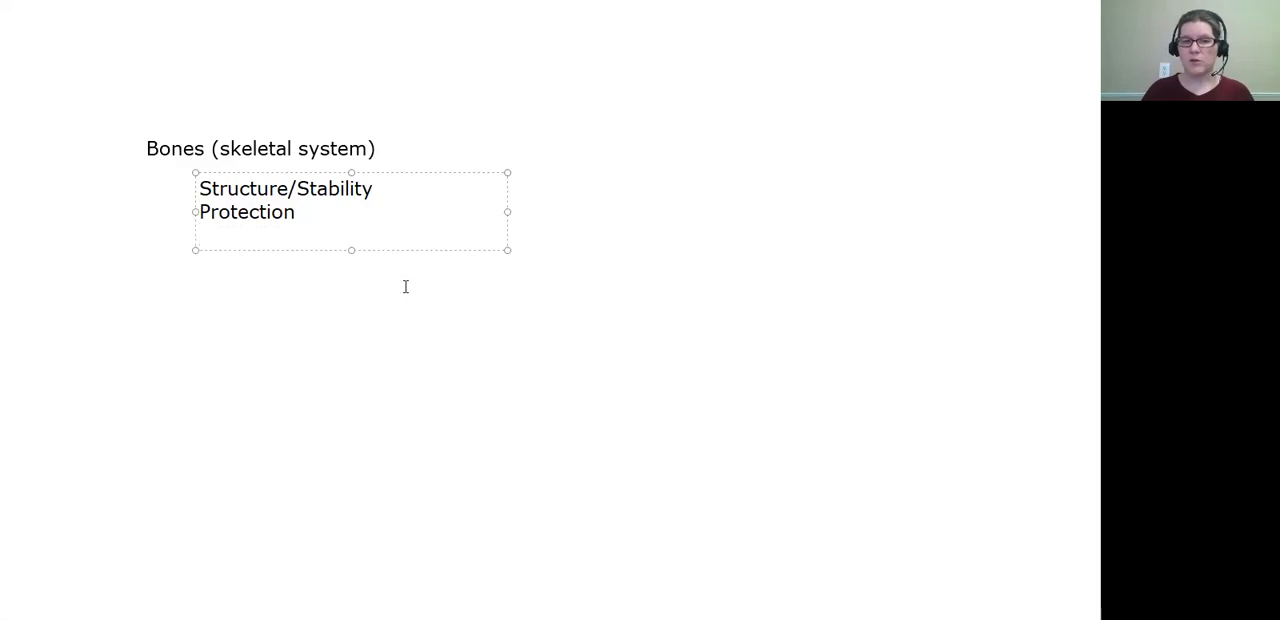
# Step: Add 'Movement' and 'Produces blood cells' to the bone functions list
pyautogui.press('enter')
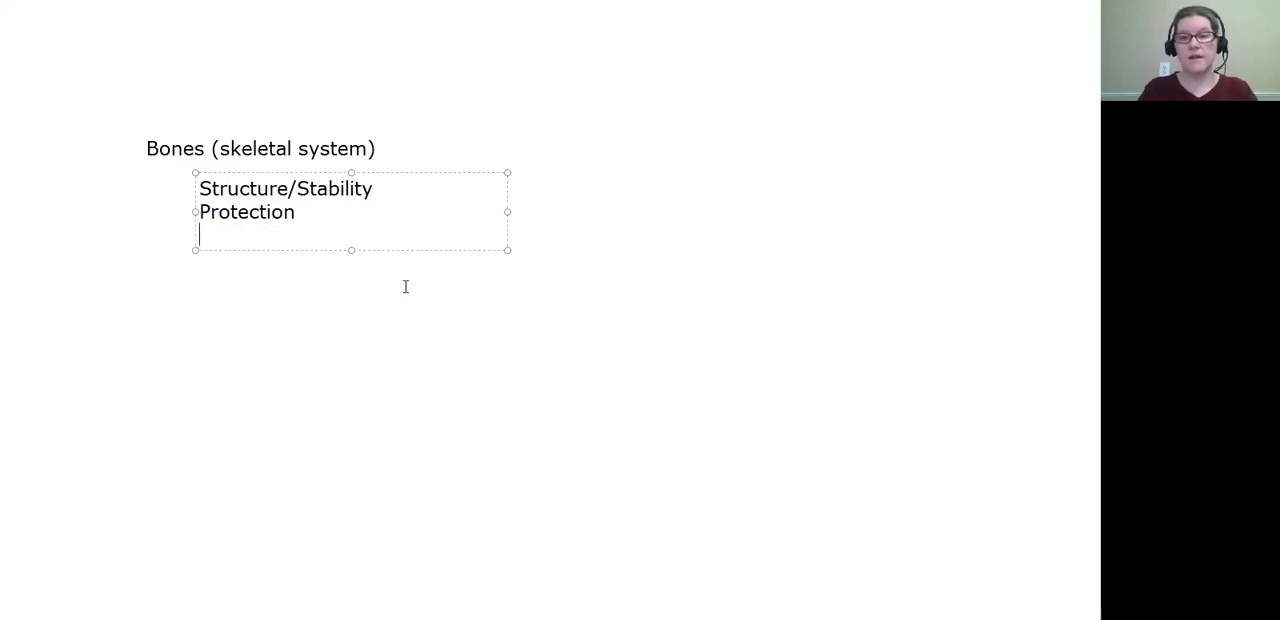
pyautogui.write('M')
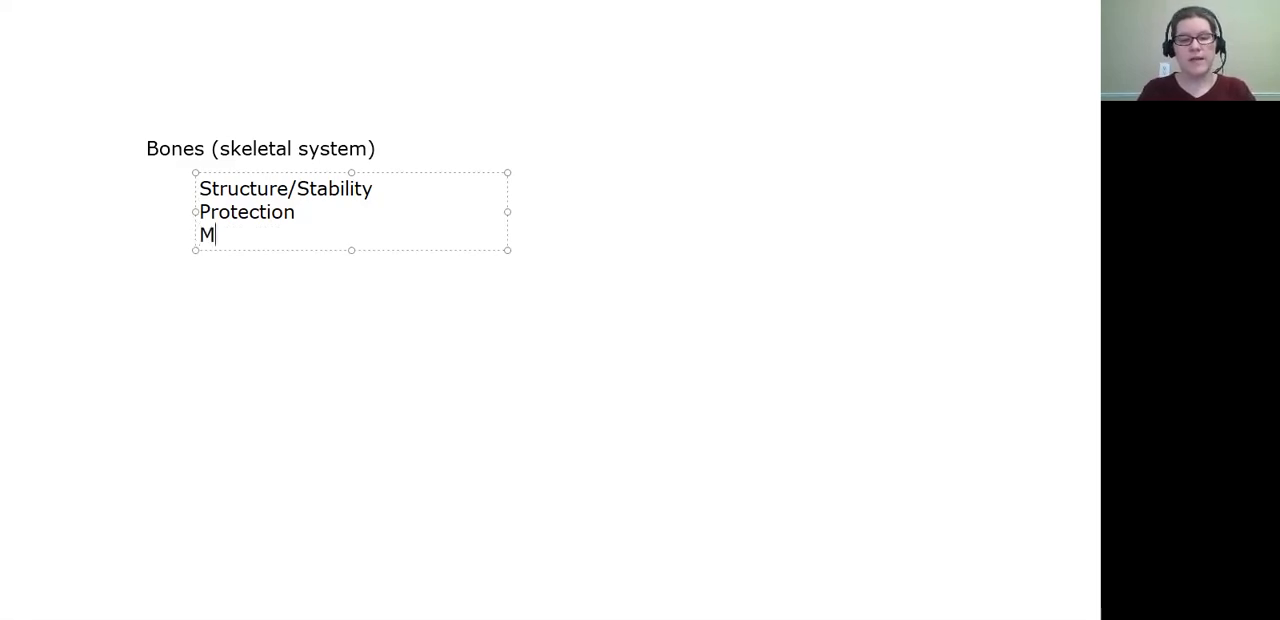
pyautogui.write('ovement')
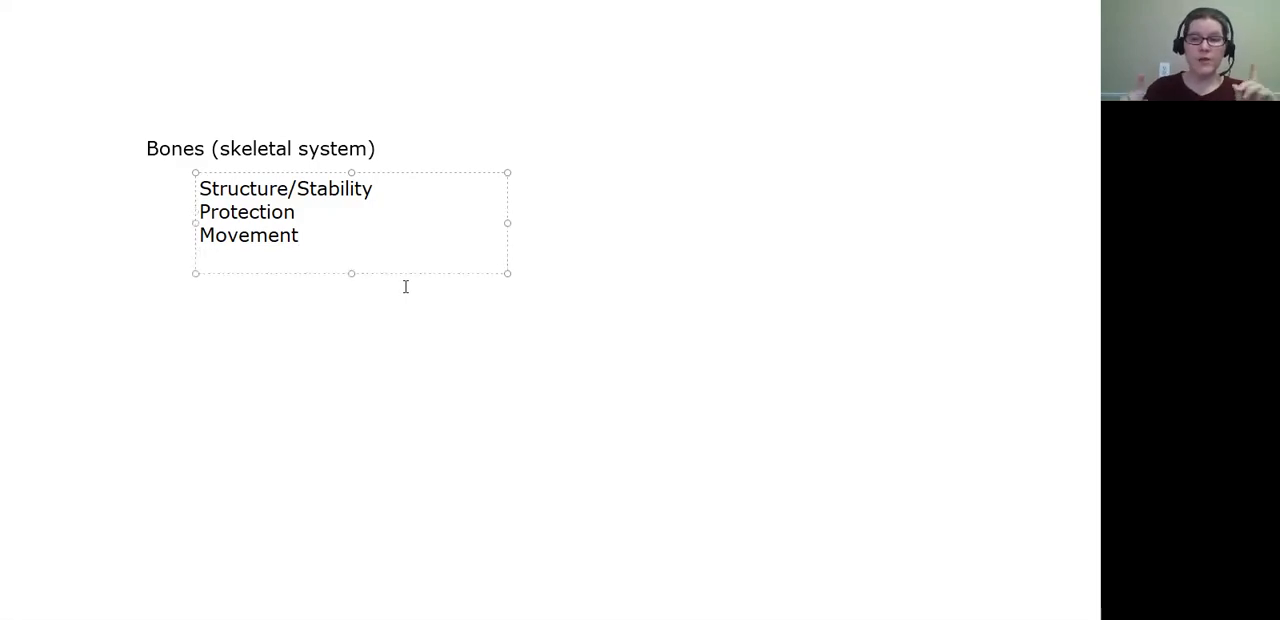
pyautogui.press('enter')
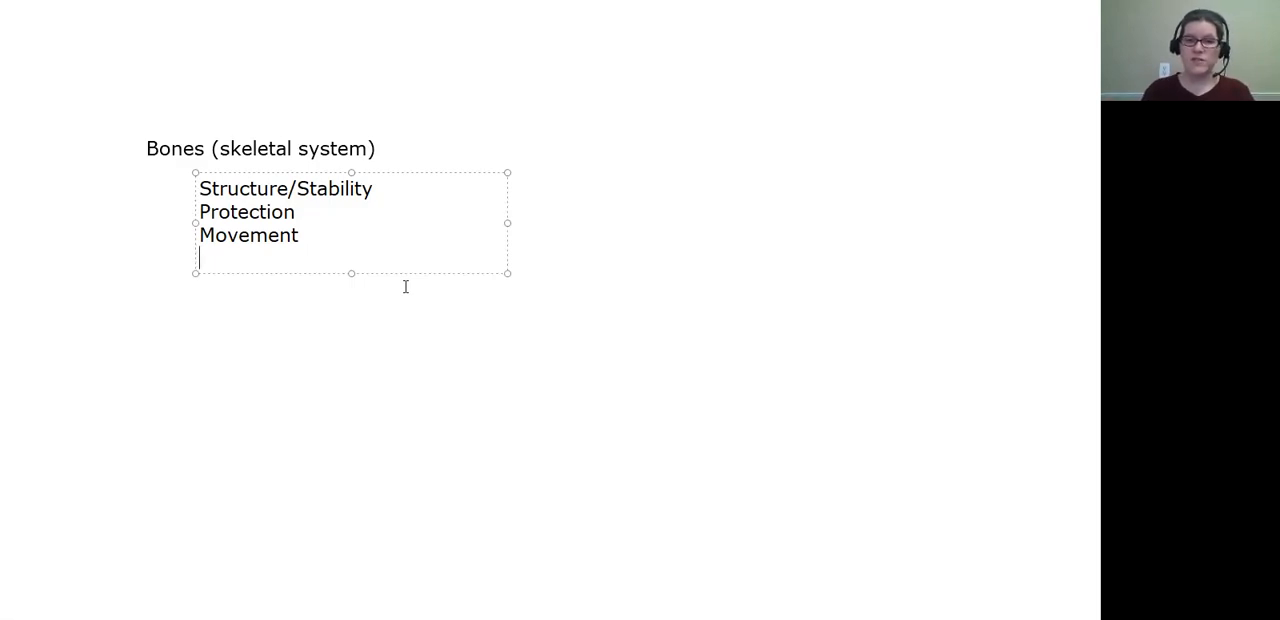
pyautogui.write('Produces blood c')
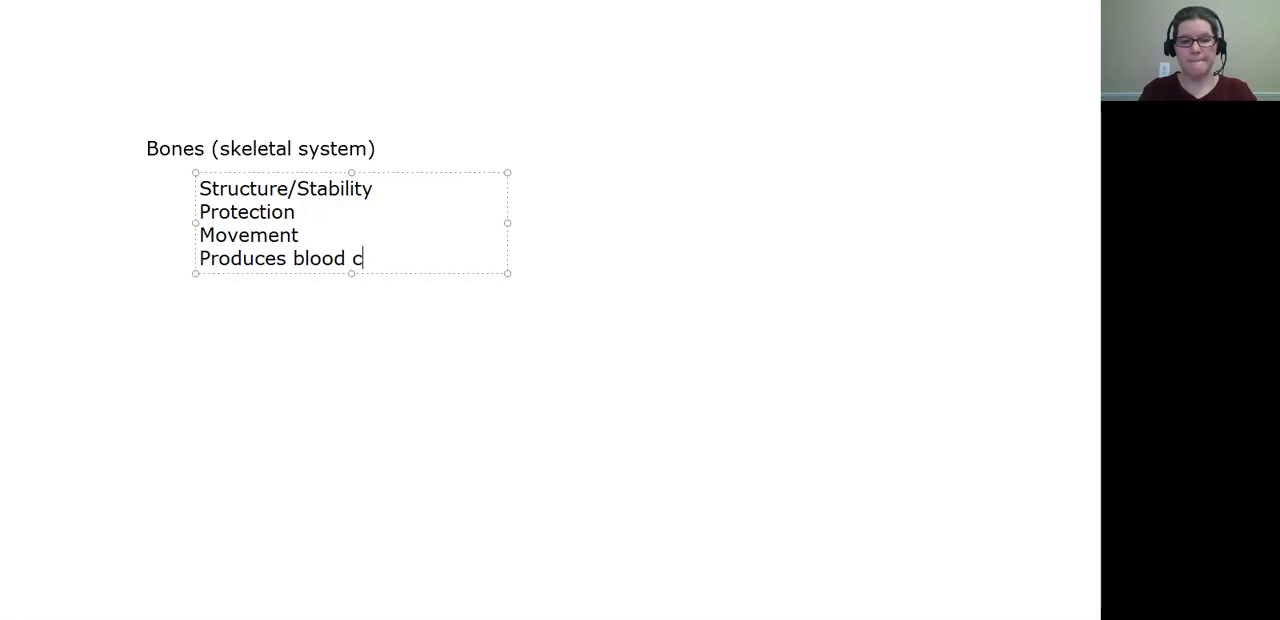
pyautogui.write('ells')
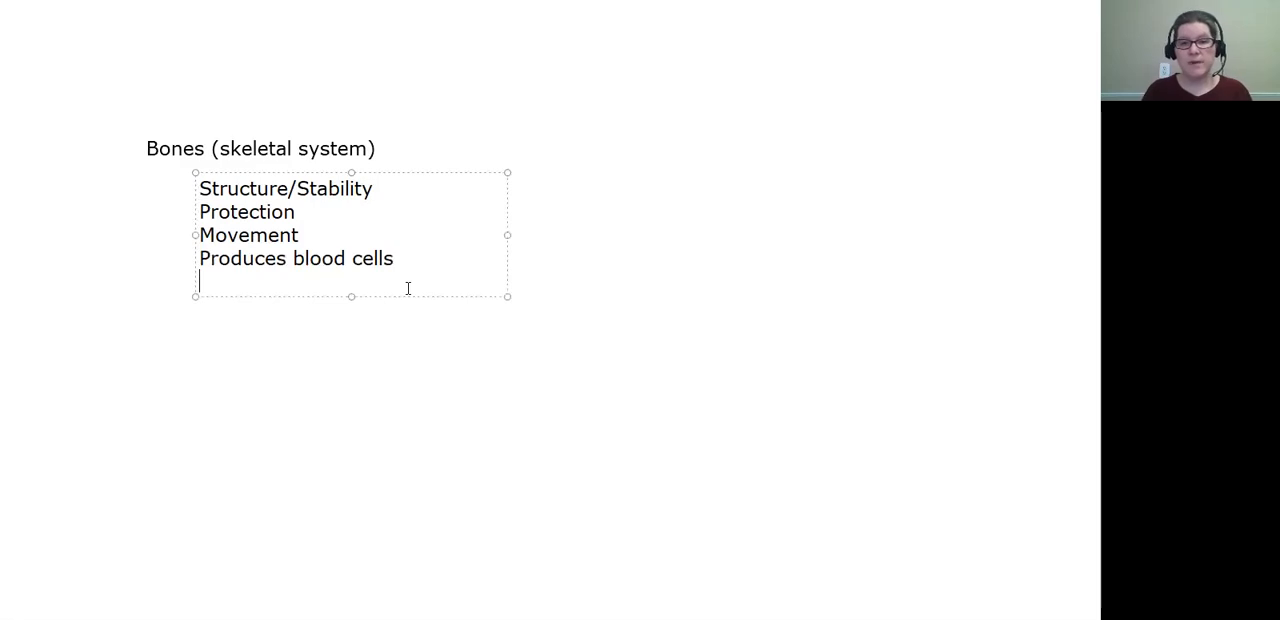
# Step: Finish the functions list with 'Mineral storage'
pyautogui.write('Miner')
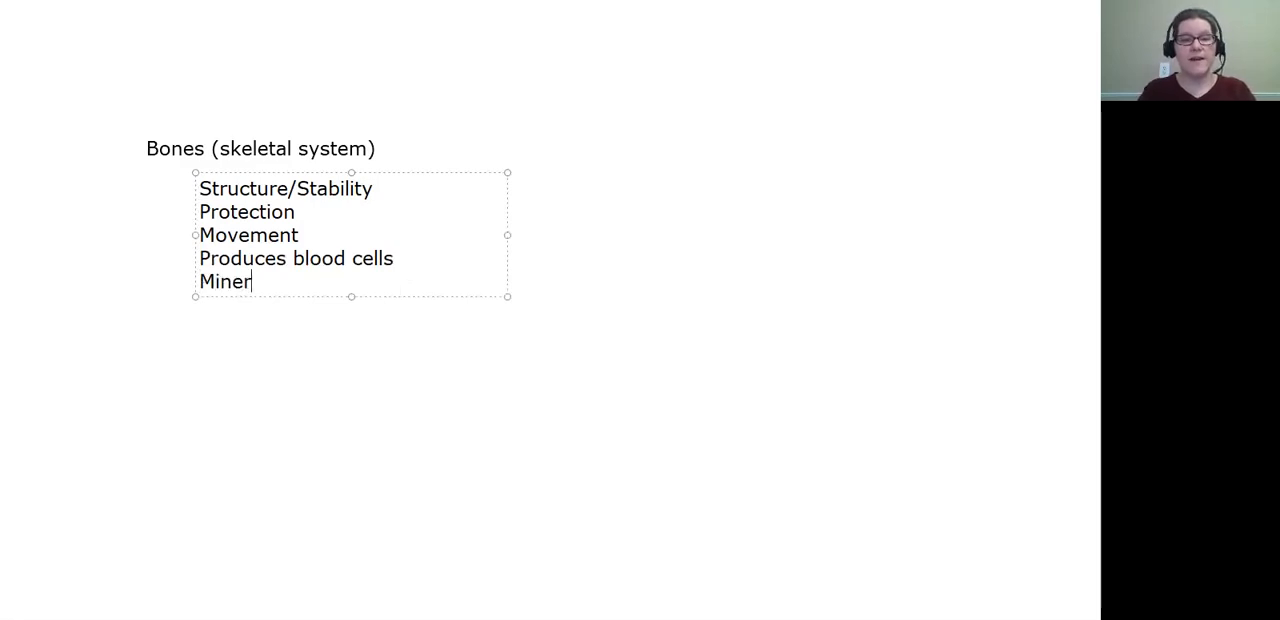
pyautogui.write('al storage')
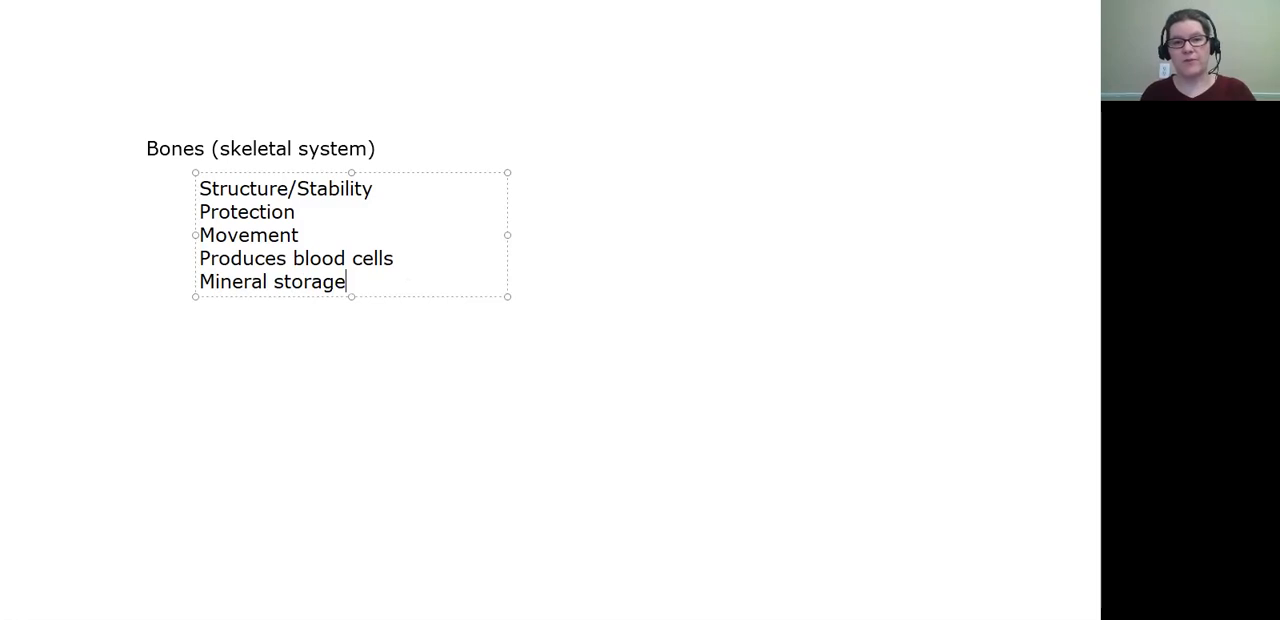
pyautogui.moveTo(408, 288)
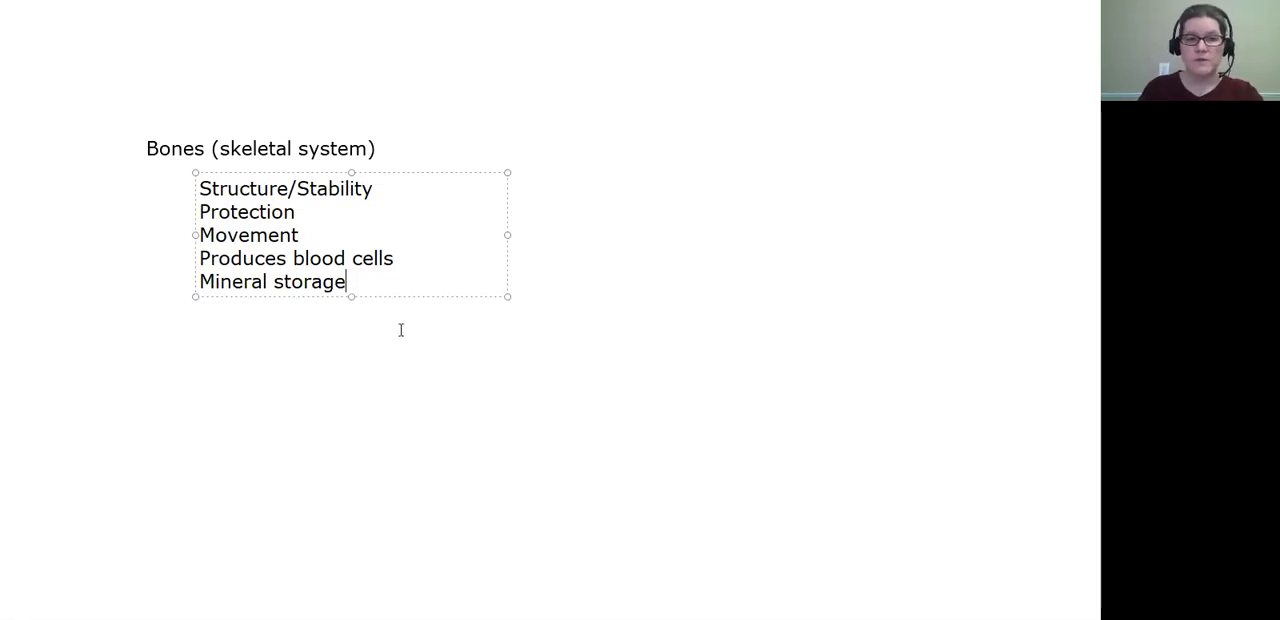
pyautogui.moveTo(408, 390)
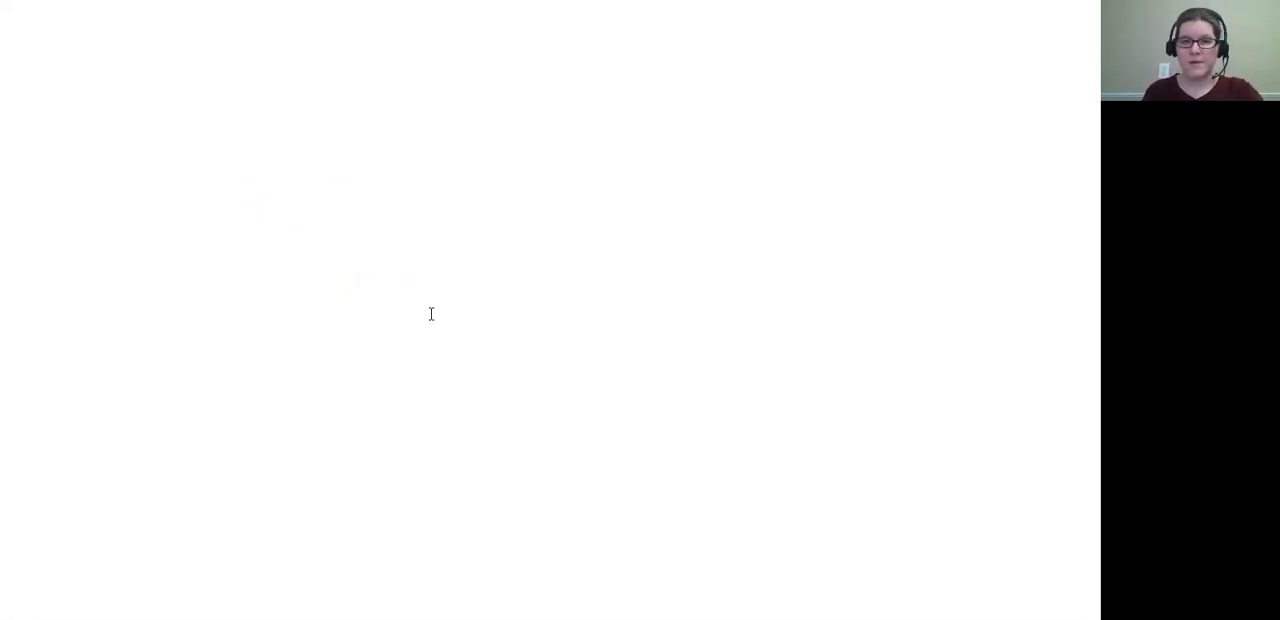
# Step: Add the heading 'Cartilage' on the new page
pyautogui.write('Cart')
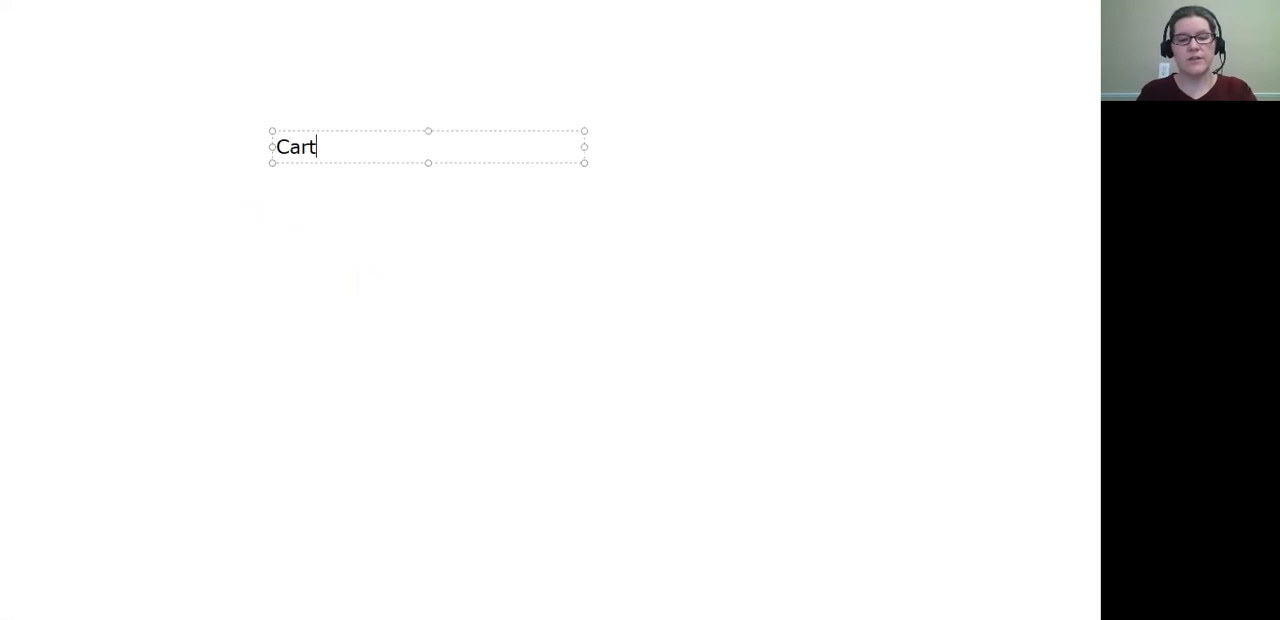
pyautogui.write('ilage')
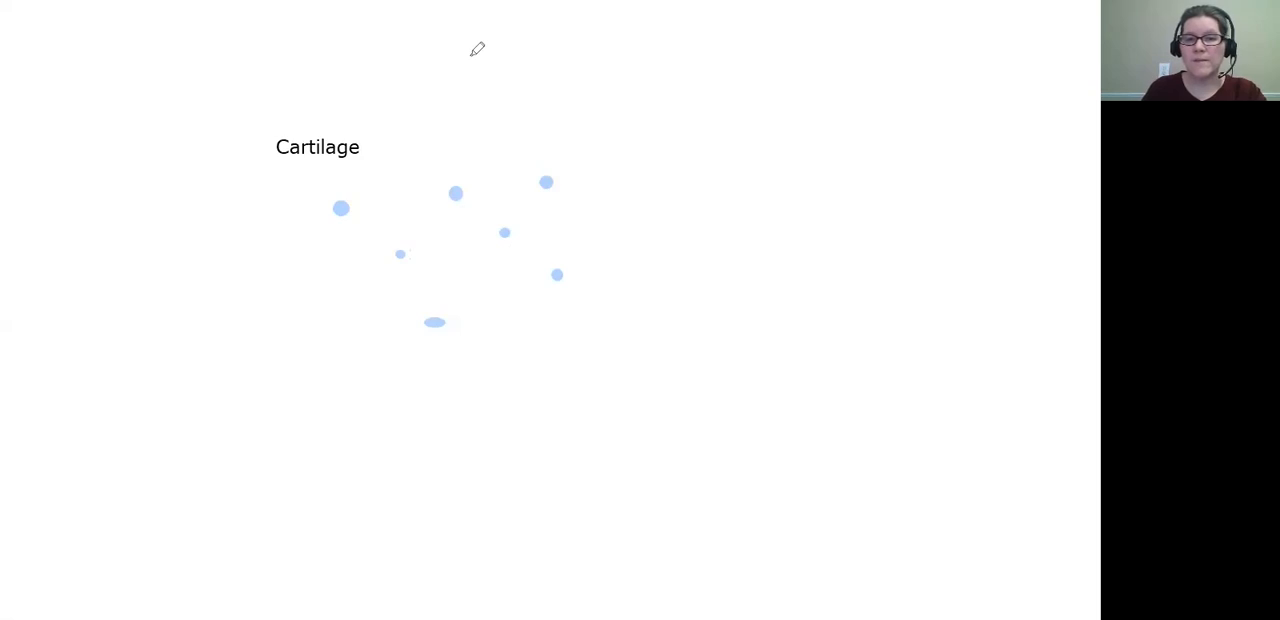
# Step: Sketch the green cartilage matrix around the scattered blue cell dots
pyautogui.moveTo(520, 156); pyautogui.dragTo(524, 240)
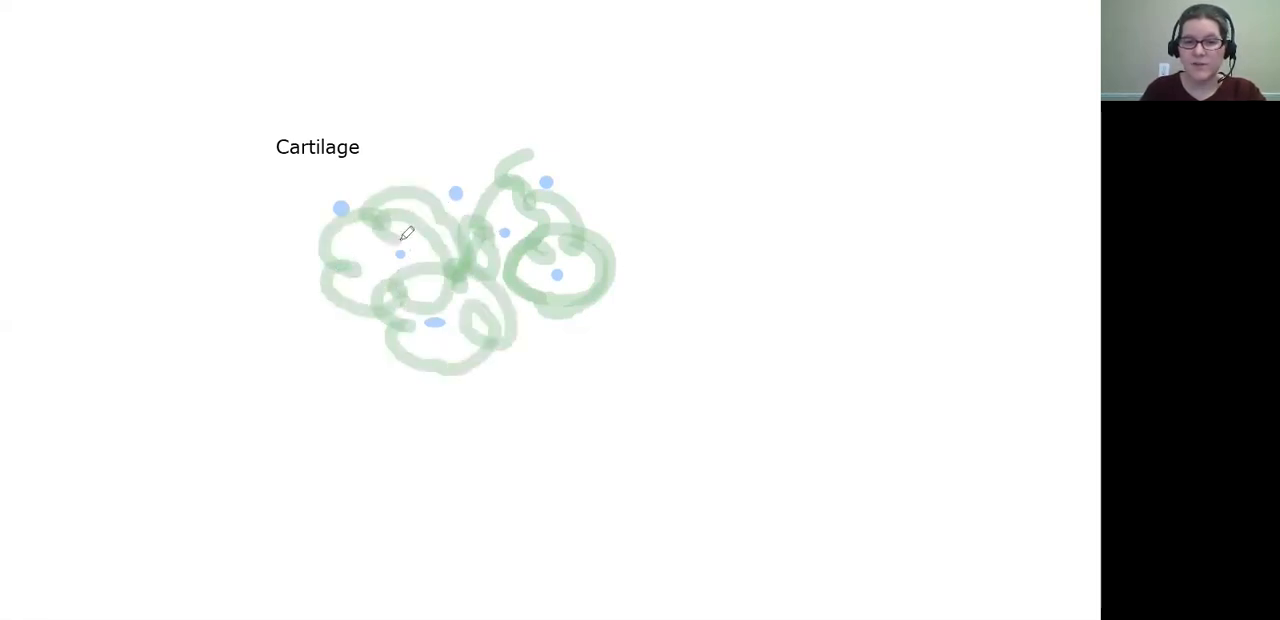
pyautogui.moveTo(400, 236); pyautogui.dragTo(570, 150)
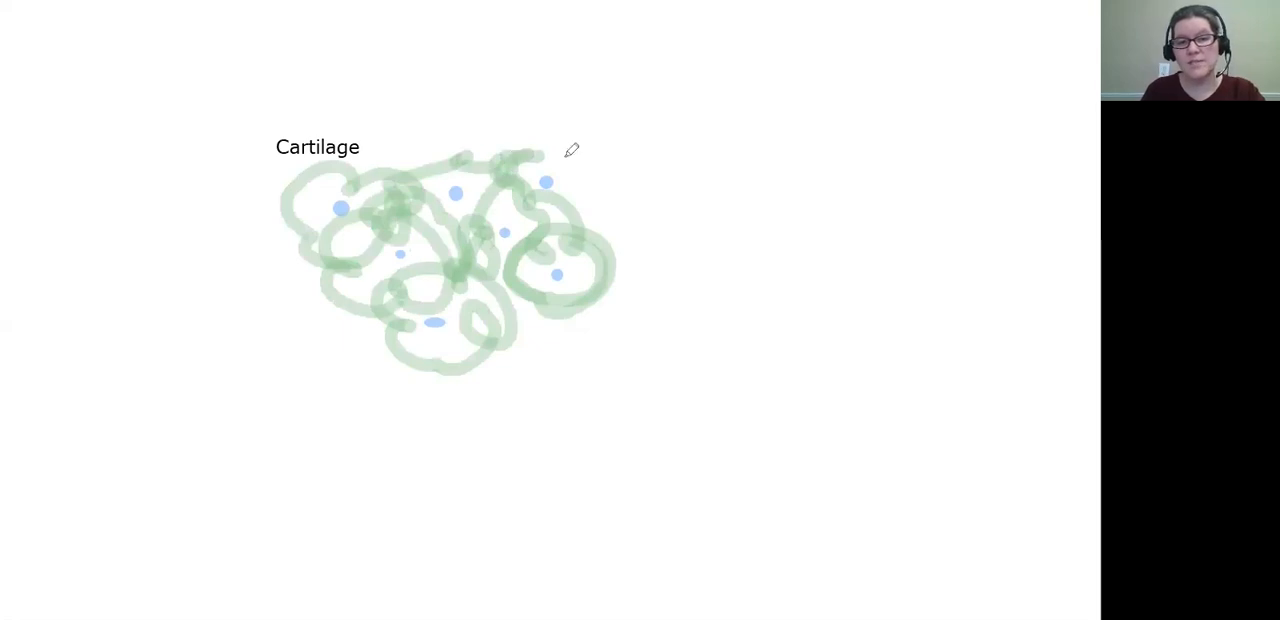
pyautogui.moveTo(570, 150); pyautogui.dragTo(464, 150)
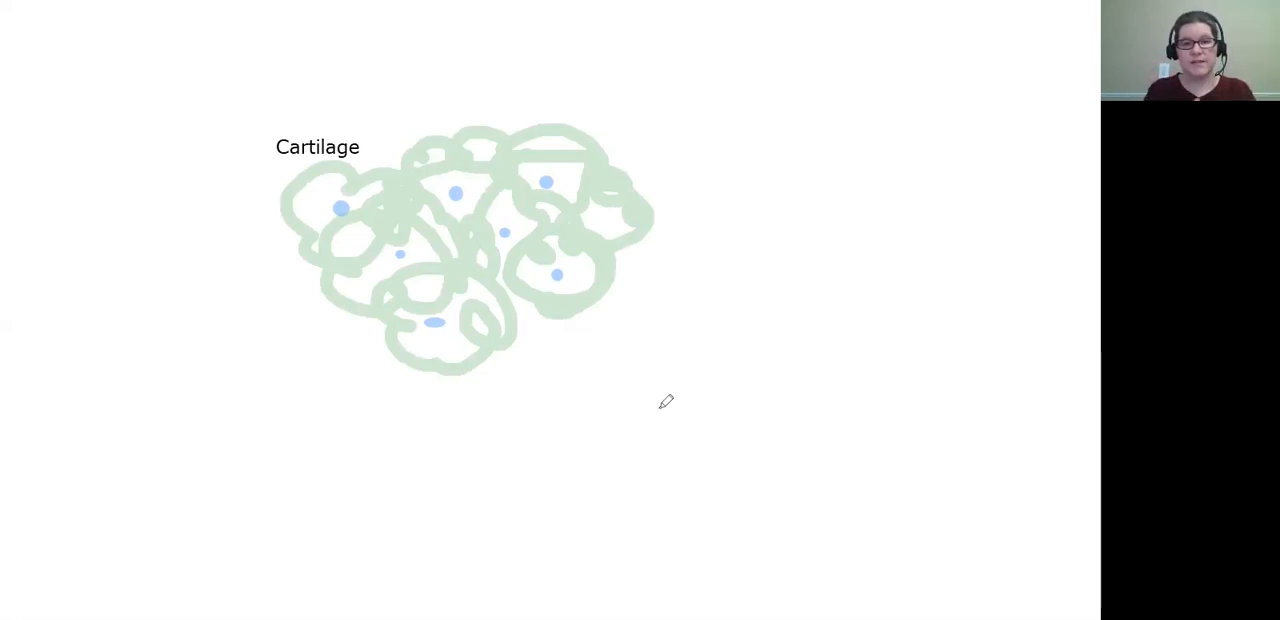
pyautogui.moveTo(552, 178)
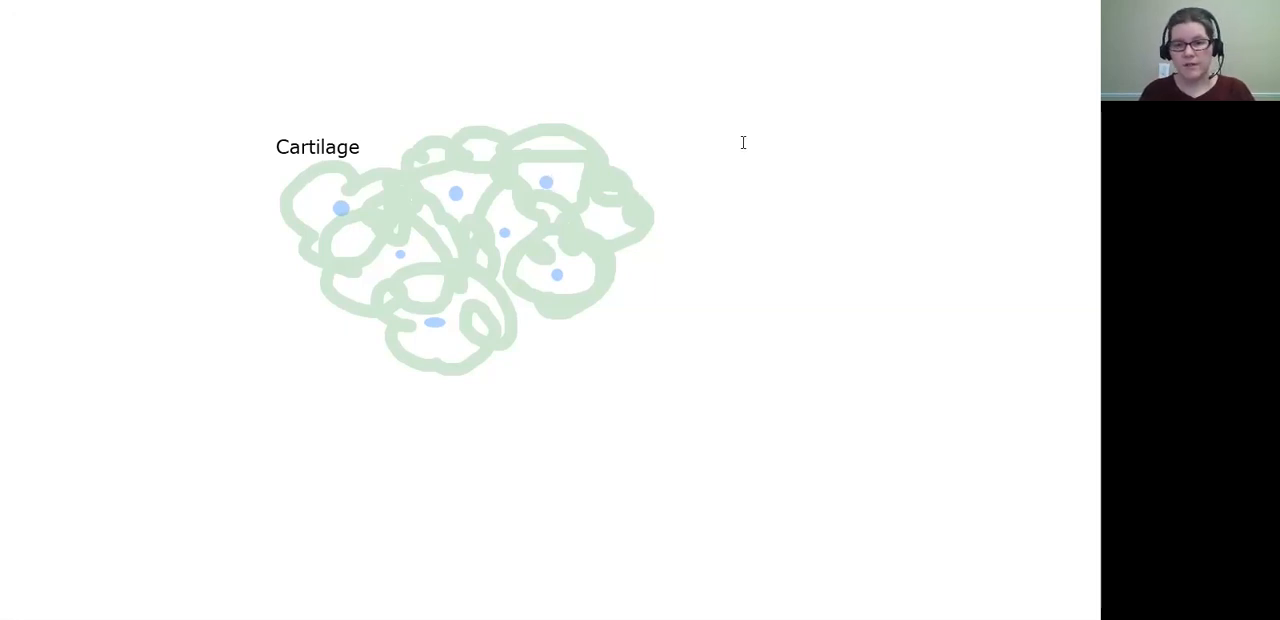
# Step: List Chondrocytes and Chondroblasts beside the cartilage sketch
pyautogui.write('C')
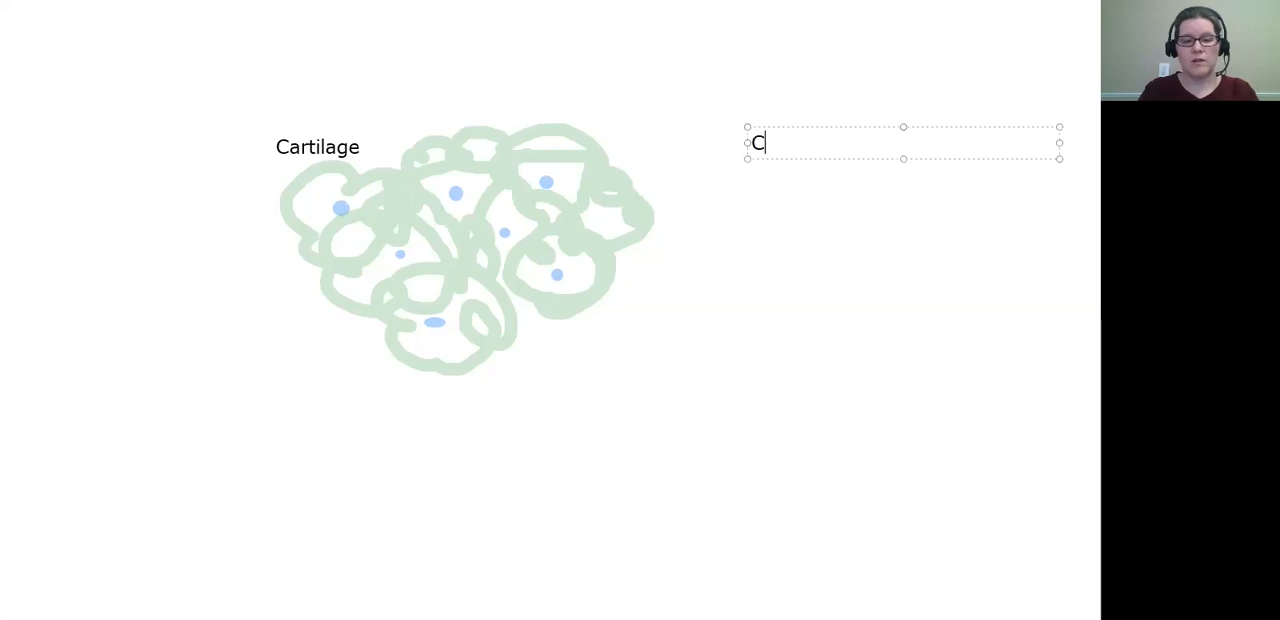
pyautogui.write('hondrocytes')
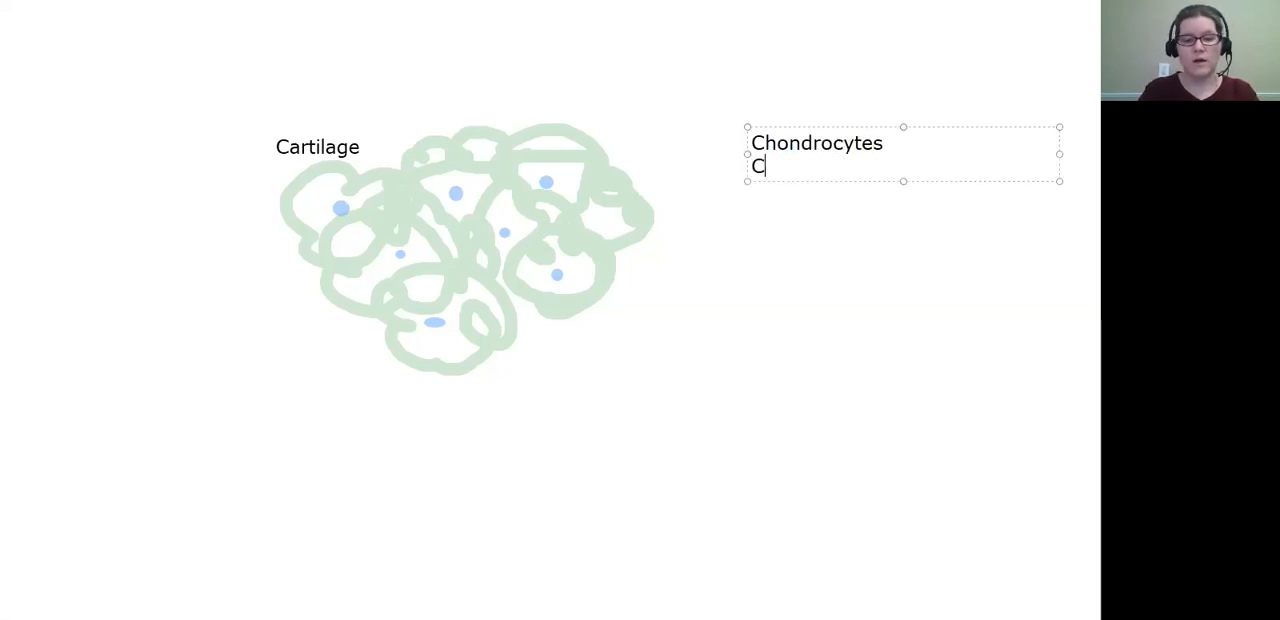
pyautogui.write('hondrobl')
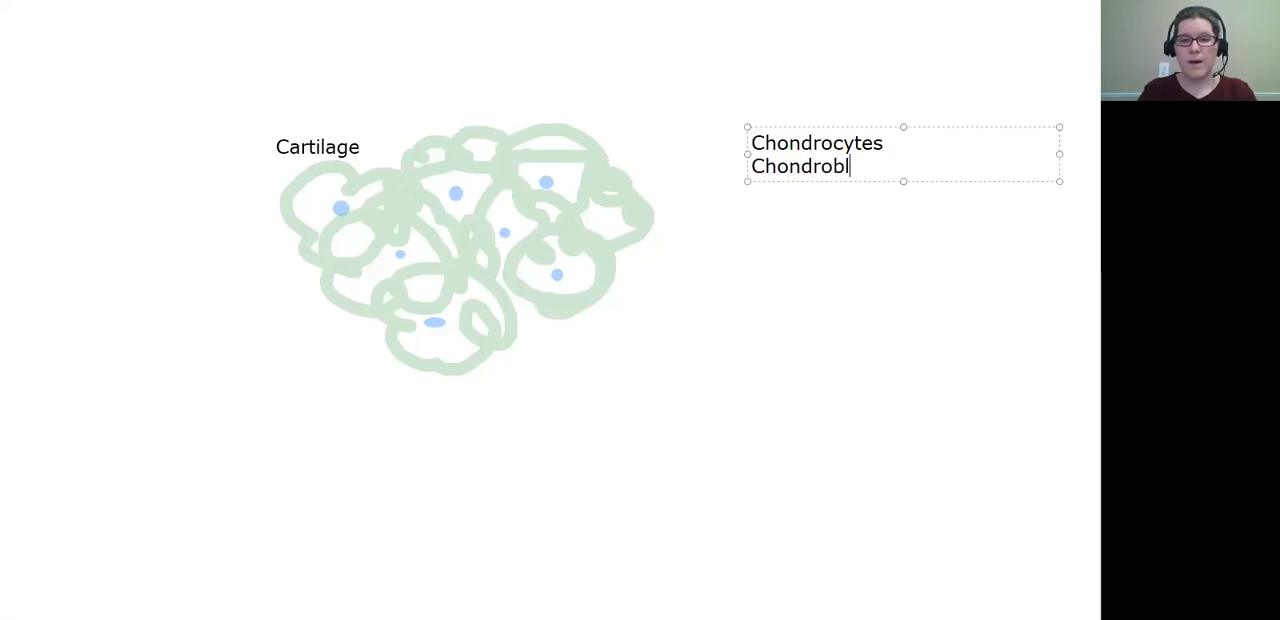
pyautogui.write('asts')
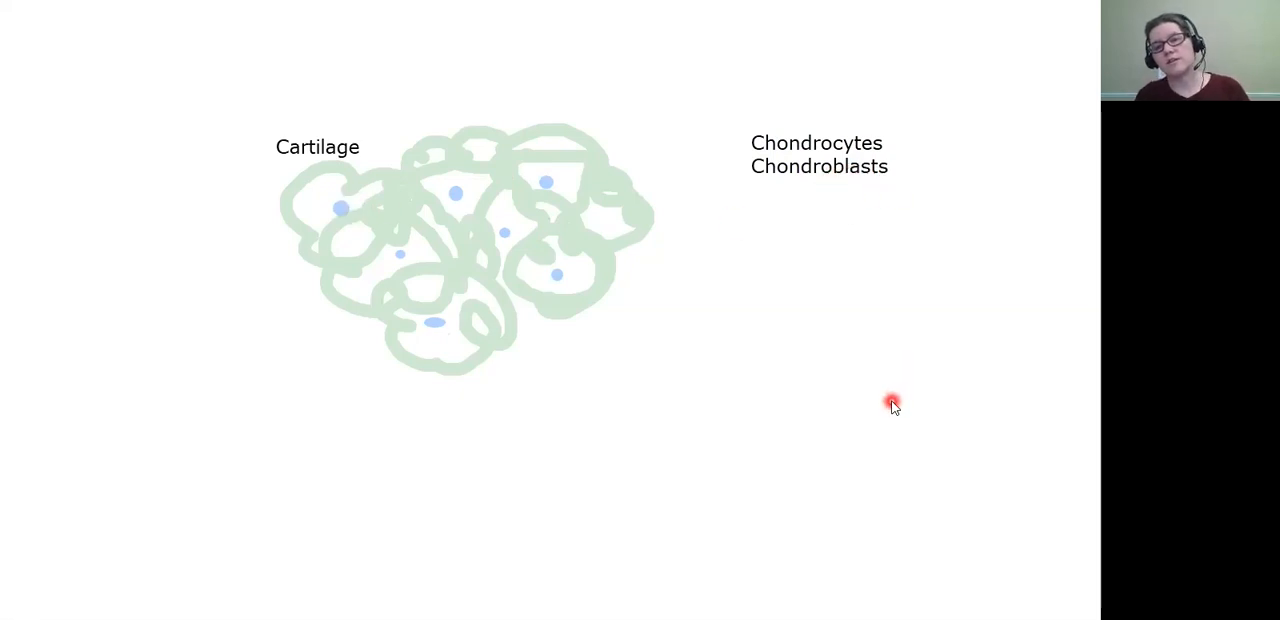
pyautogui.moveTo(820, 376)
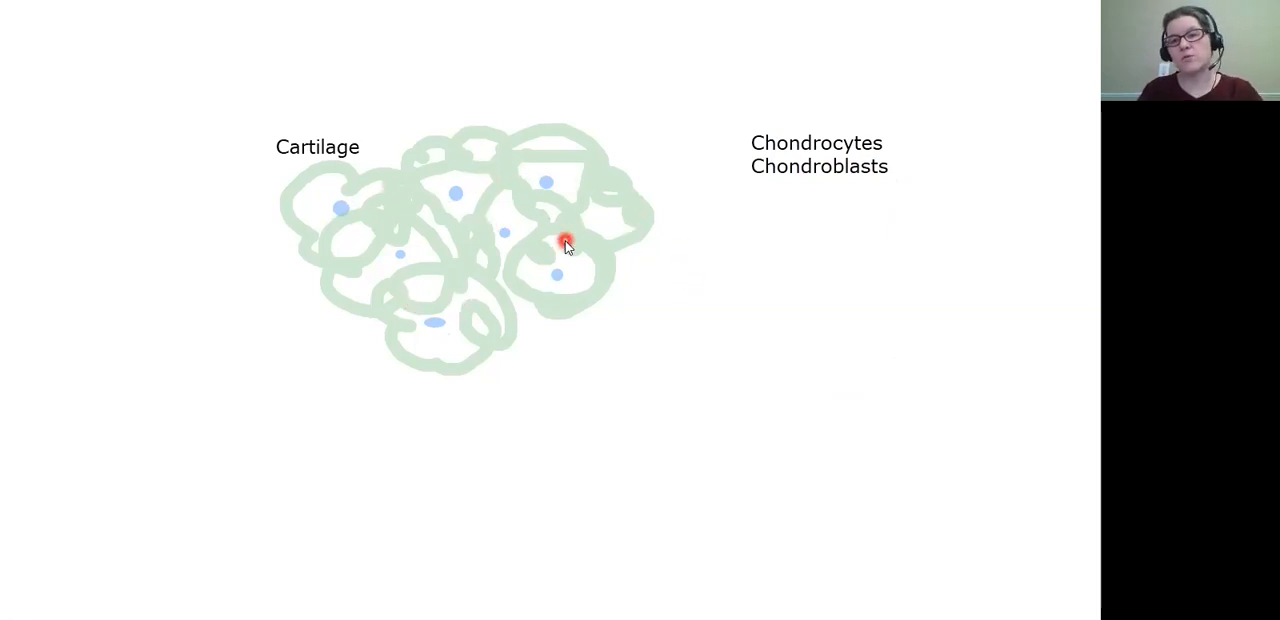
pyautogui.moveTo(364, 48)
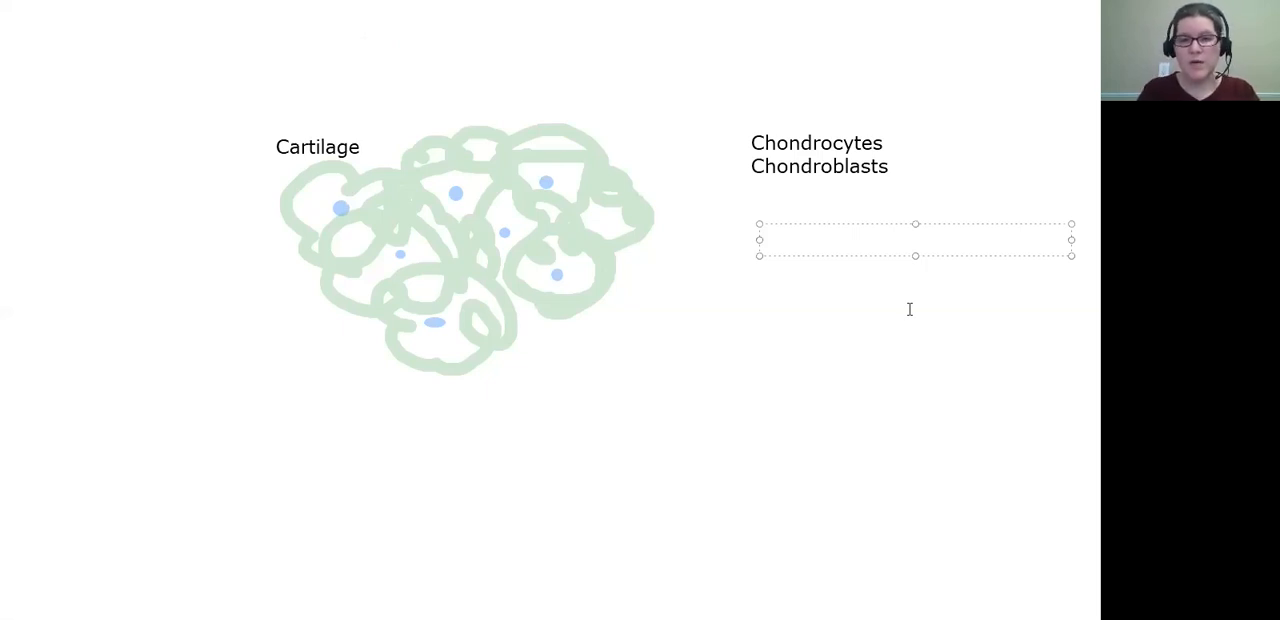
# Step: List Osteocytes, Osteoblasts and Osteoclasts on separate lines below
pyautogui.write('Osteocyte')
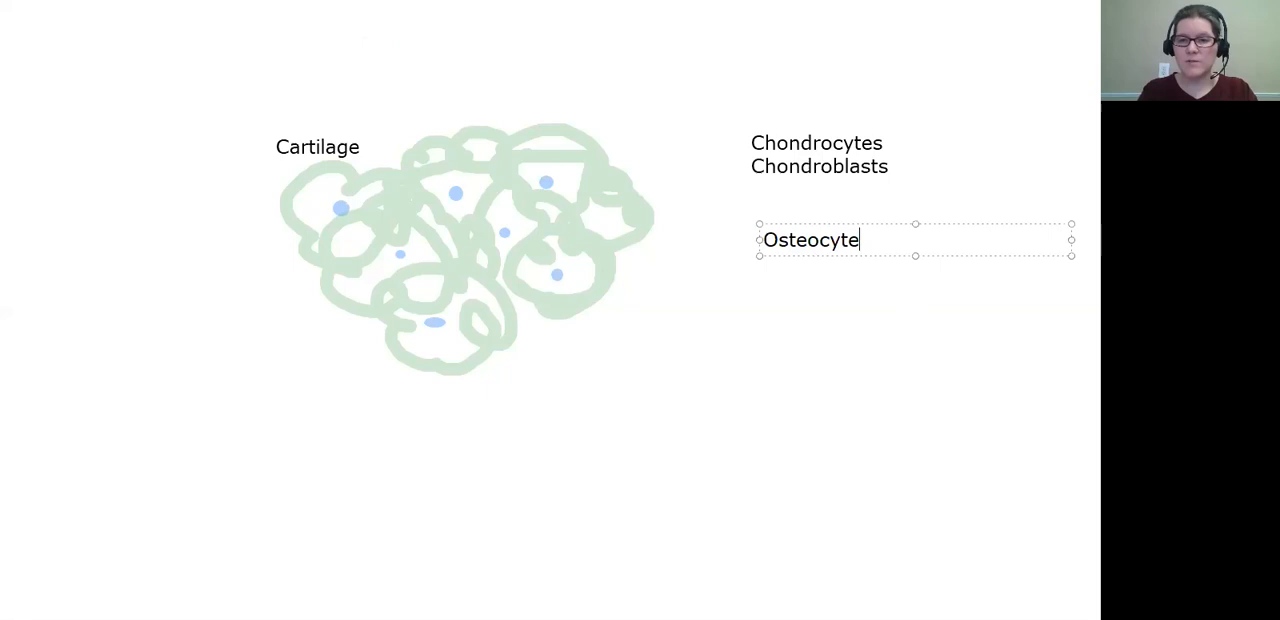
pyautogui.write('s')
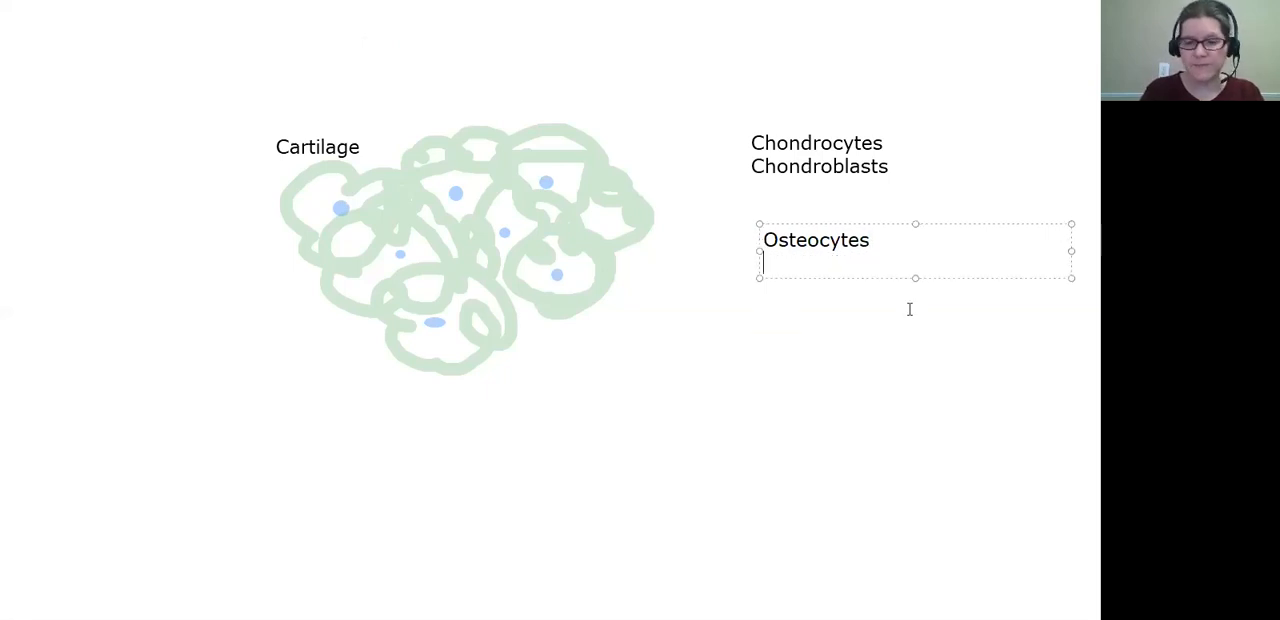
pyautogui.write('Oste')
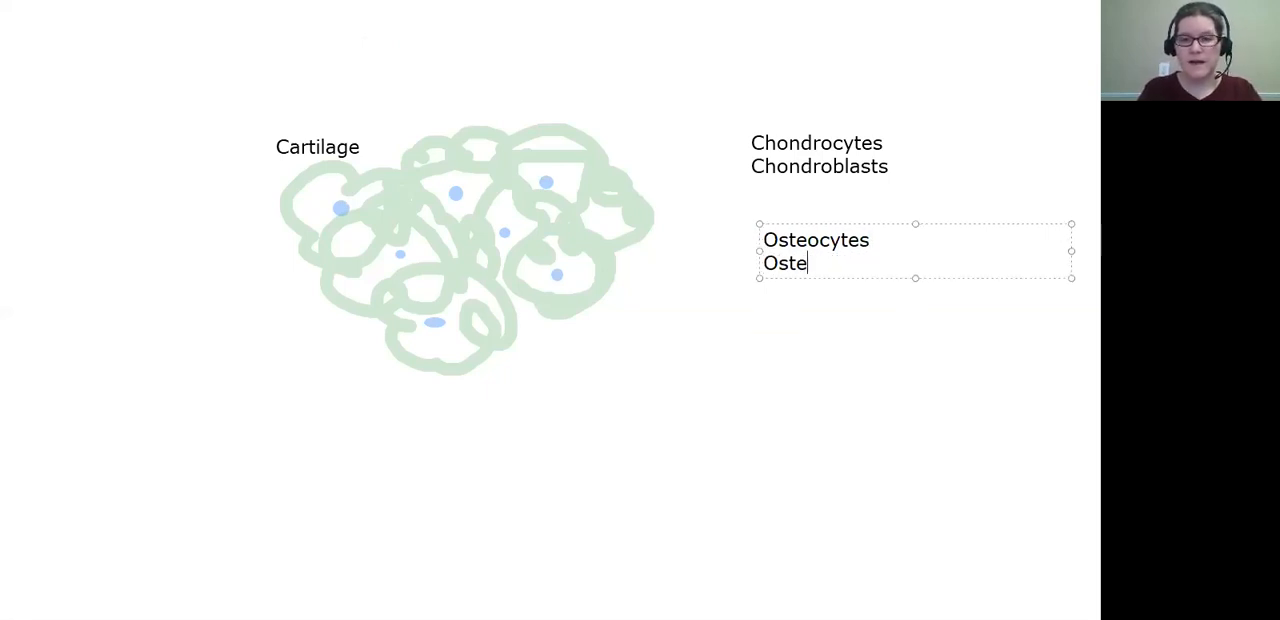
pyautogui.write('oblasts')
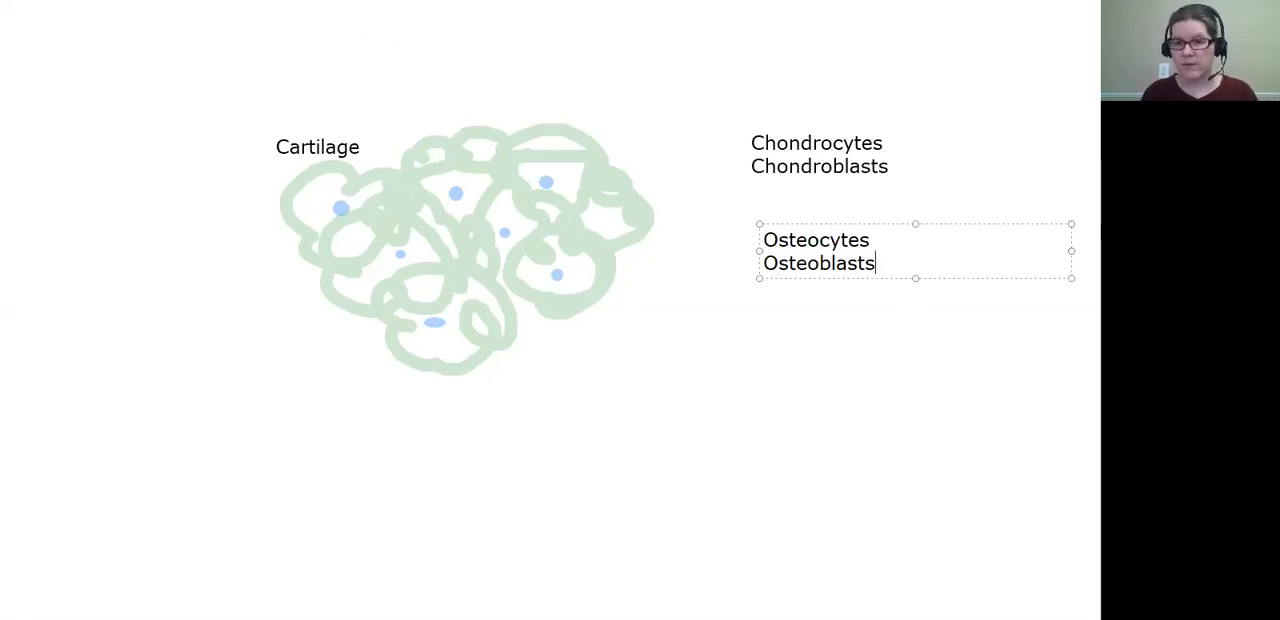
pyautogui.press('enter')
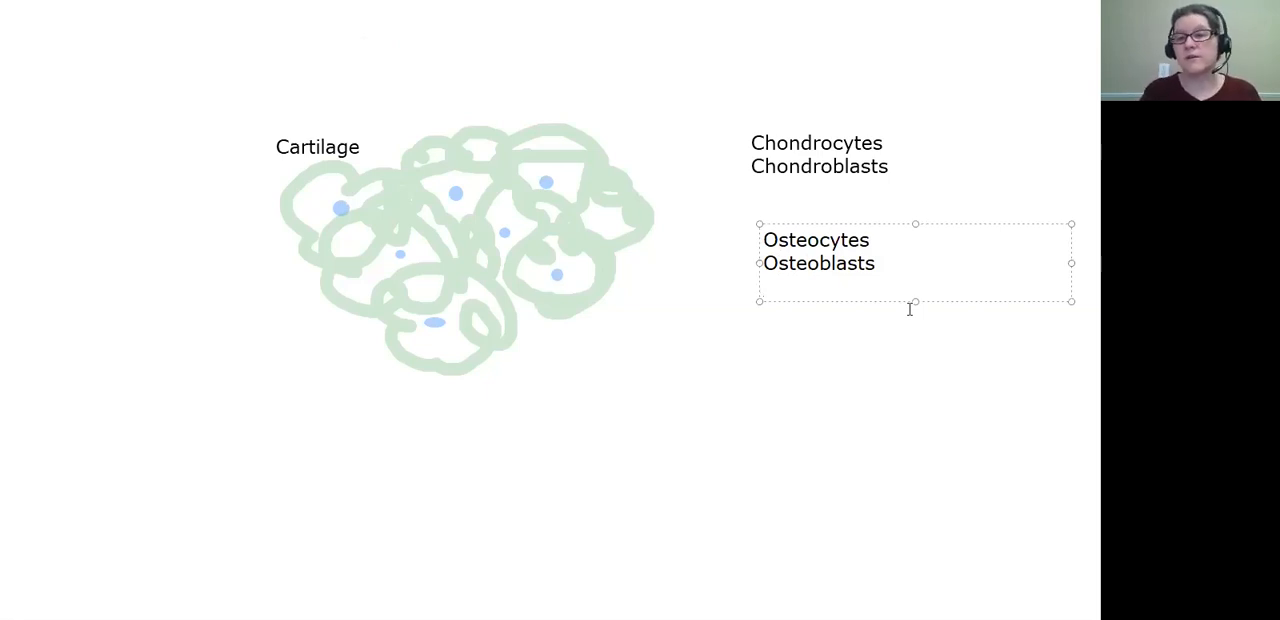
pyautogui.write('O')
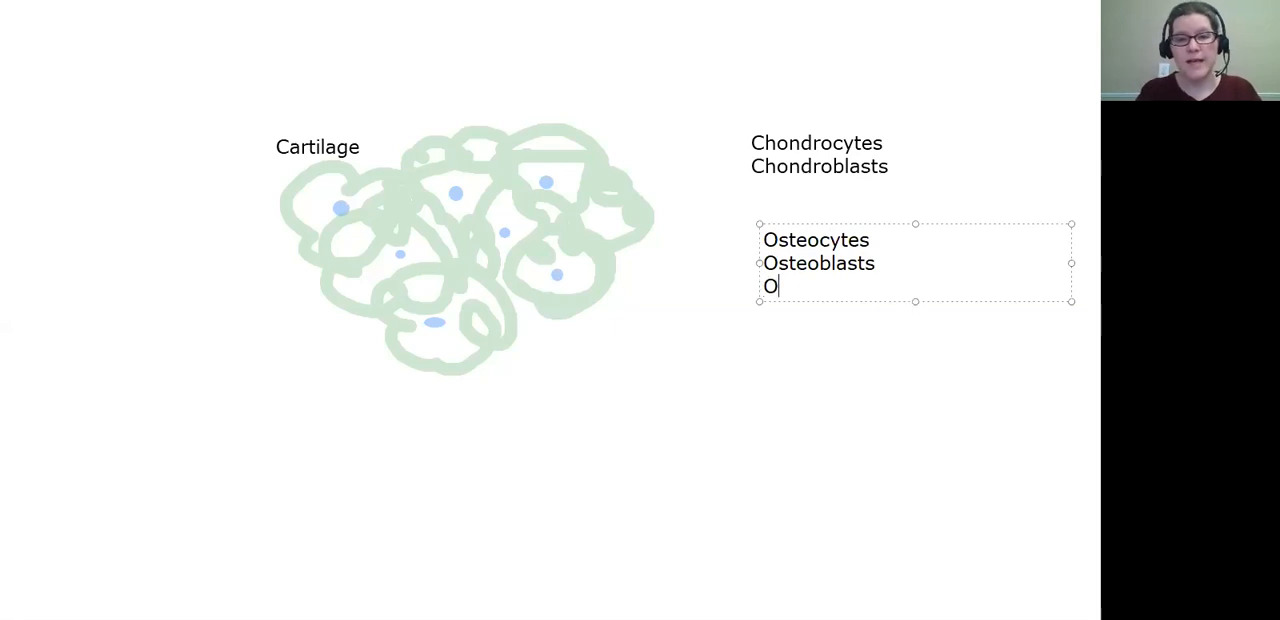
pyautogui.write('steoclasts')
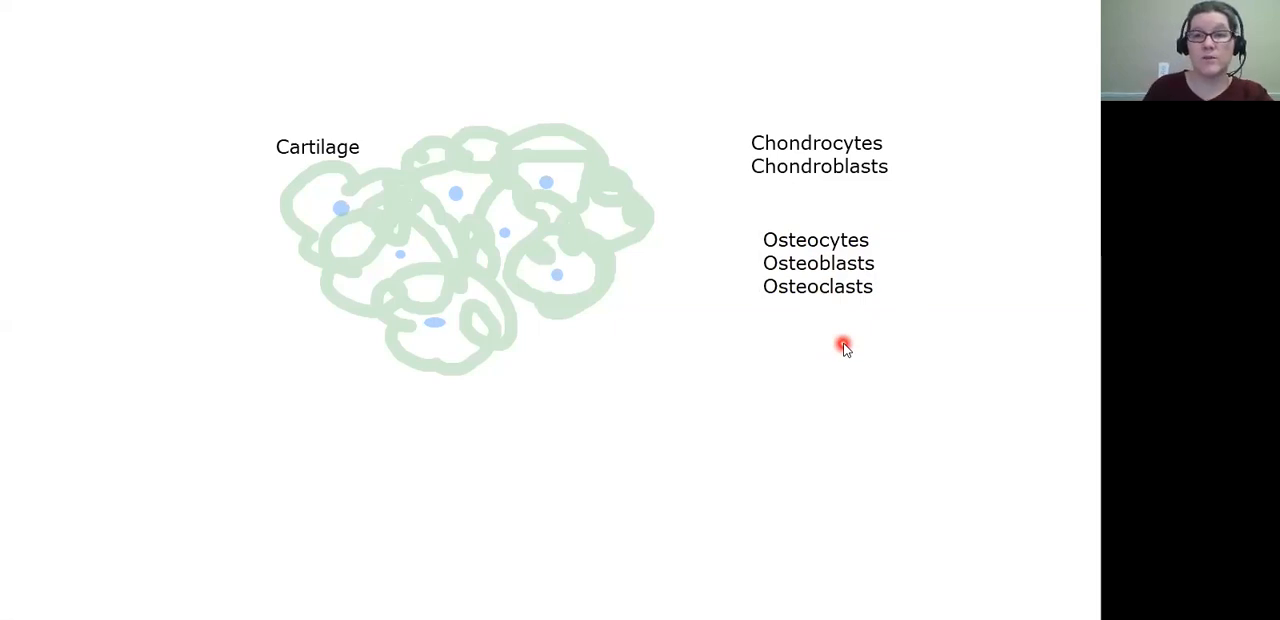
pyautogui.moveTo(818, 264)
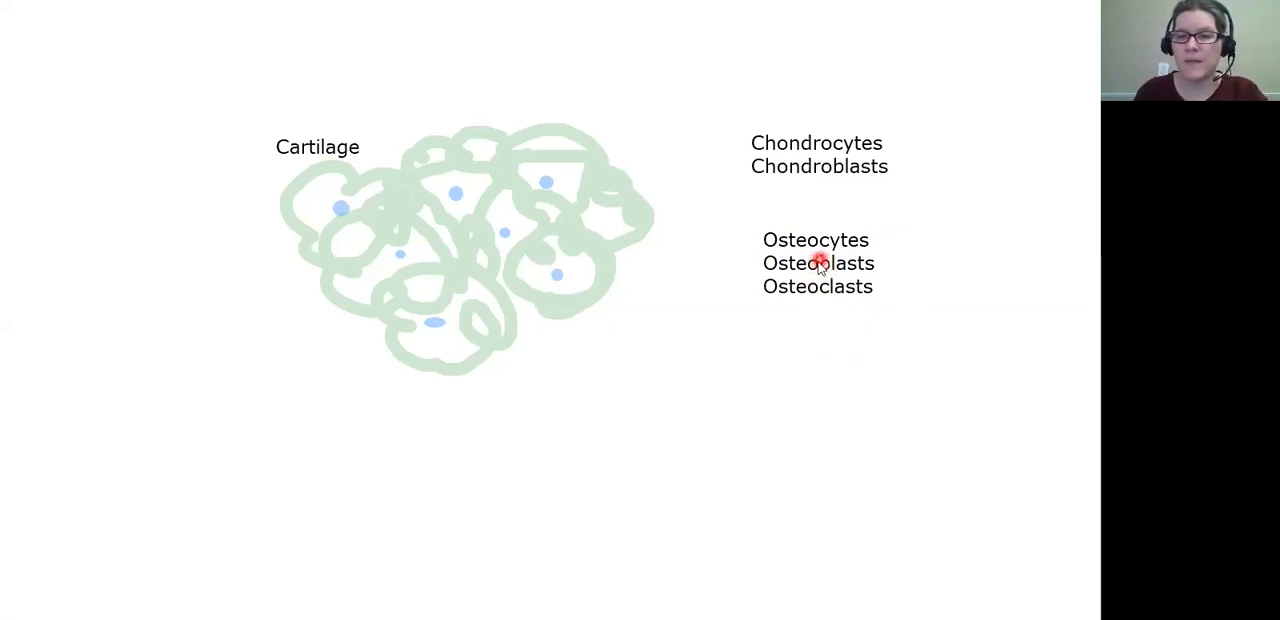
pyautogui.moveTo(844, 292)
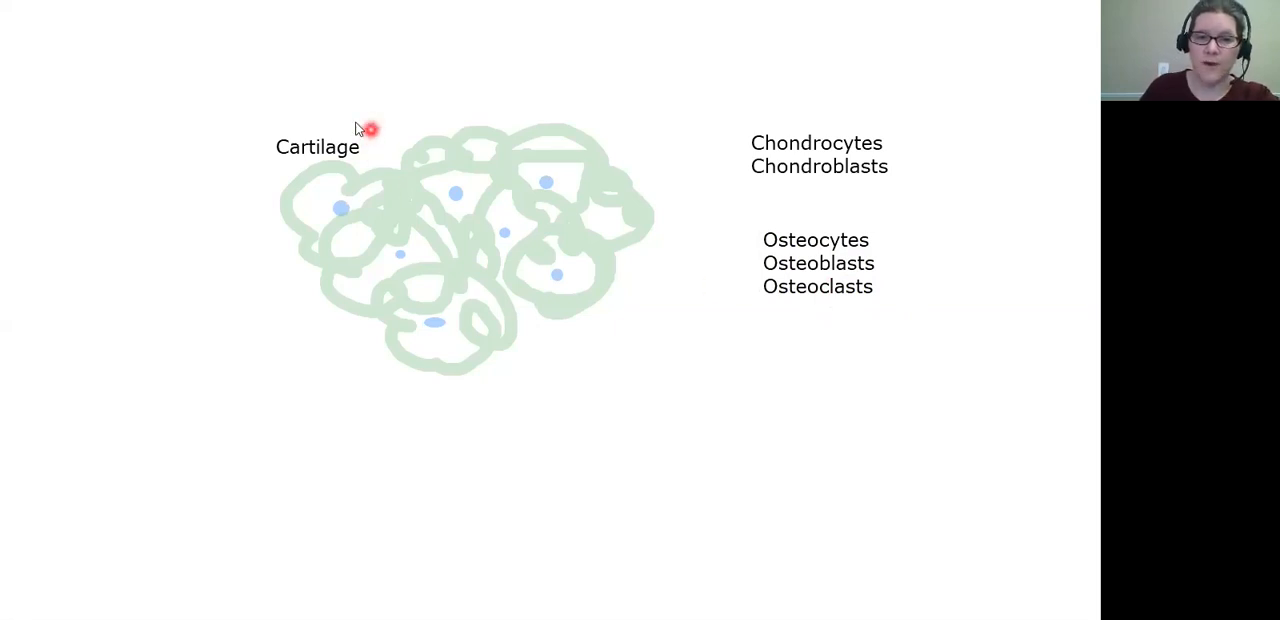
pyautogui.moveTo(378, 138)
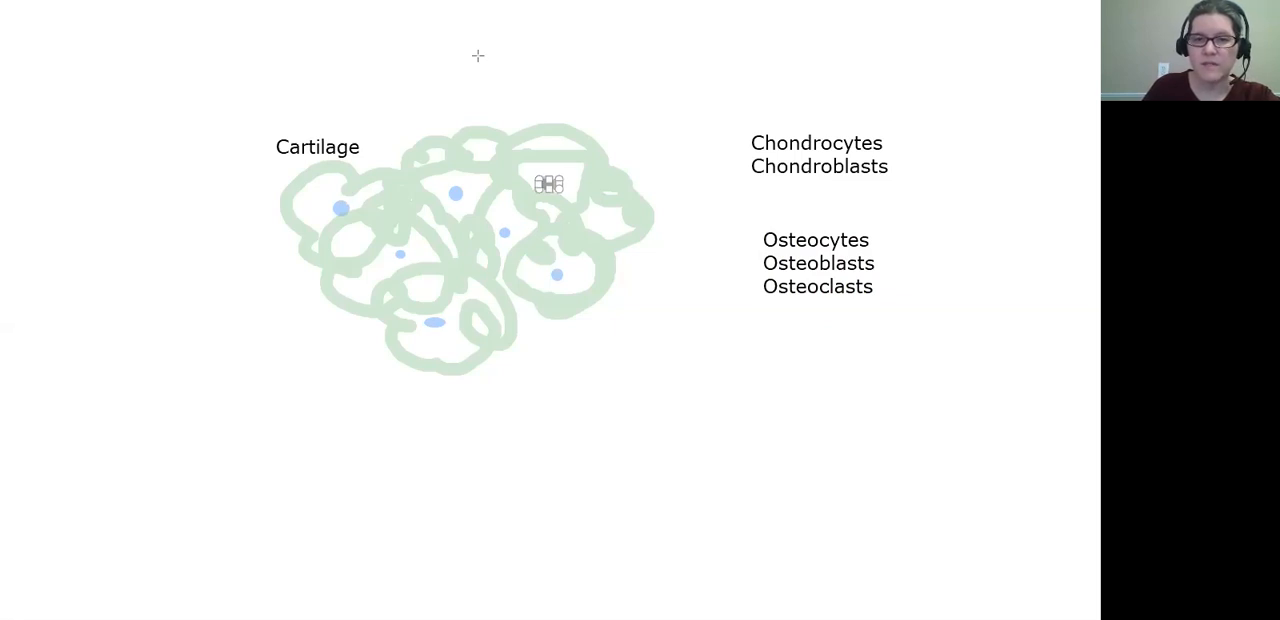
pyautogui.moveTo(524, 108)
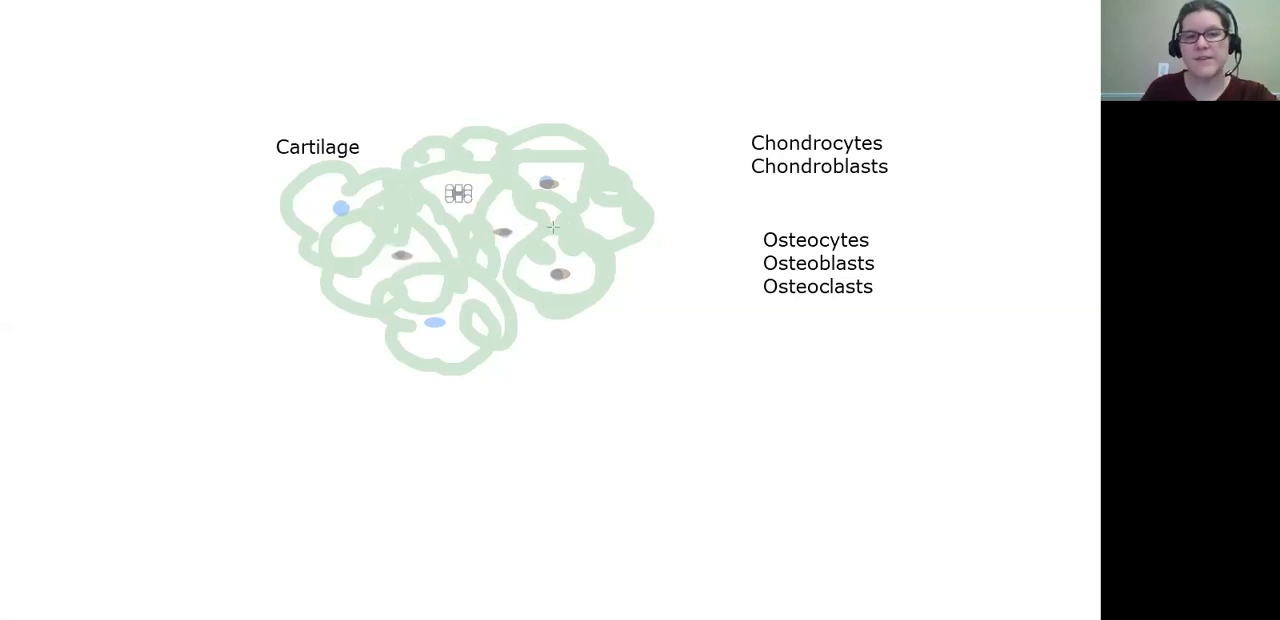
pyautogui.moveTo(582, 80)
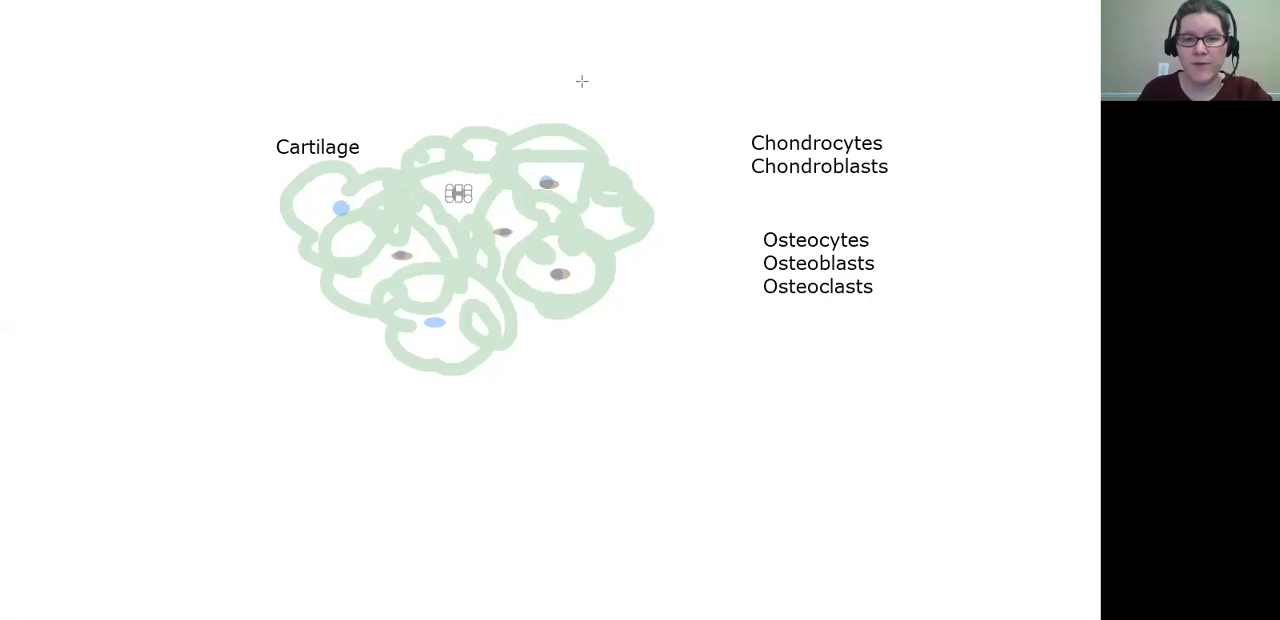
pyautogui.moveTo(600, 54)
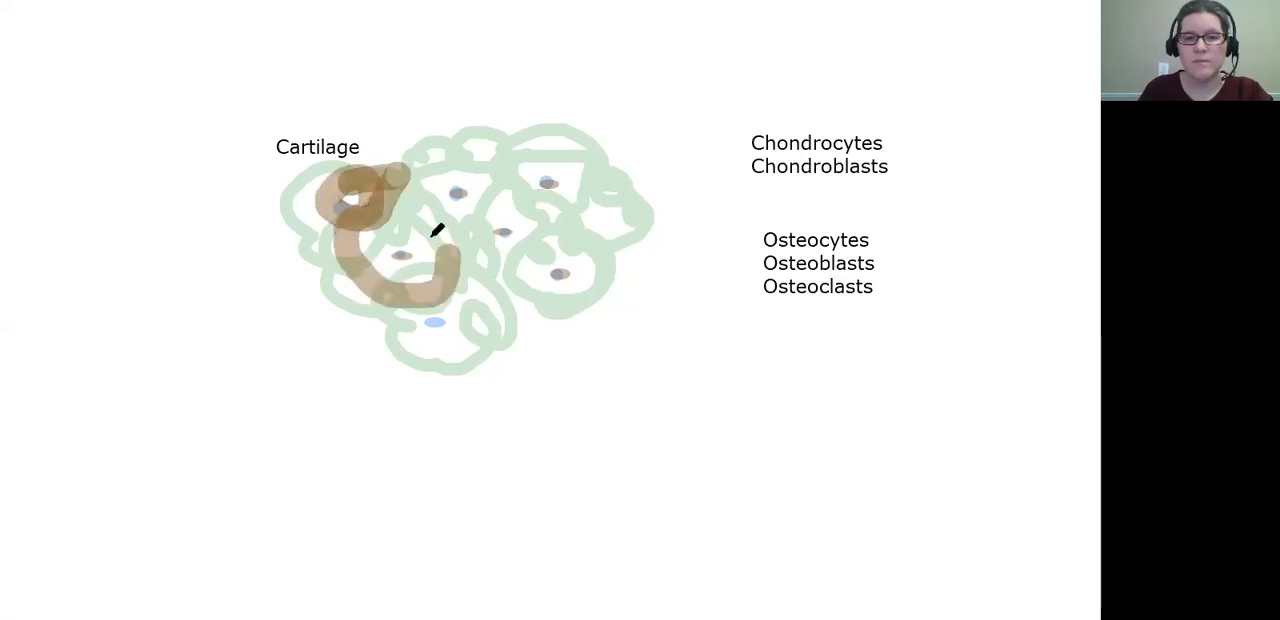
# Step: Draw a brown highlighter ring over the cartilage sketch
pyautogui.moveTo(436, 232); pyautogui.dragTo(504, 284)
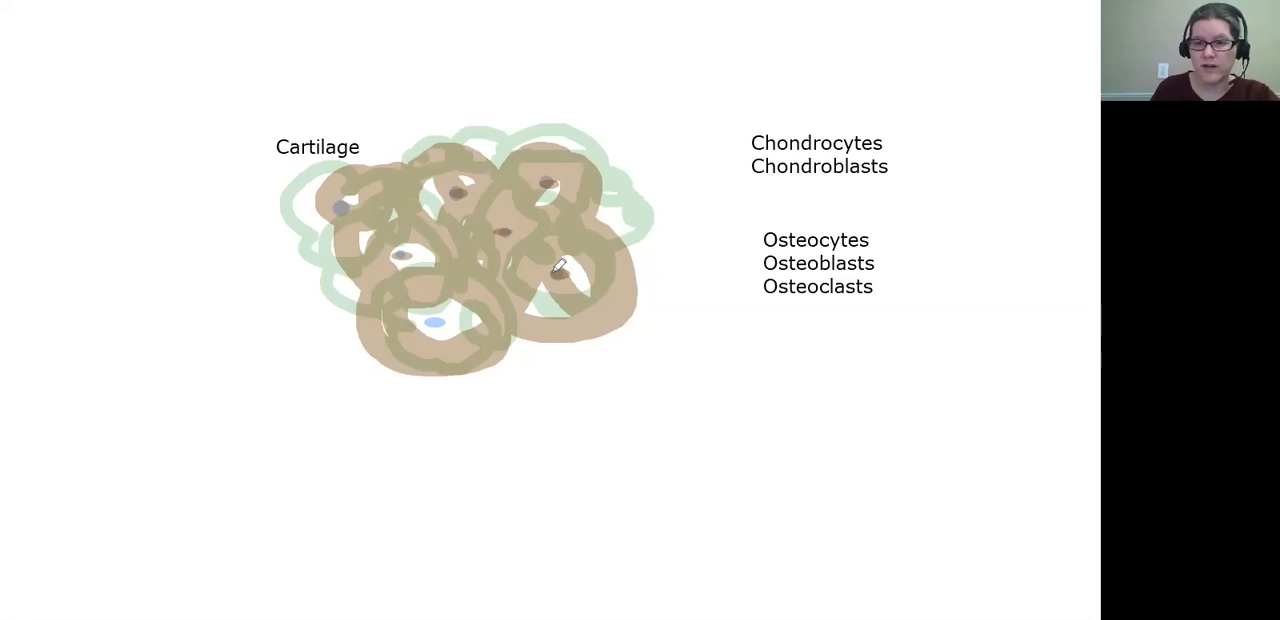
pyautogui.moveTo(332, 202)
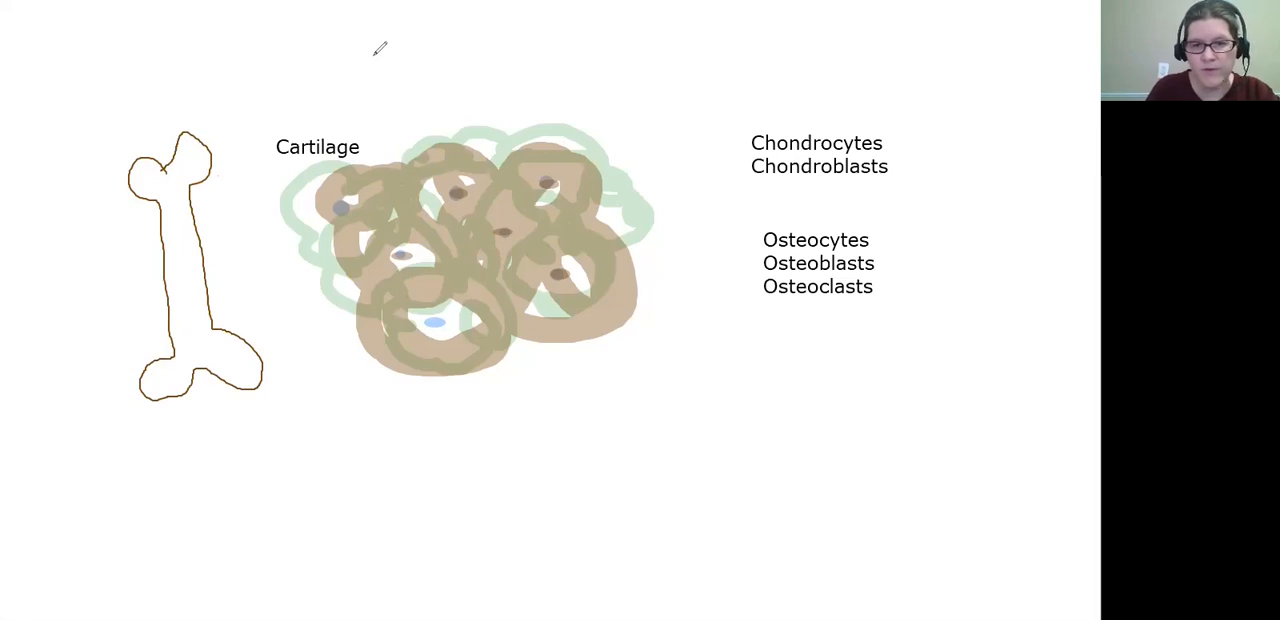
pyautogui.moveTo(676, 176)
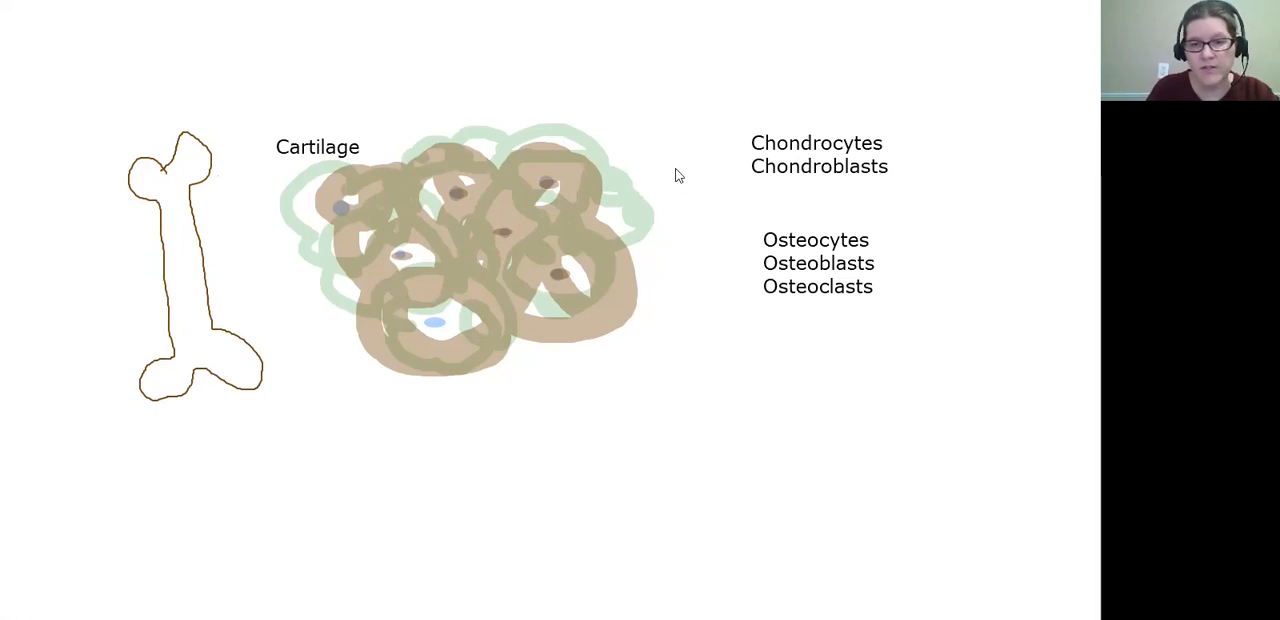
pyautogui.moveTo(150, 222); pyautogui.dragTo(200, 224)
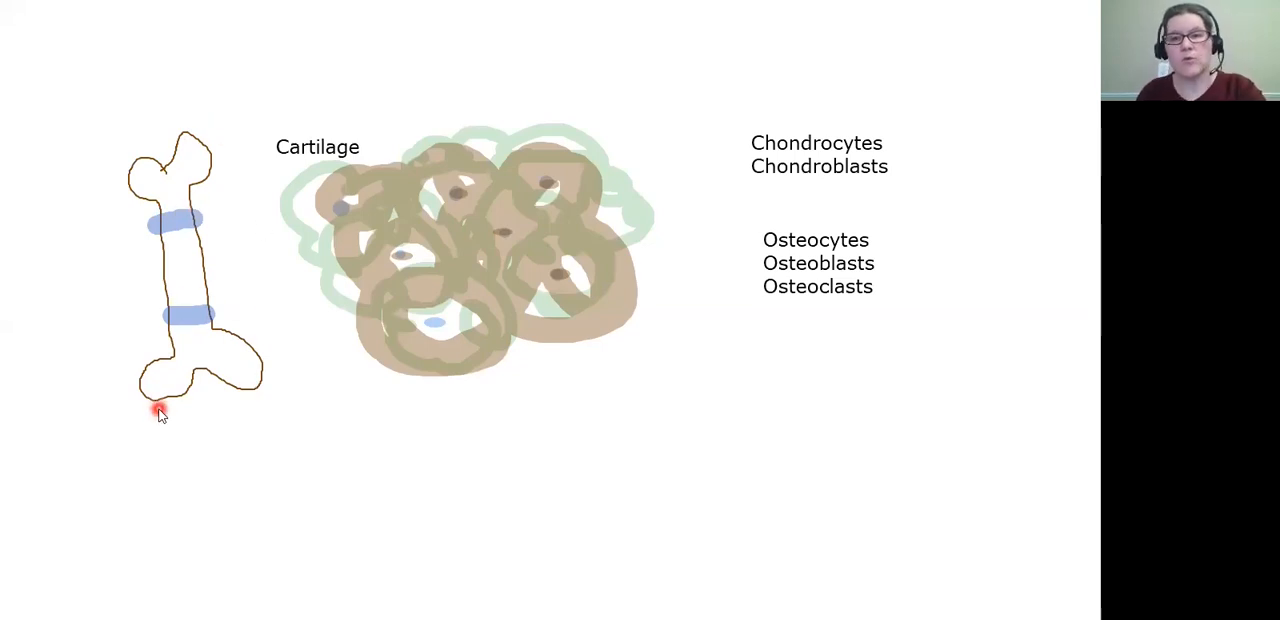
pyautogui.moveTo(308, 398)
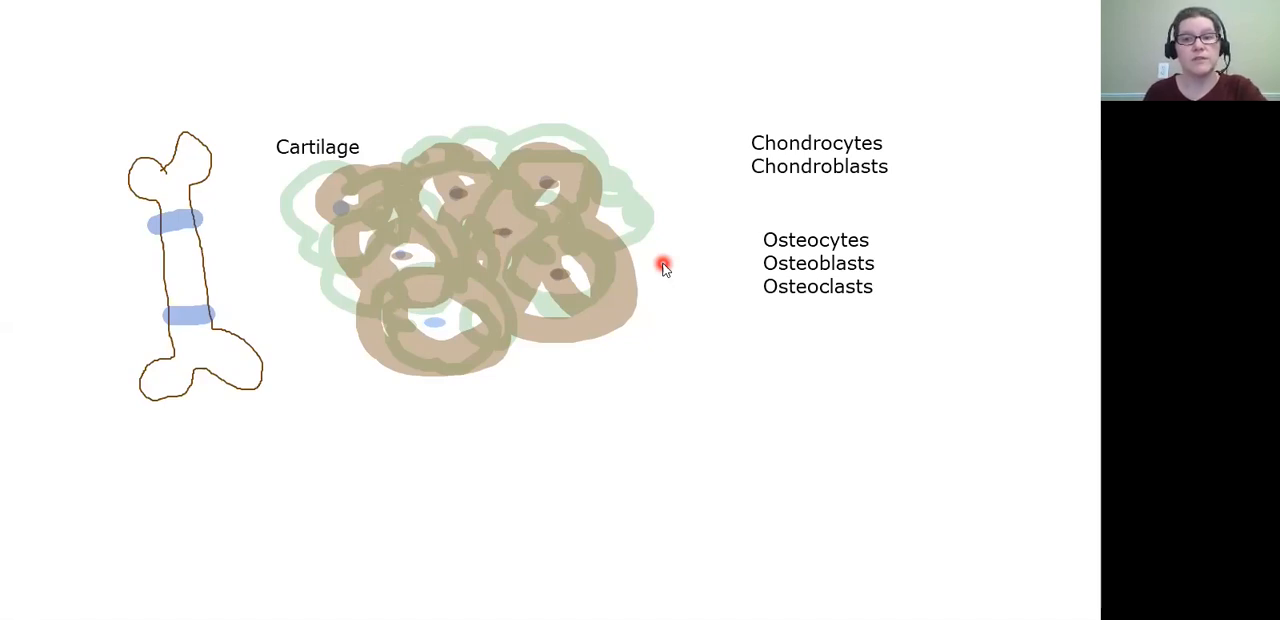
pyautogui.moveTo(580, 348)
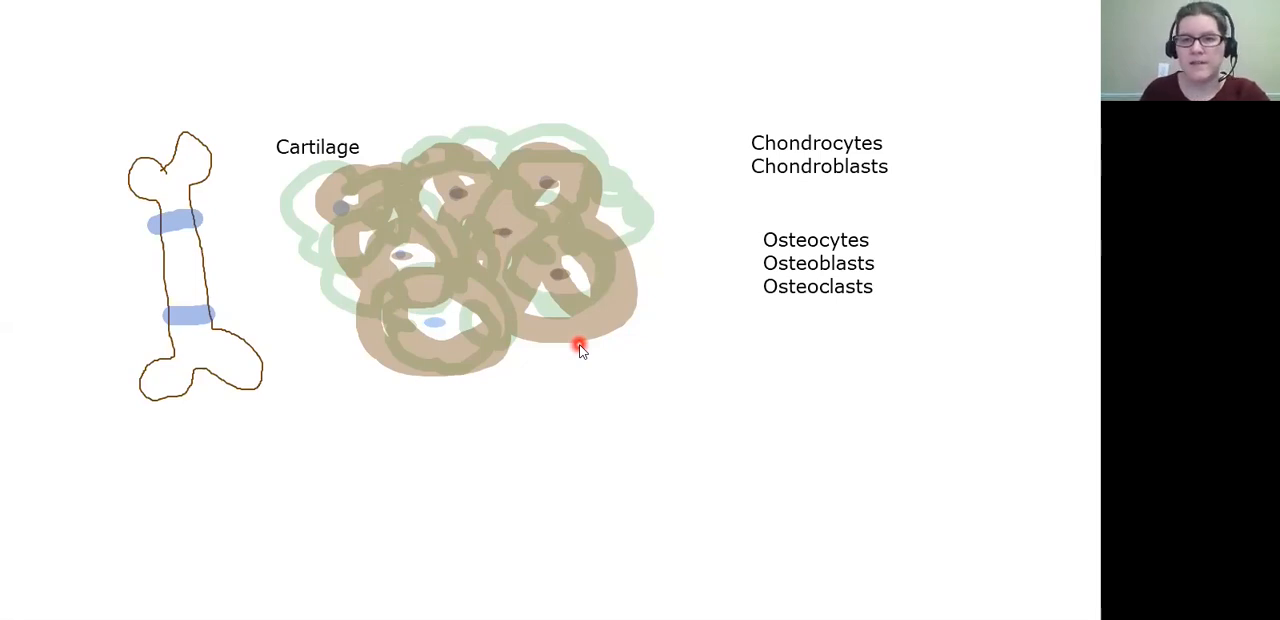
pyautogui.moveTo(556, 380)
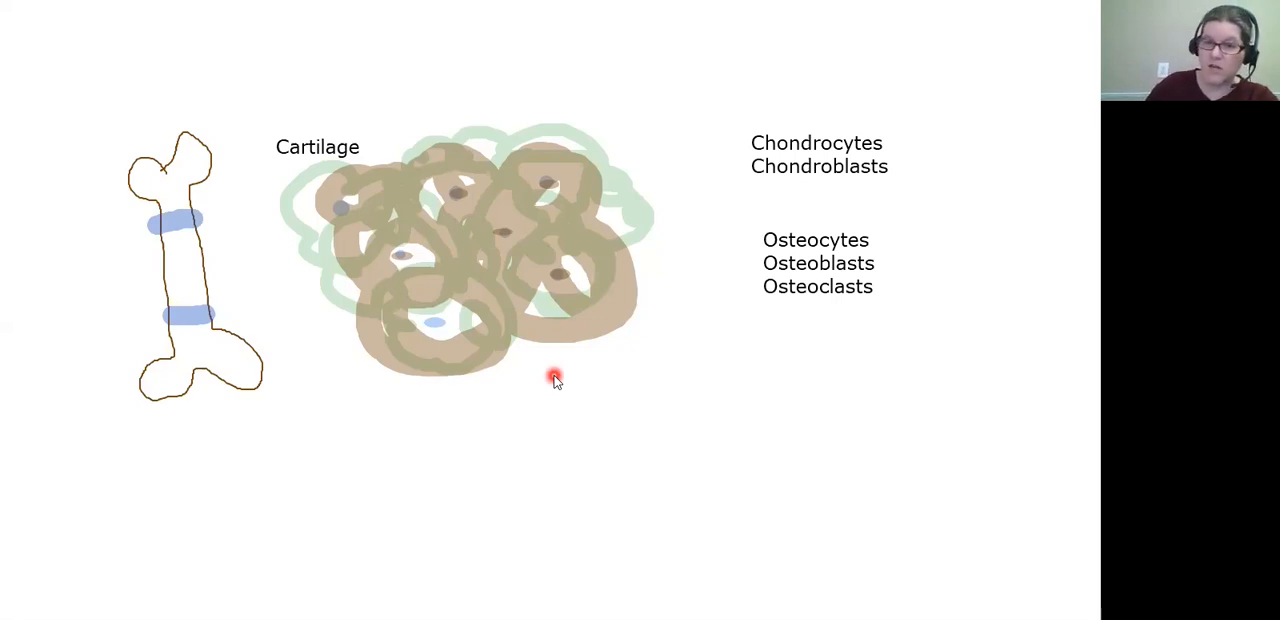
pyautogui.moveTo(686, 408)
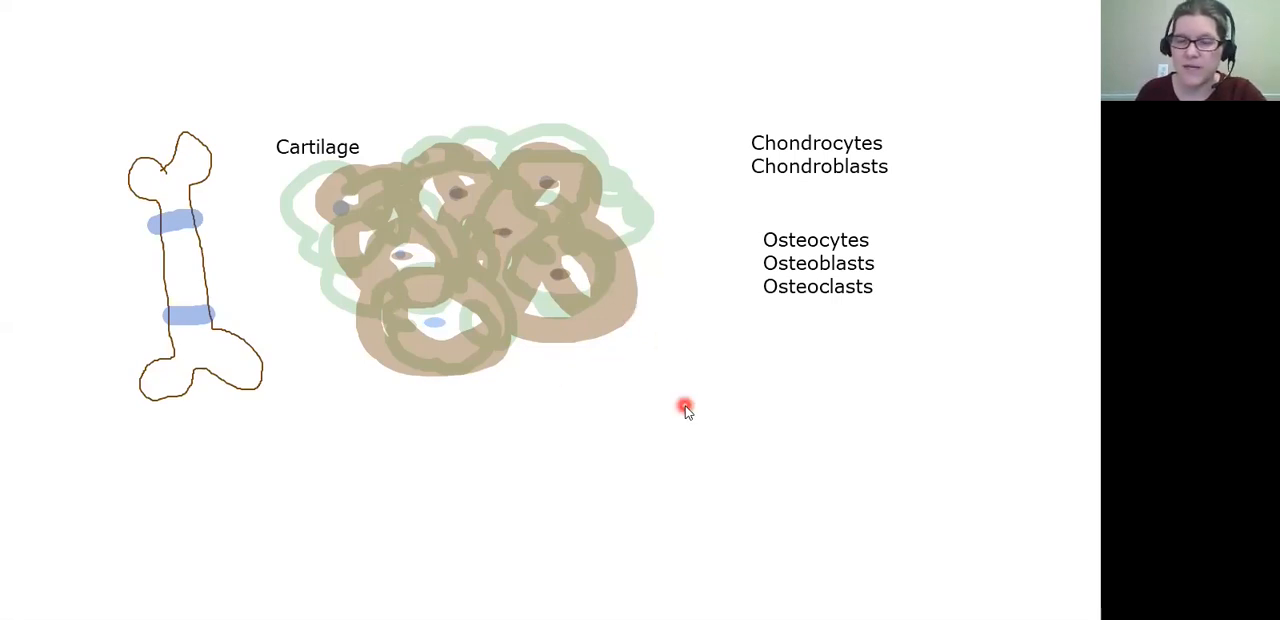
pyautogui.moveTo(556, 52)
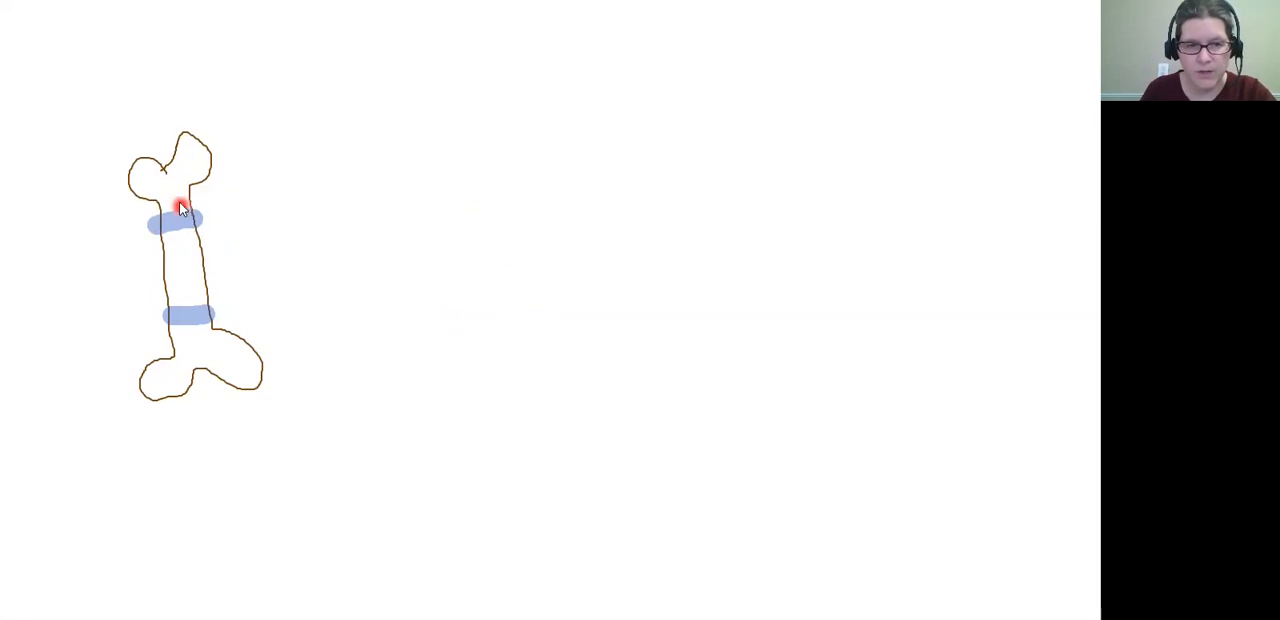
pyautogui.moveTo(388, 156)
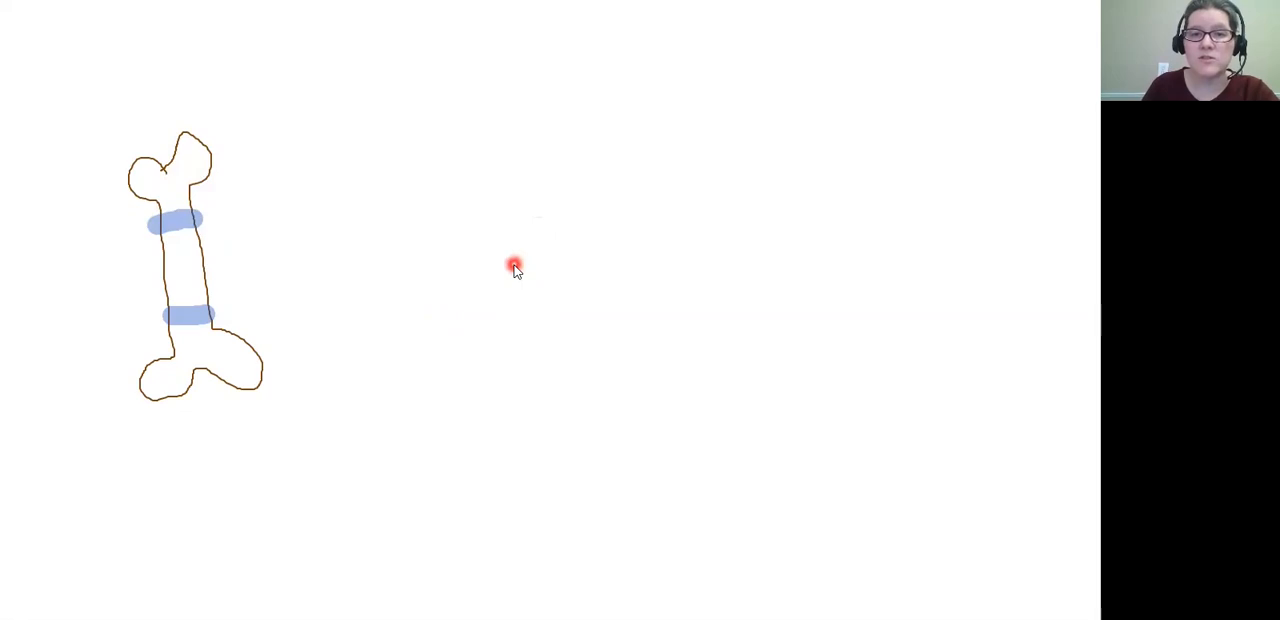
pyautogui.moveTo(448, 80)
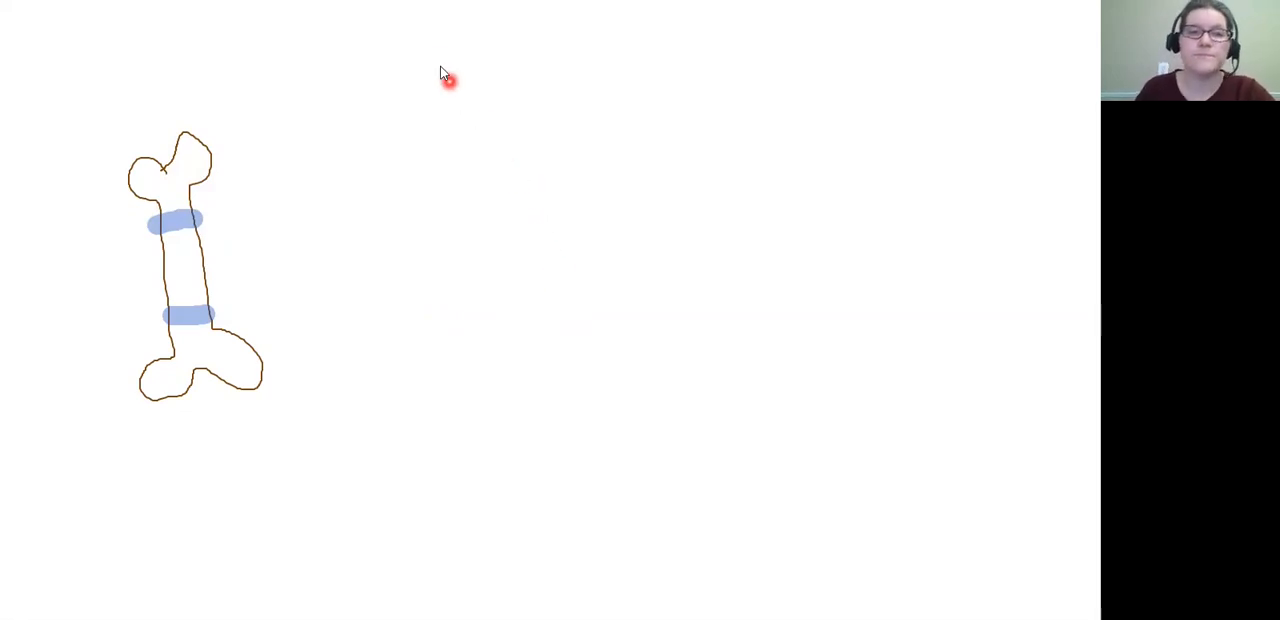
pyautogui.moveTo(450, 64)
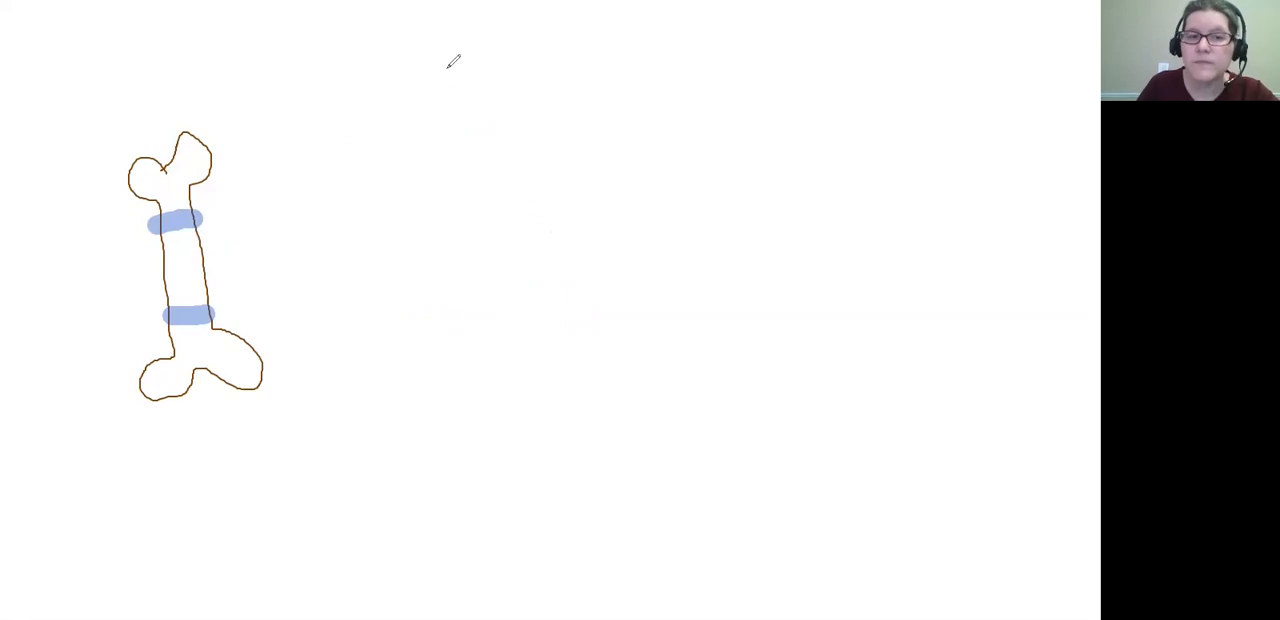
pyautogui.moveTo(404, 136)
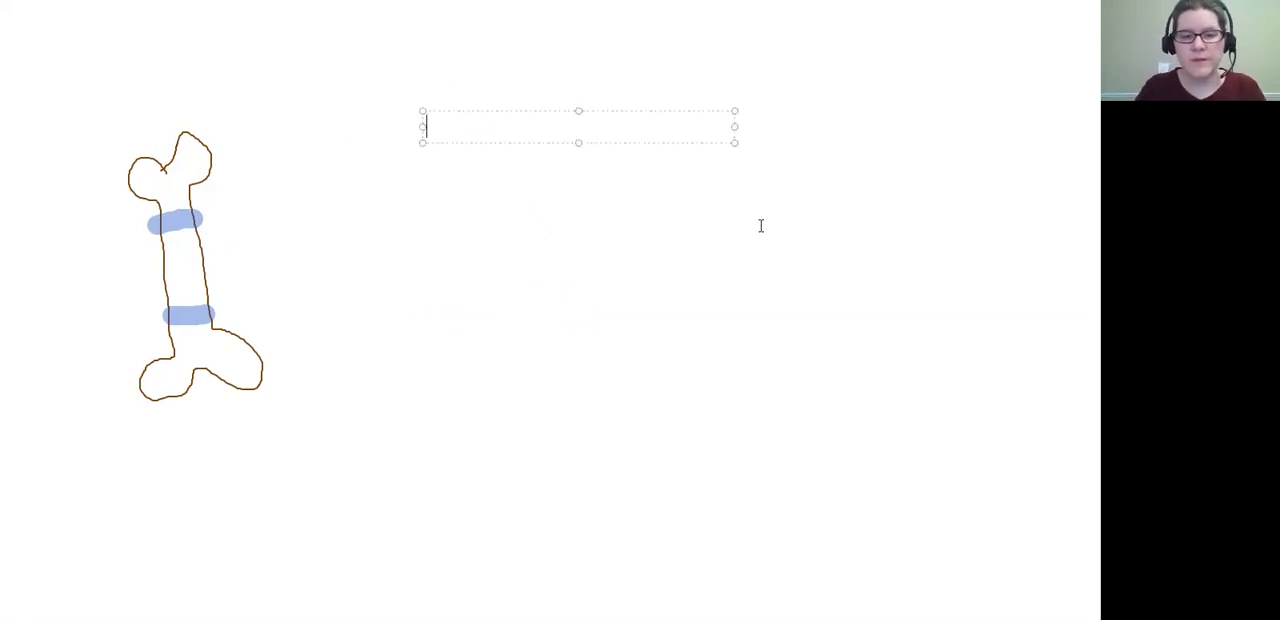
# Step: Add the title 'Osteon/Haversian System' beside the bone sketch
pyautogui.write('O')
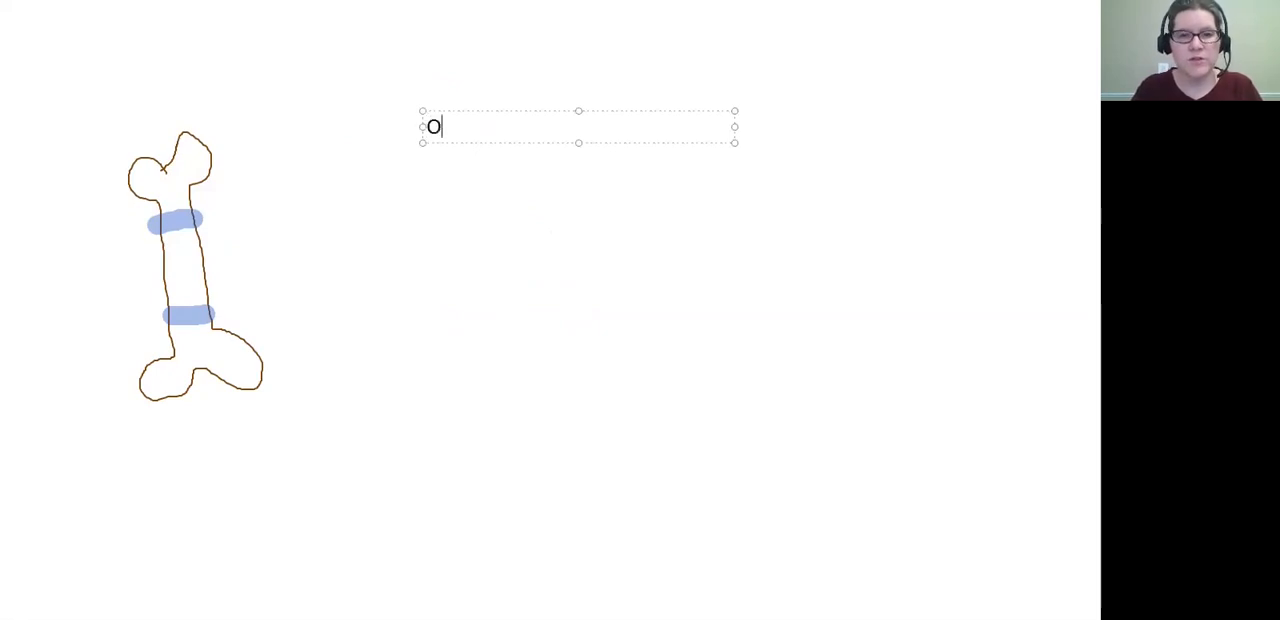
pyautogui.write('steon/Hav')
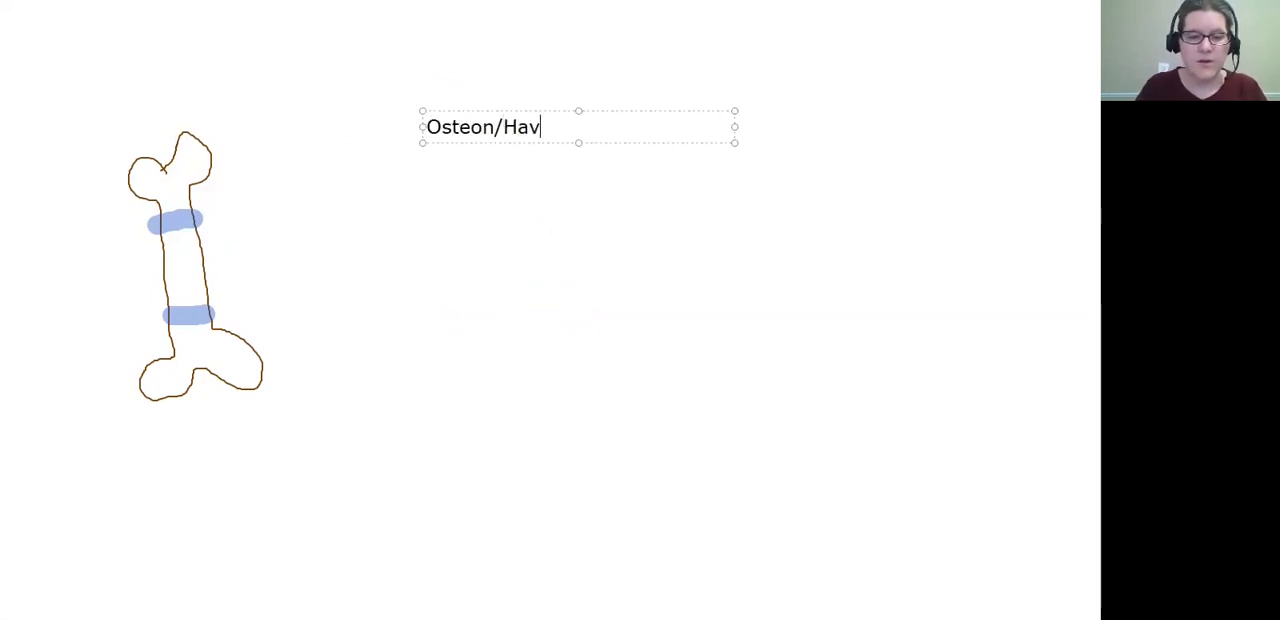
pyautogui.write('ersian')
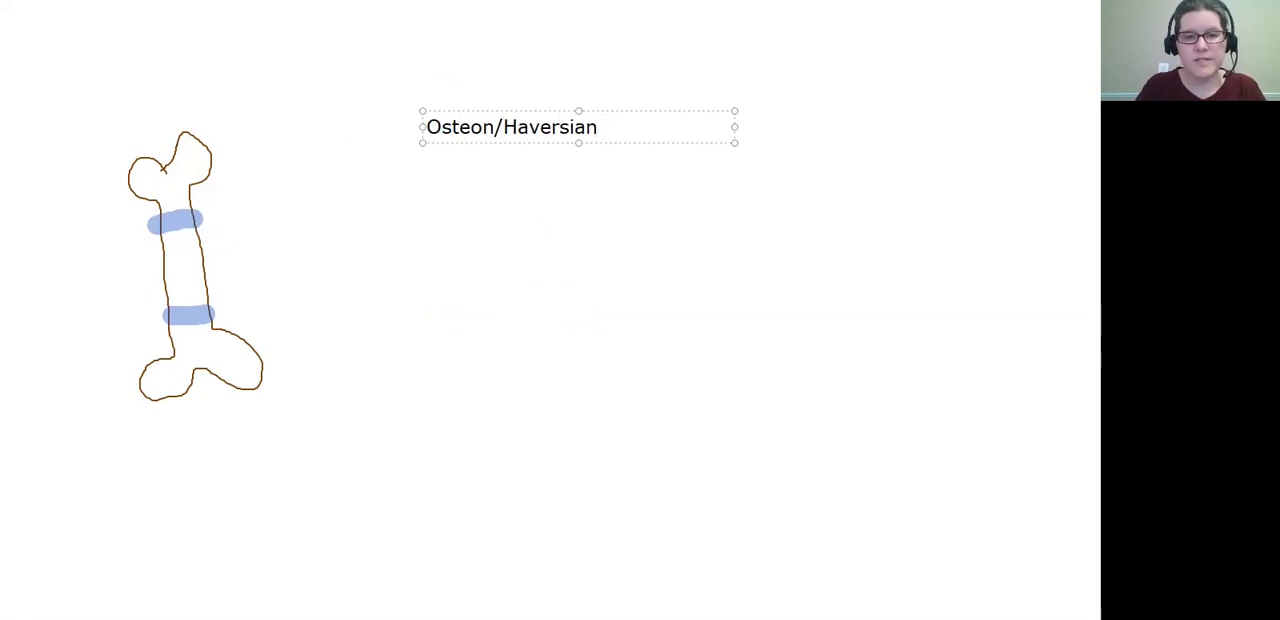
pyautogui.write('System')
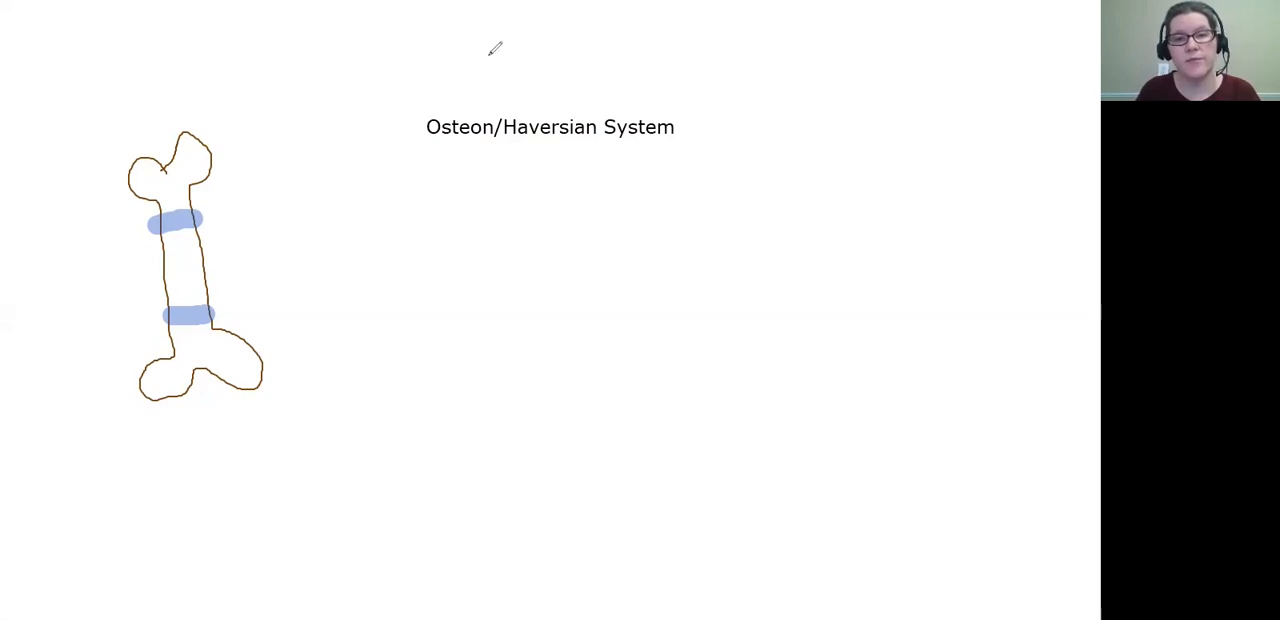
pyautogui.moveTo(610, 342)
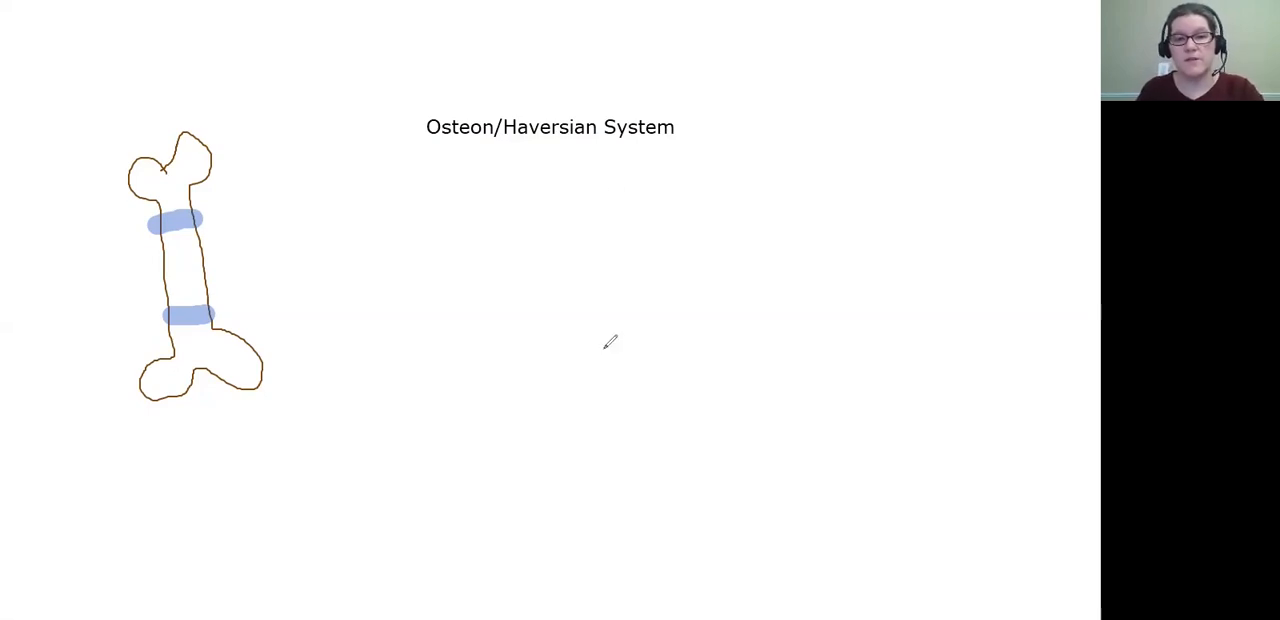
pyautogui.moveTo(560, 260)
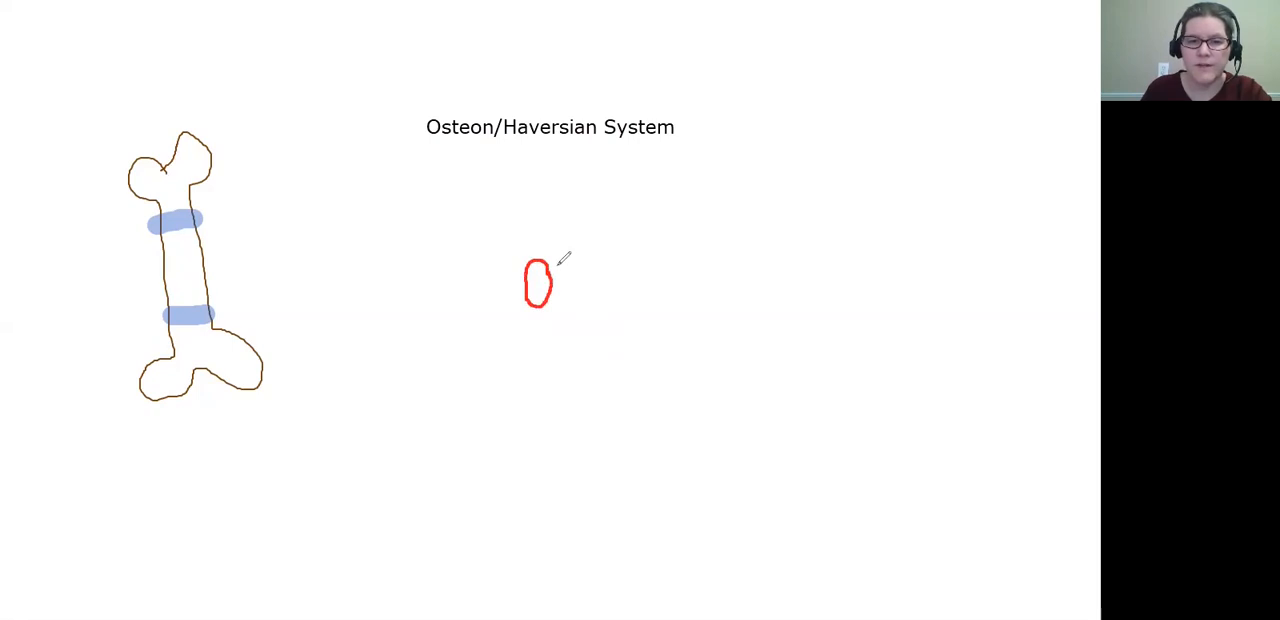
# Step: Draw the red loop of the central canal below the title
pyautogui.moveTo(560, 270); pyautogui.dragTo(576, 296)
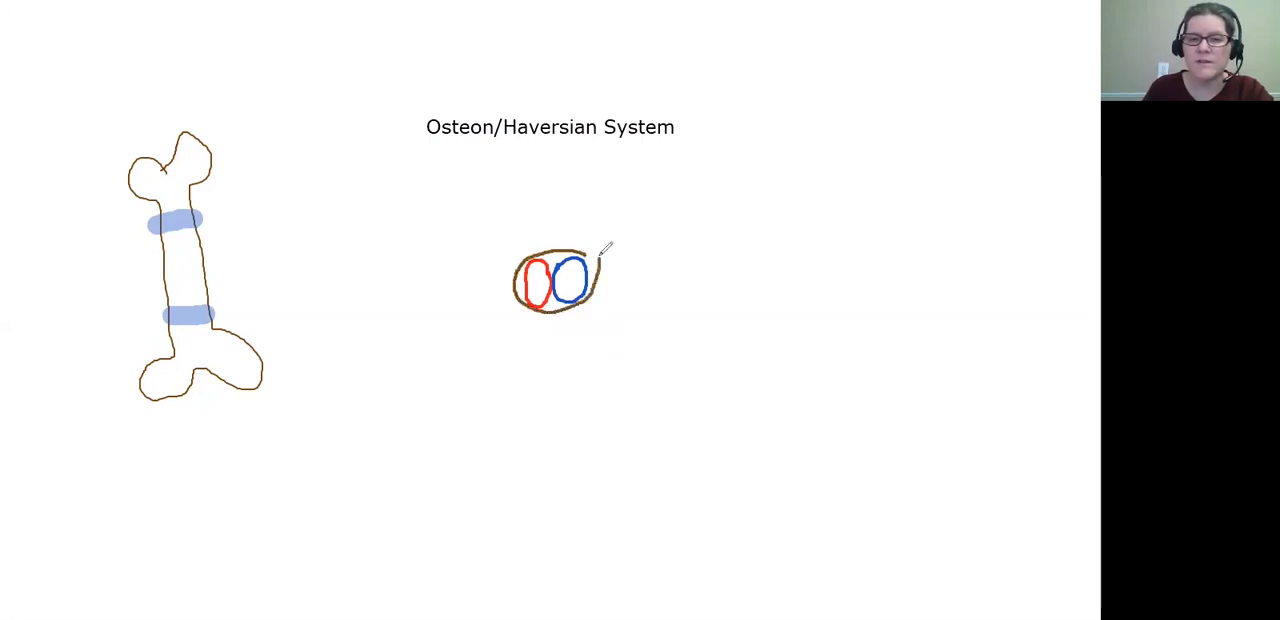
pyautogui.moveTo(684, 318)
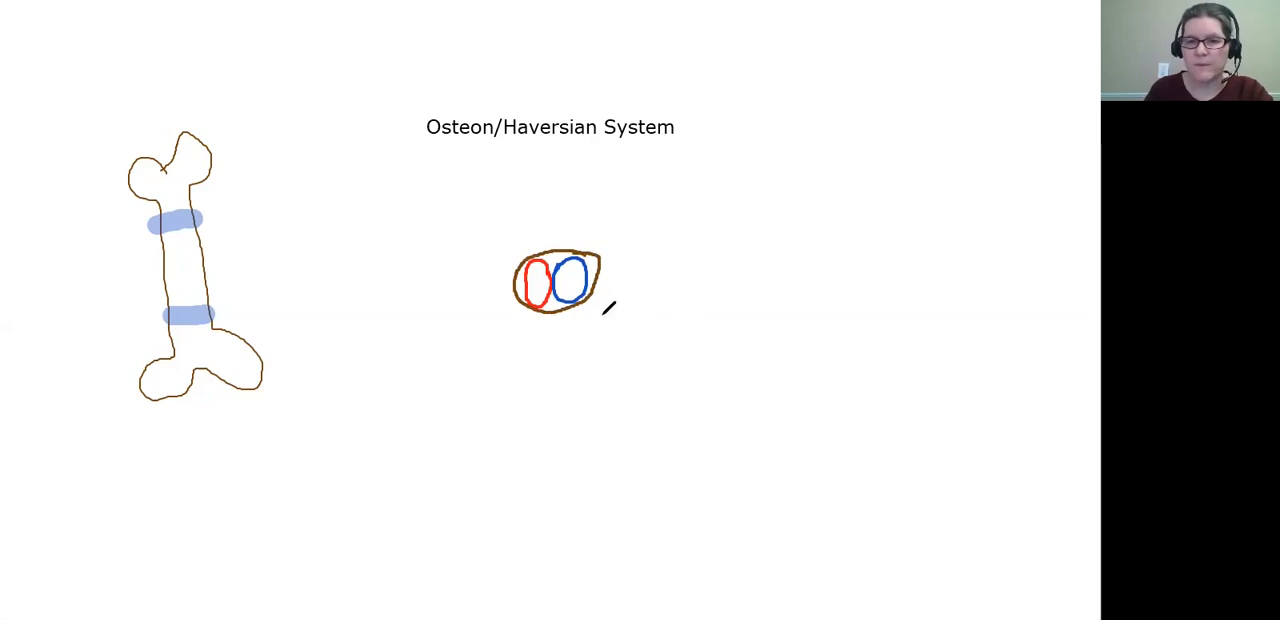
pyautogui.moveTo(716, 352)
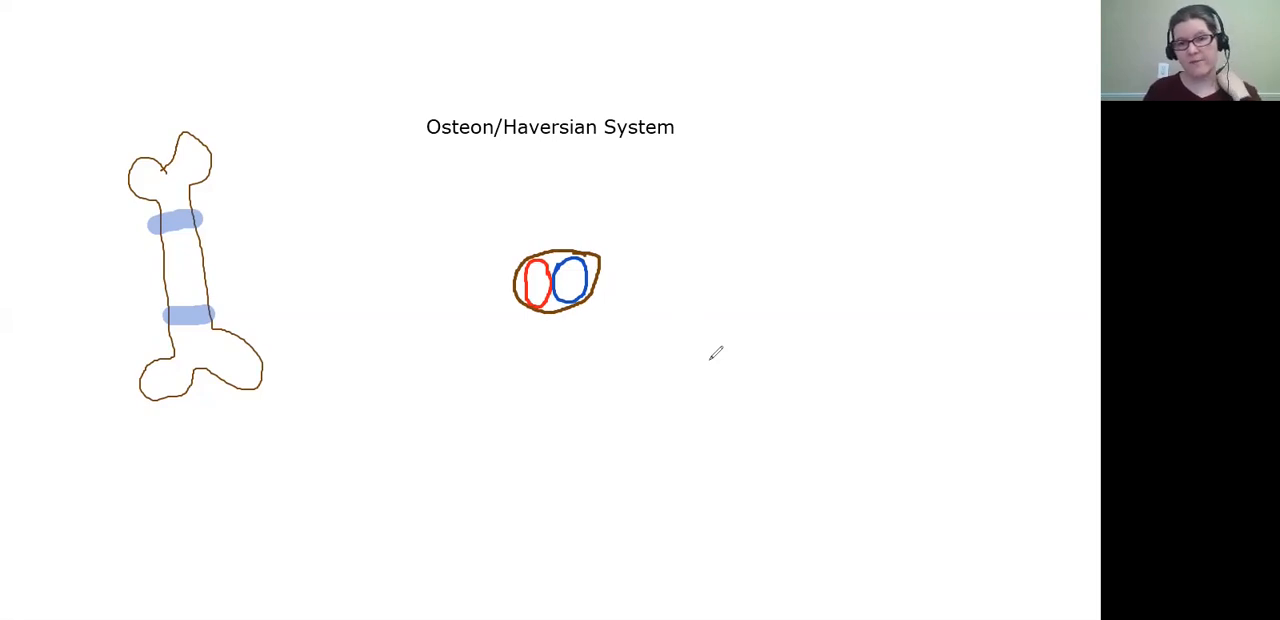
pyautogui.moveTo(738, 360)
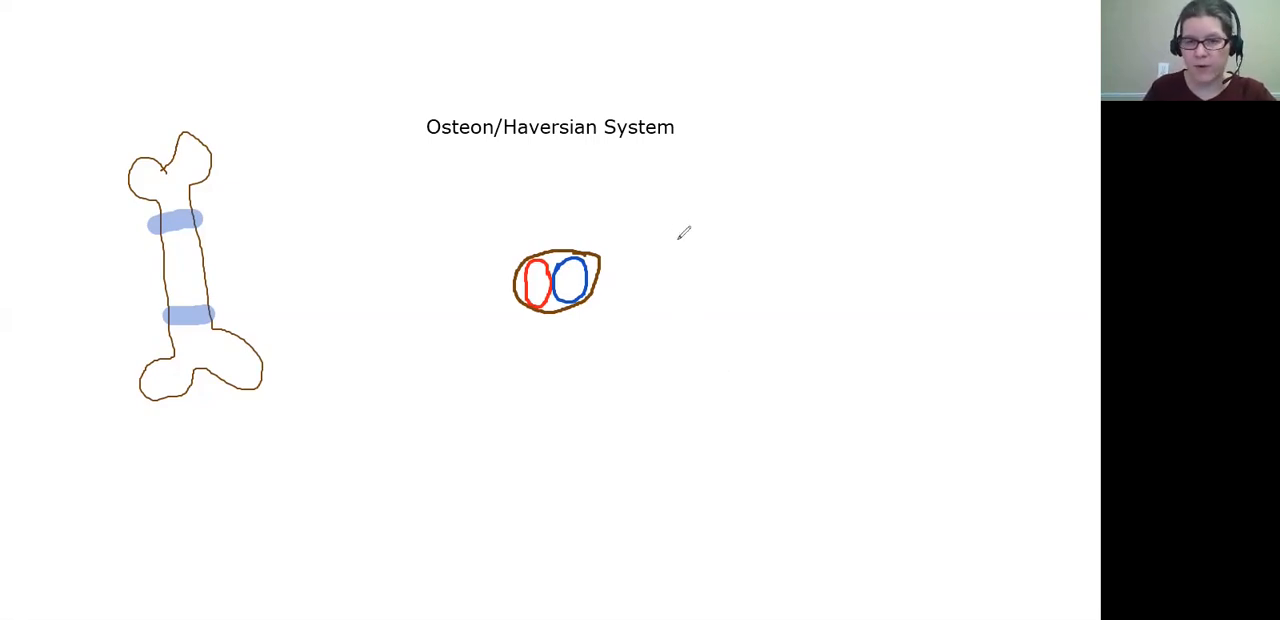
pyautogui.moveTo(616, 292)
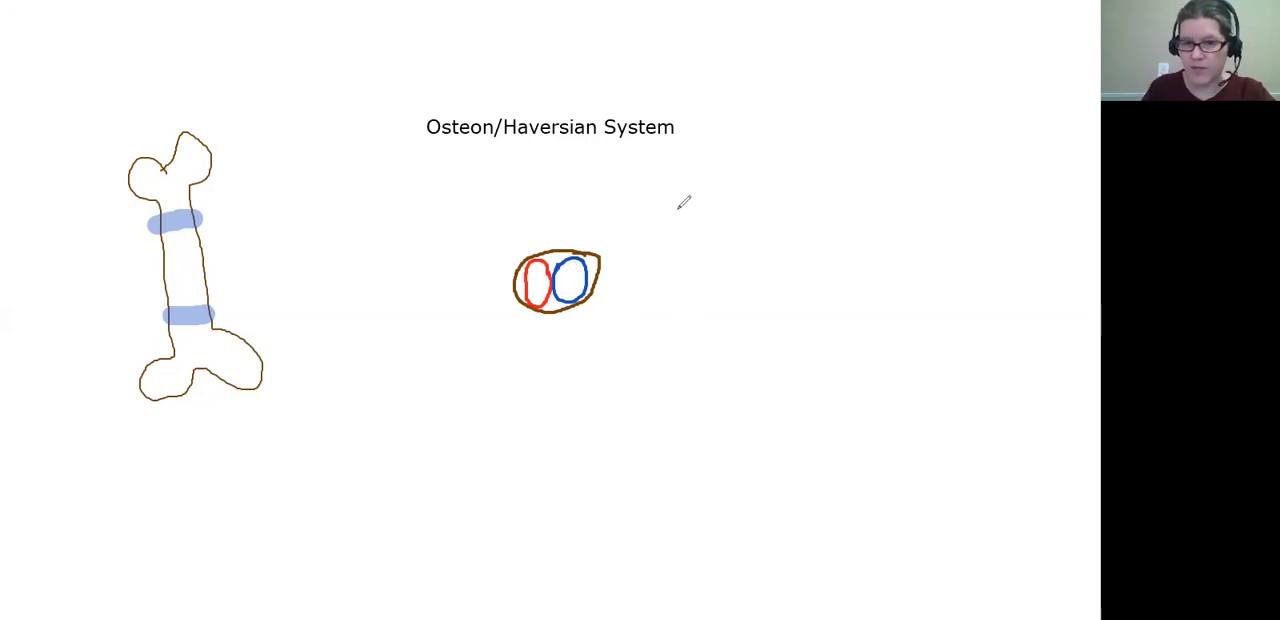
# Step: Sketch small dark-red osteocyte houses above right, right and below the central oval
pyautogui.moveTo(664, 210); pyautogui.dragTo(660, 236)
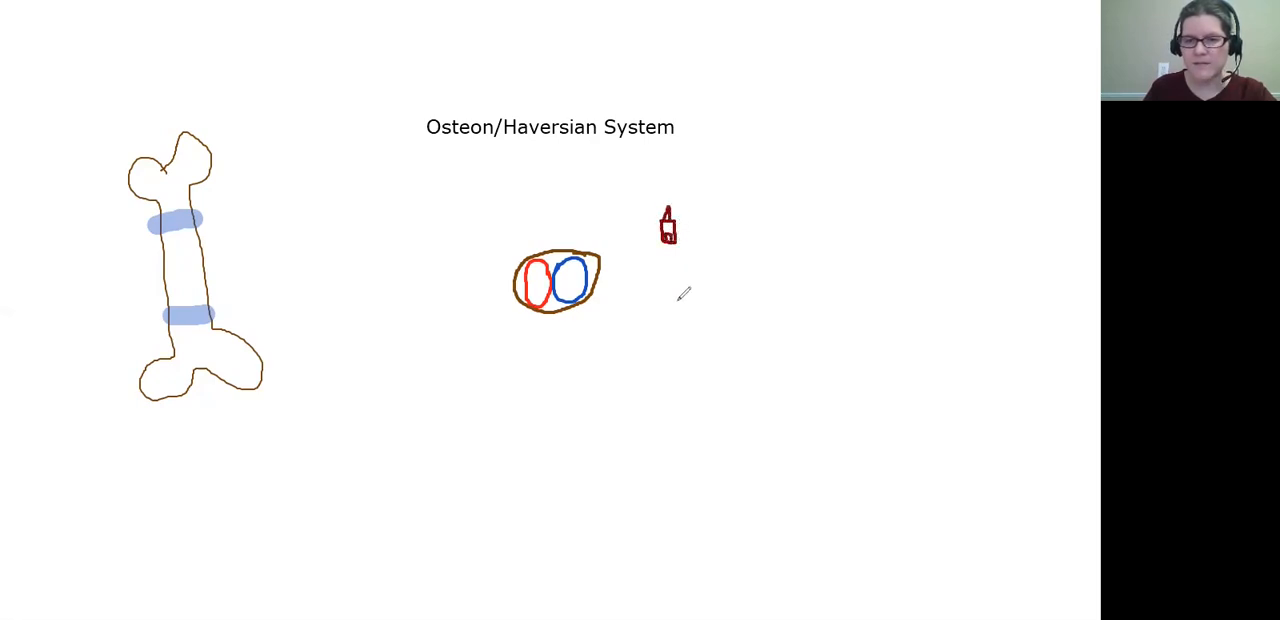
pyautogui.moveTo(656, 320); pyautogui.dragTo(670, 340)
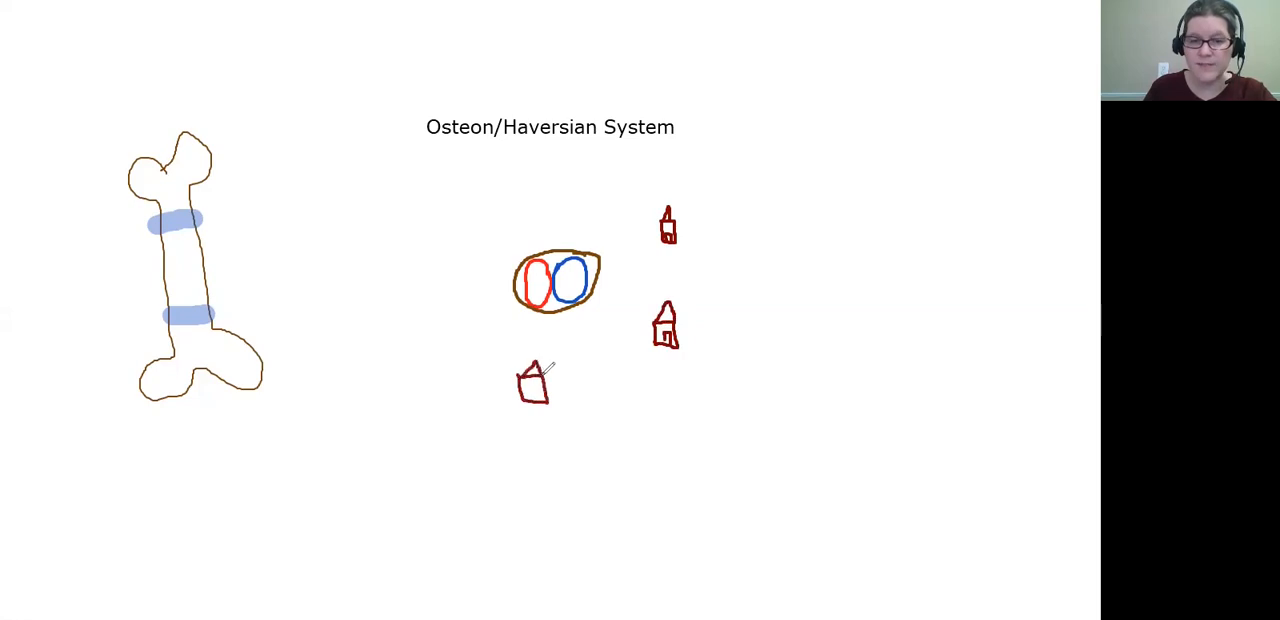
pyautogui.moveTo(548, 368); pyautogui.dragTo(532, 396)
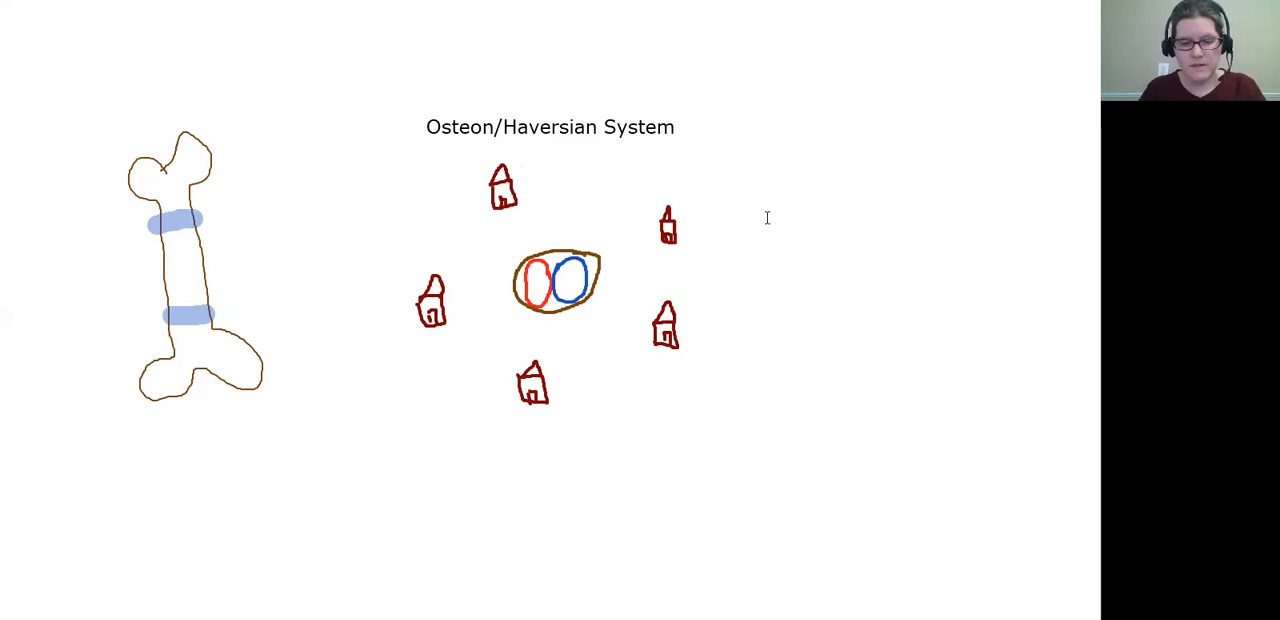
# Step: Label the upper-right house 'Osteocytes' and the central oval 'Central canal'
pyautogui.write('Osteo')
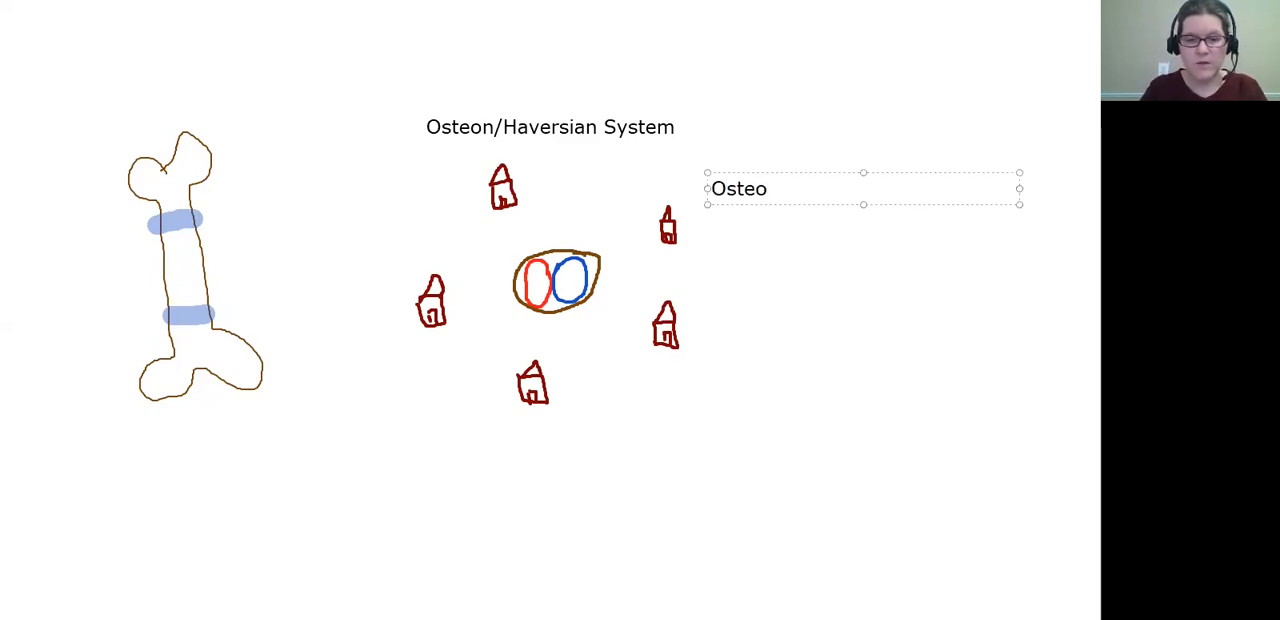
pyautogui.write('cytes')
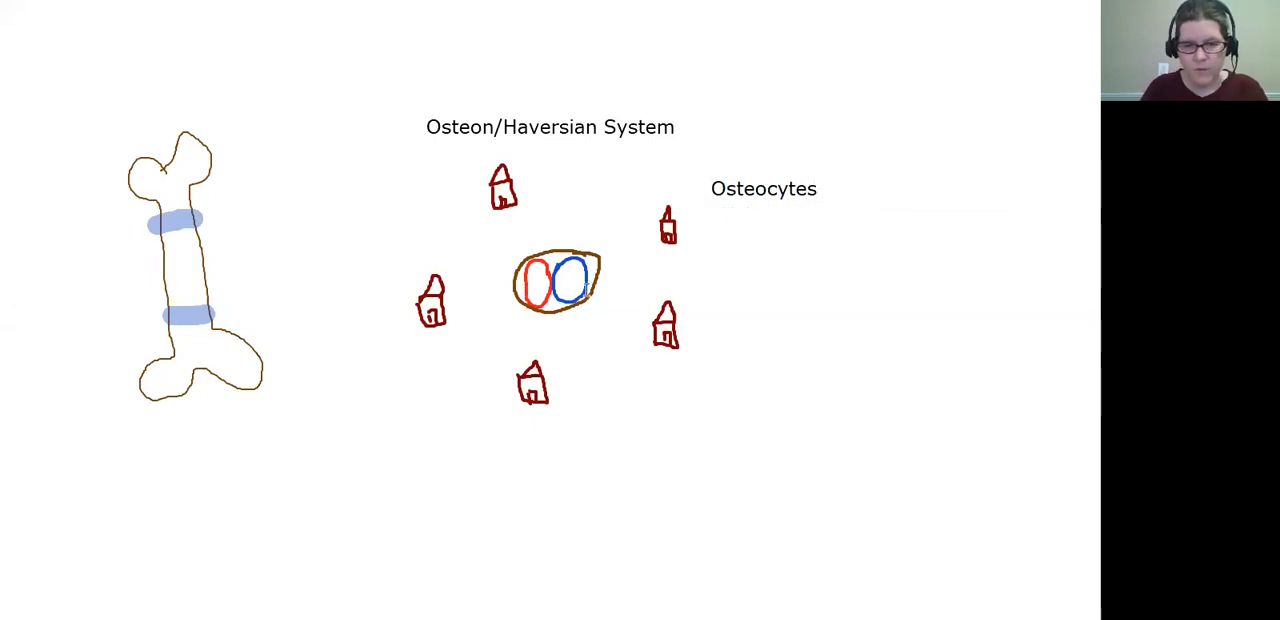
pyautogui.write('Central')
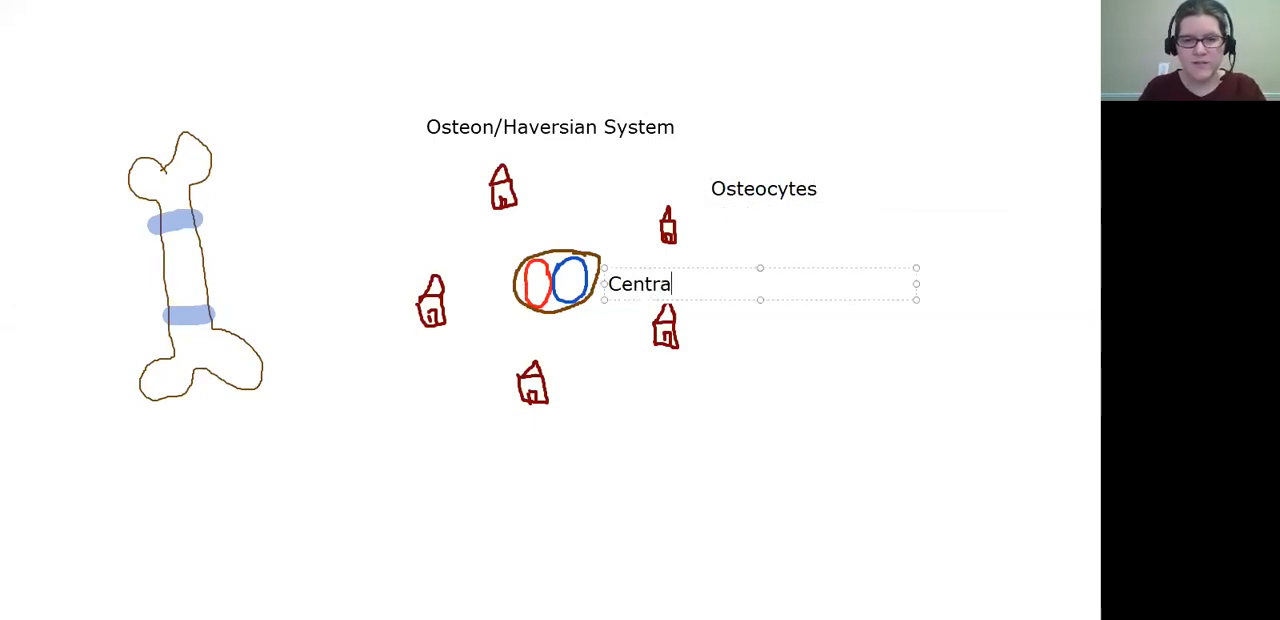
pyautogui.write('canal')
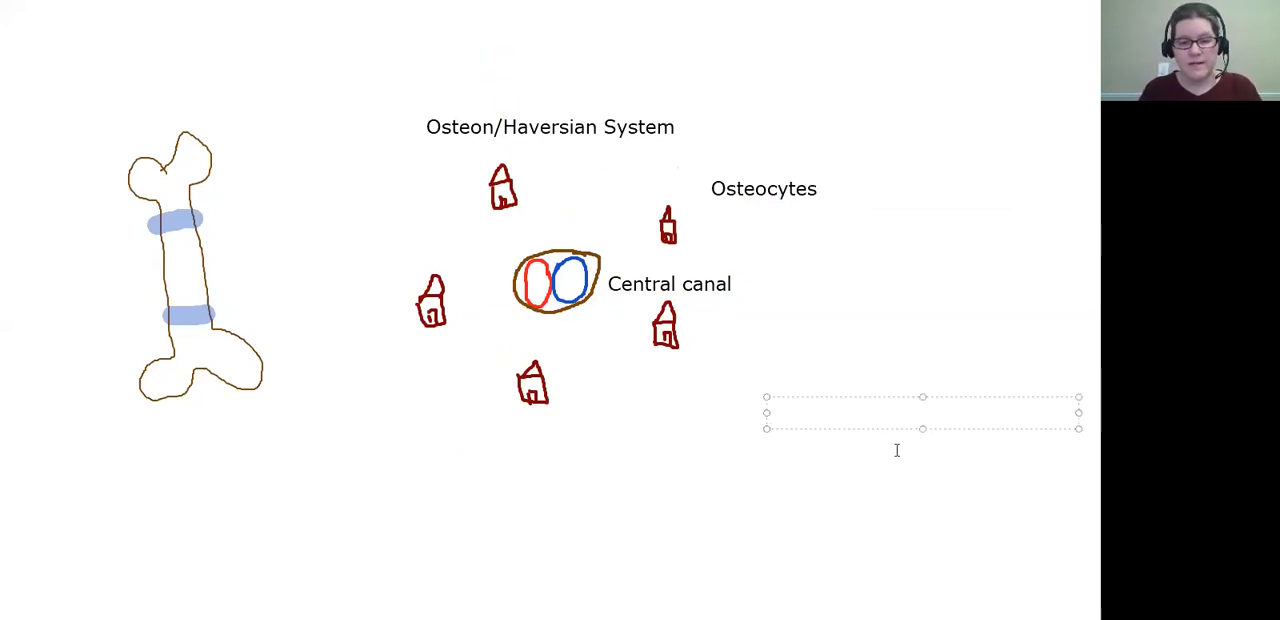
# Step: Add a 'hydroxyapatite' label in empty space lower right of the diagram
pyautogui.write('hydr')
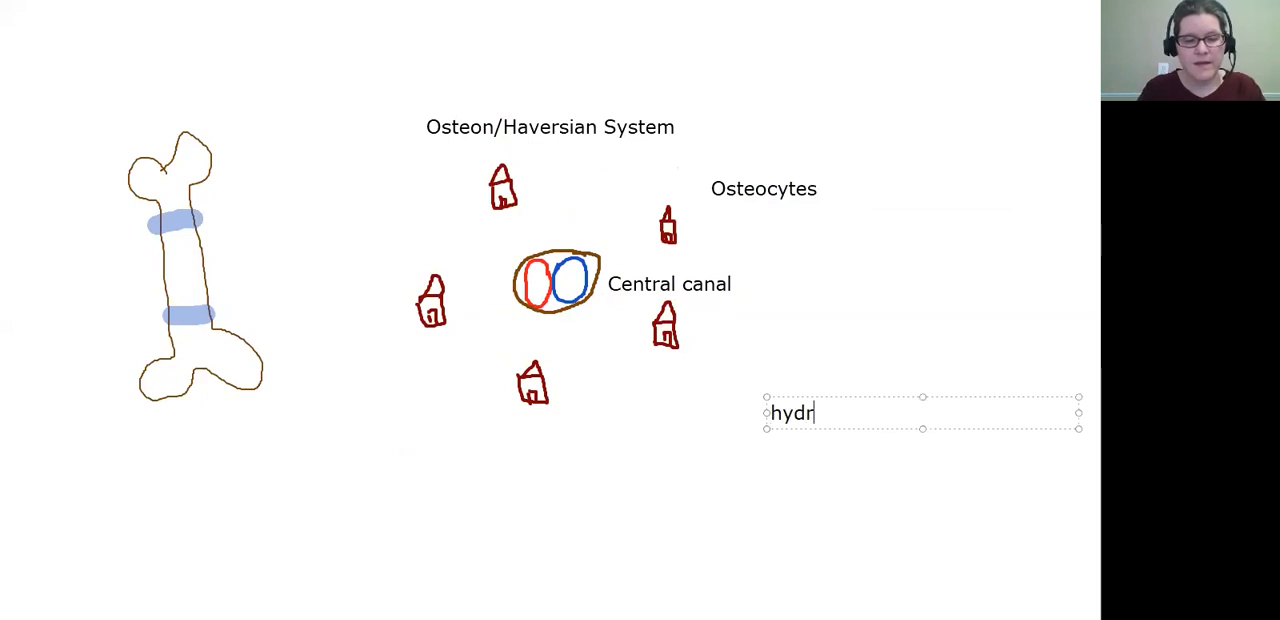
pyautogui.write('oxyapat')
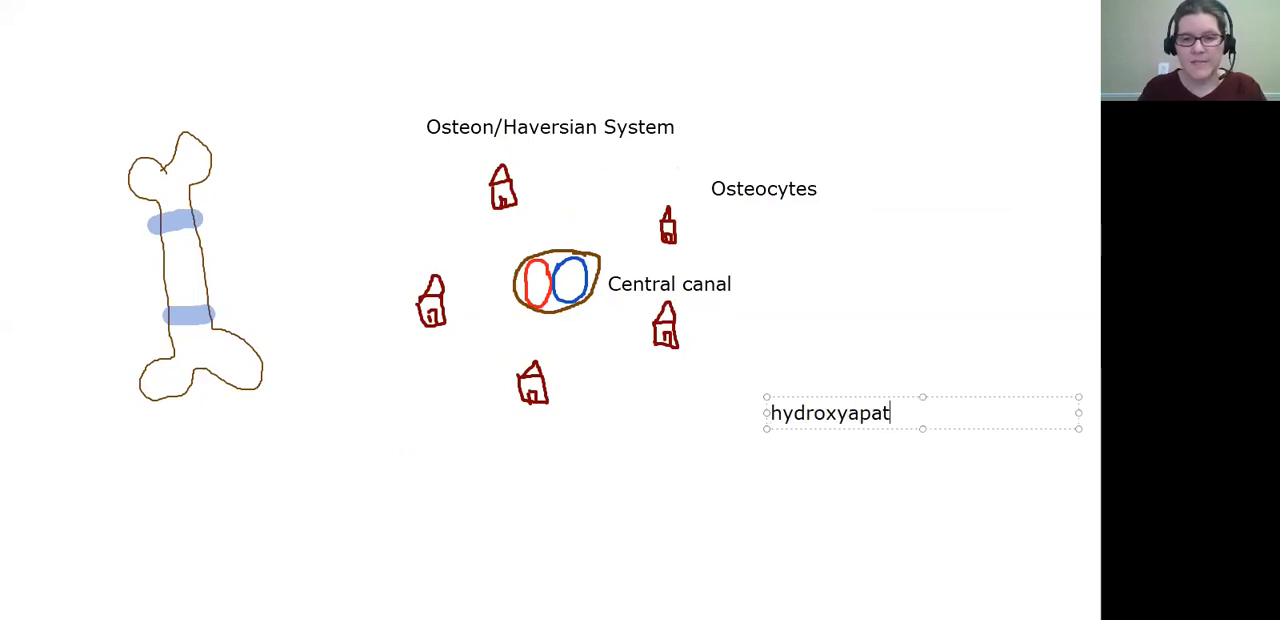
pyautogui.write('ite')
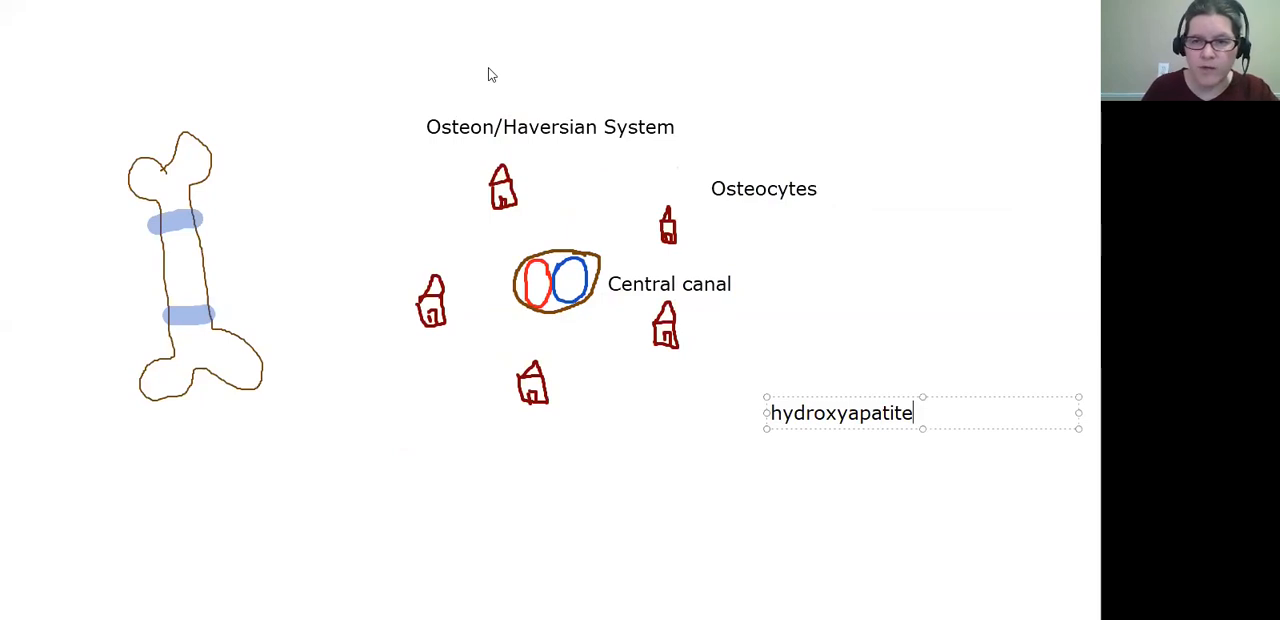
pyautogui.click(788, 424)
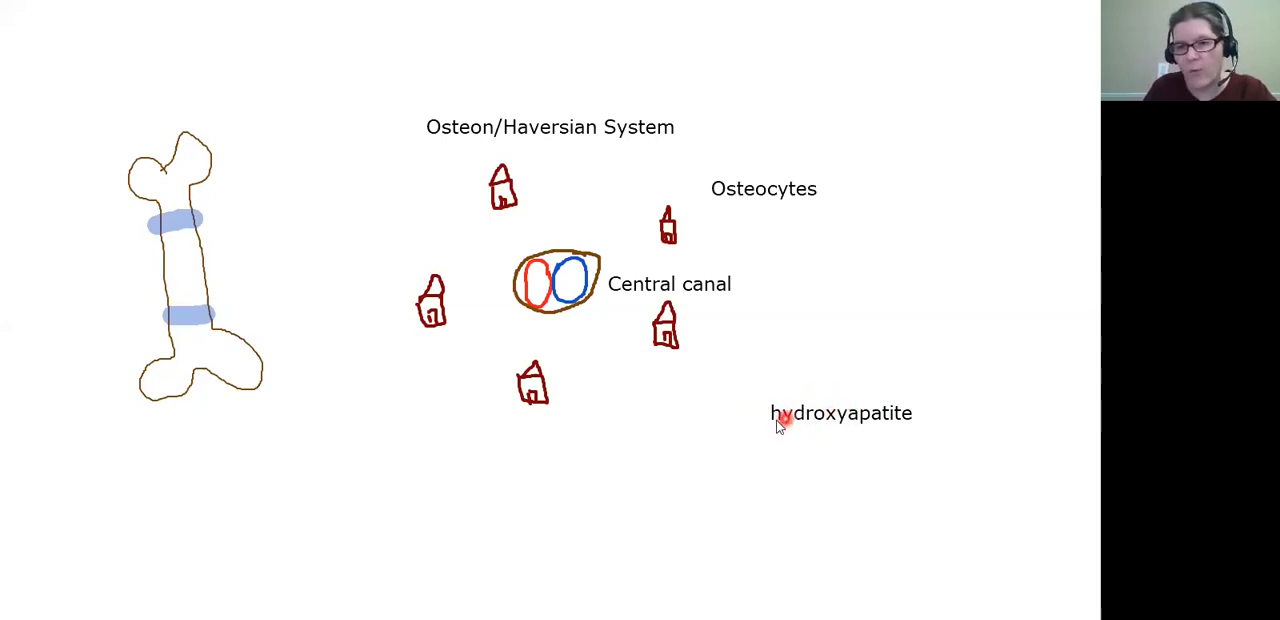
pyautogui.moveTo(866, 400)
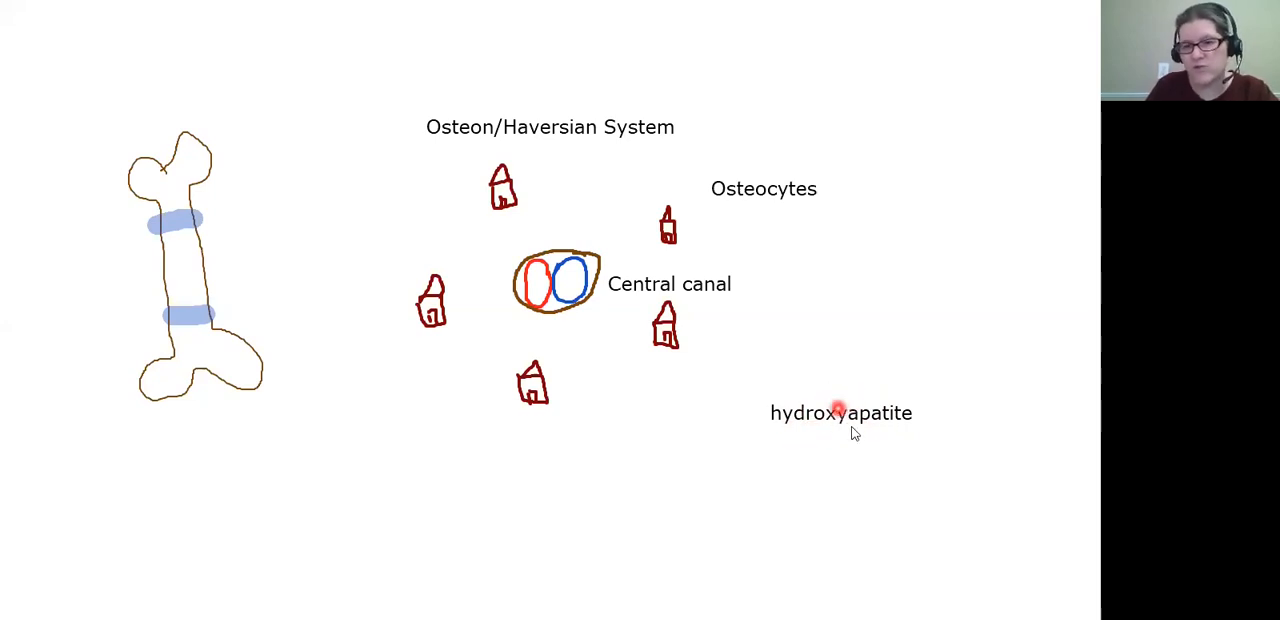
pyautogui.moveTo(896, 456)
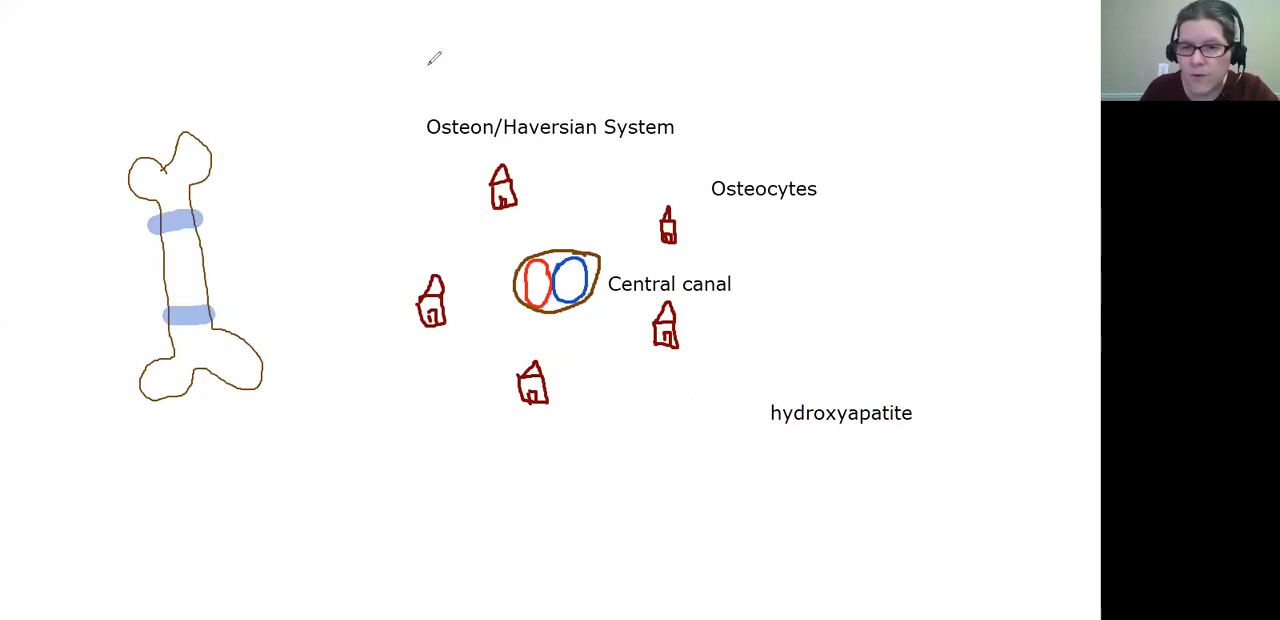
# Step: Ring each house in green ink and add a 'lacunae' label beneath 'Osteocytes'
pyautogui.moveTo(484, 216); pyautogui.dragTo(530, 210)
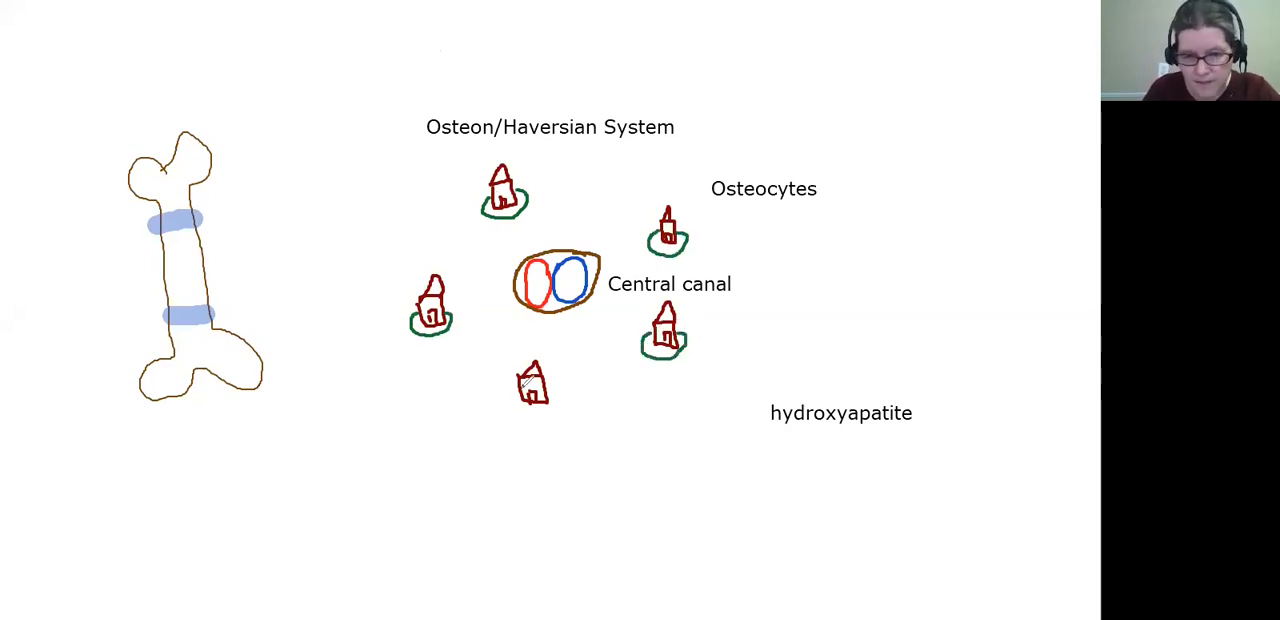
pyautogui.moveTo(510, 400); pyautogui.dragTo(560, 400)
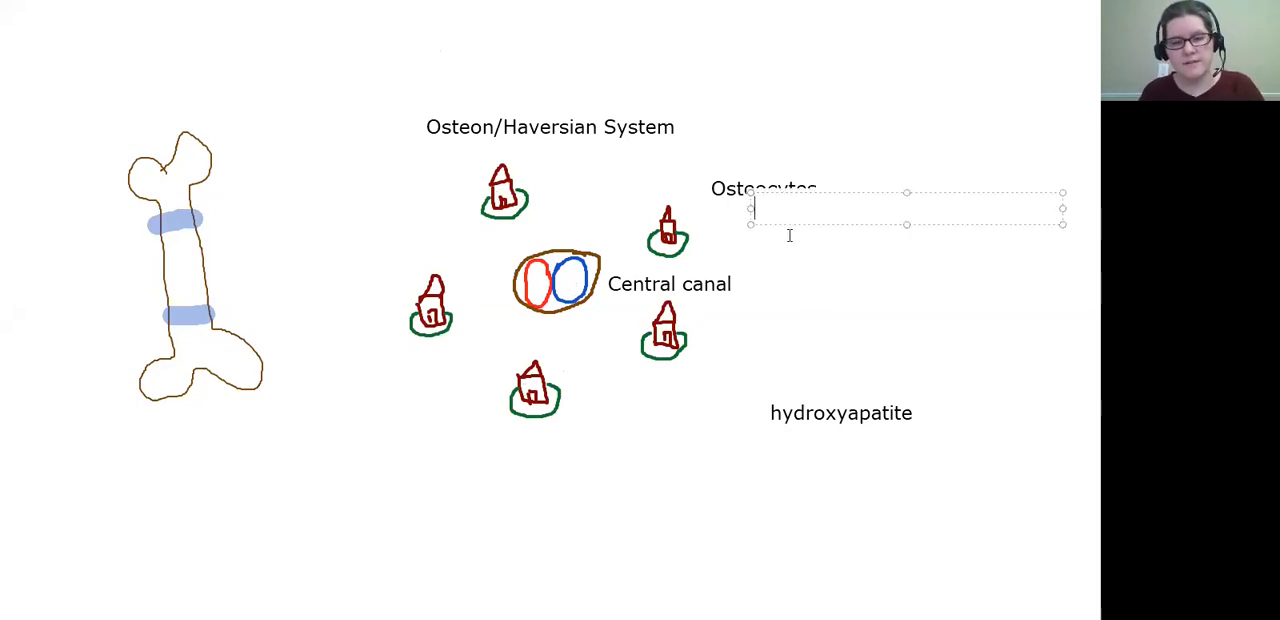
pyautogui.write('lacunae')
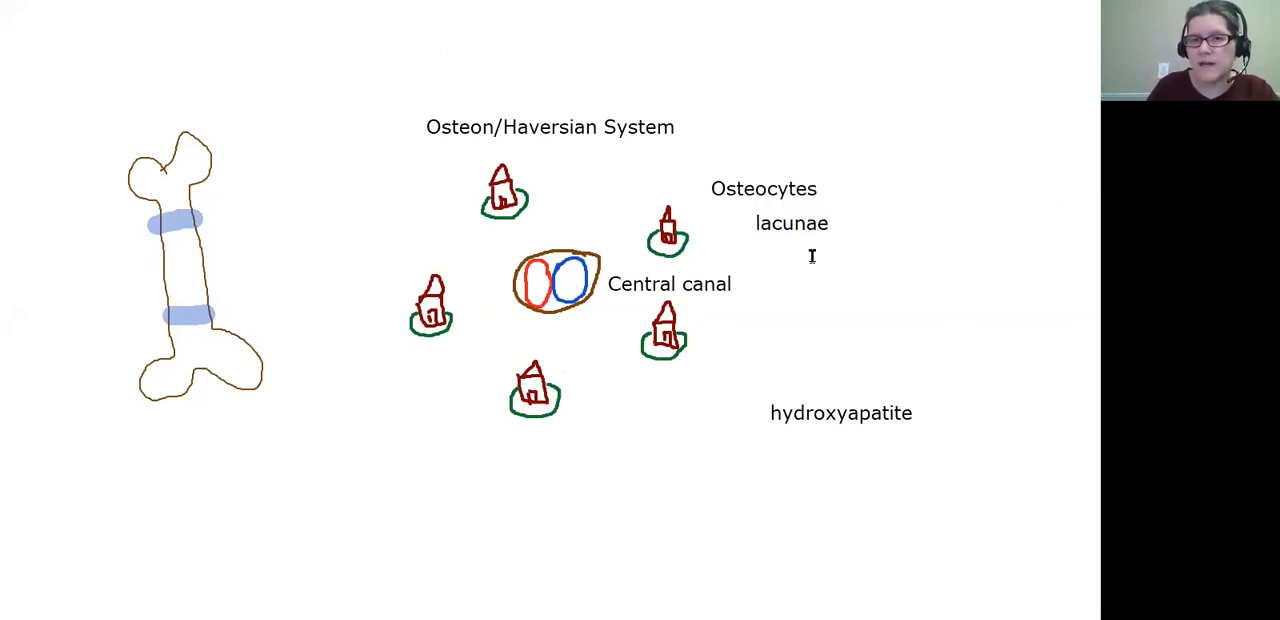
pyautogui.moveTo(822, 272)
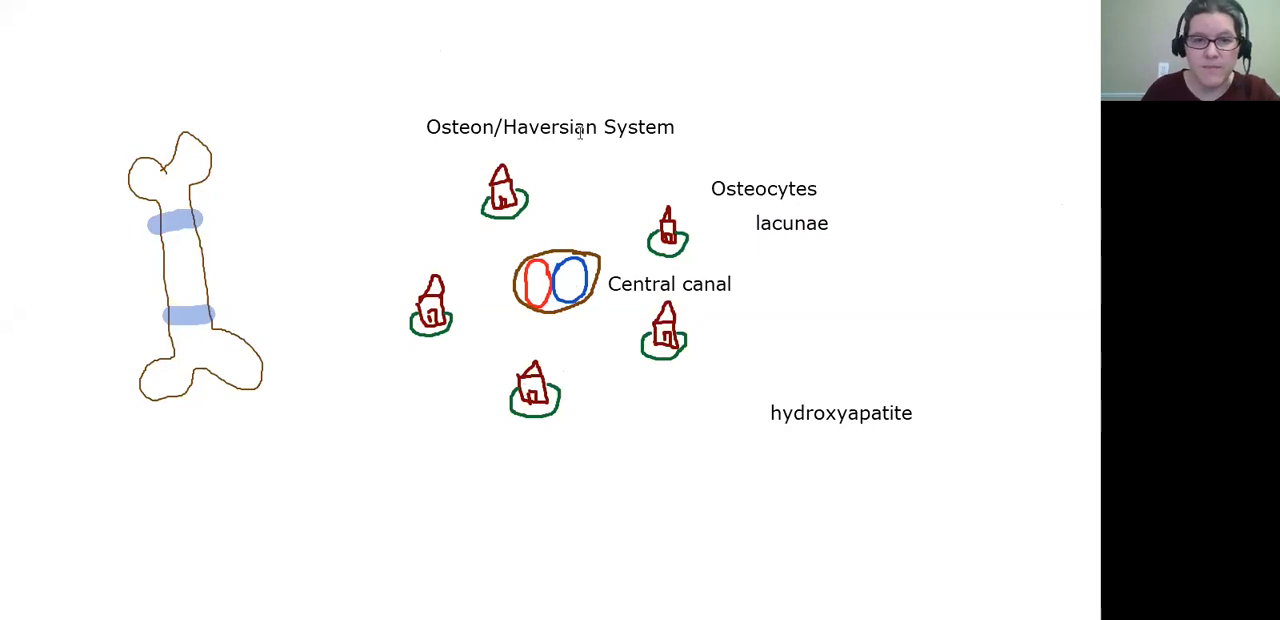
pyautogui.moveTo(408, 60)
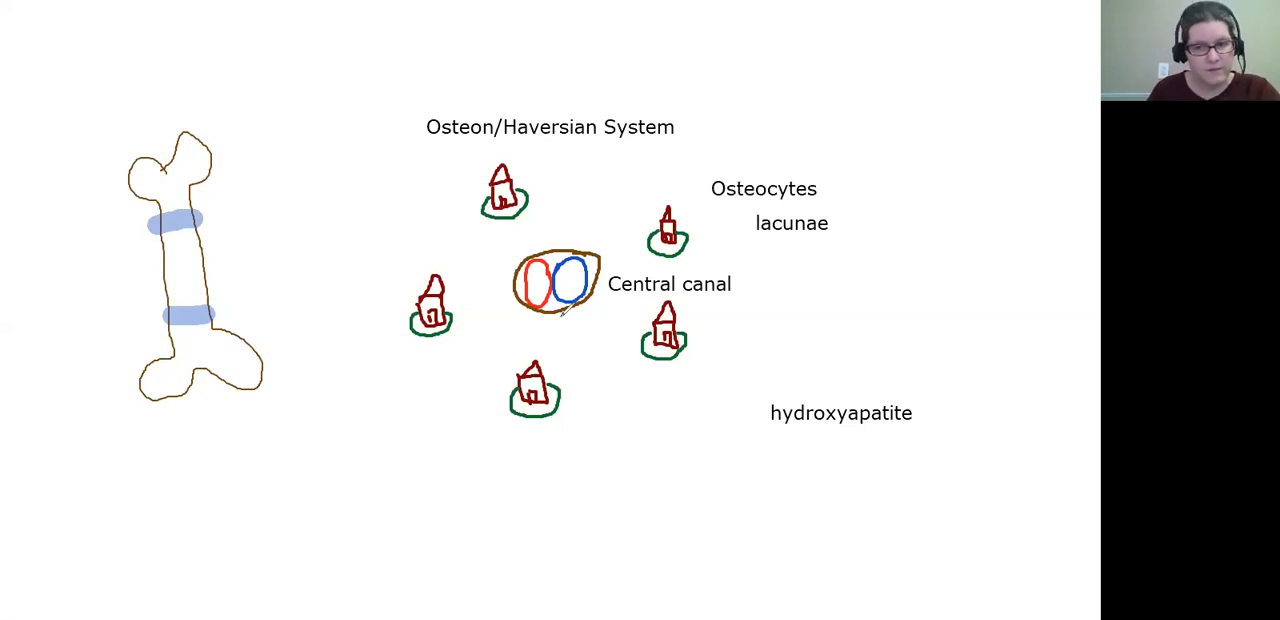
# Step: Draw brown spokes from the central canal to each house and brown links between neighbouring houses
pyautogui.moveTo(548, 316); pyautogui.dragTo(544, 370)
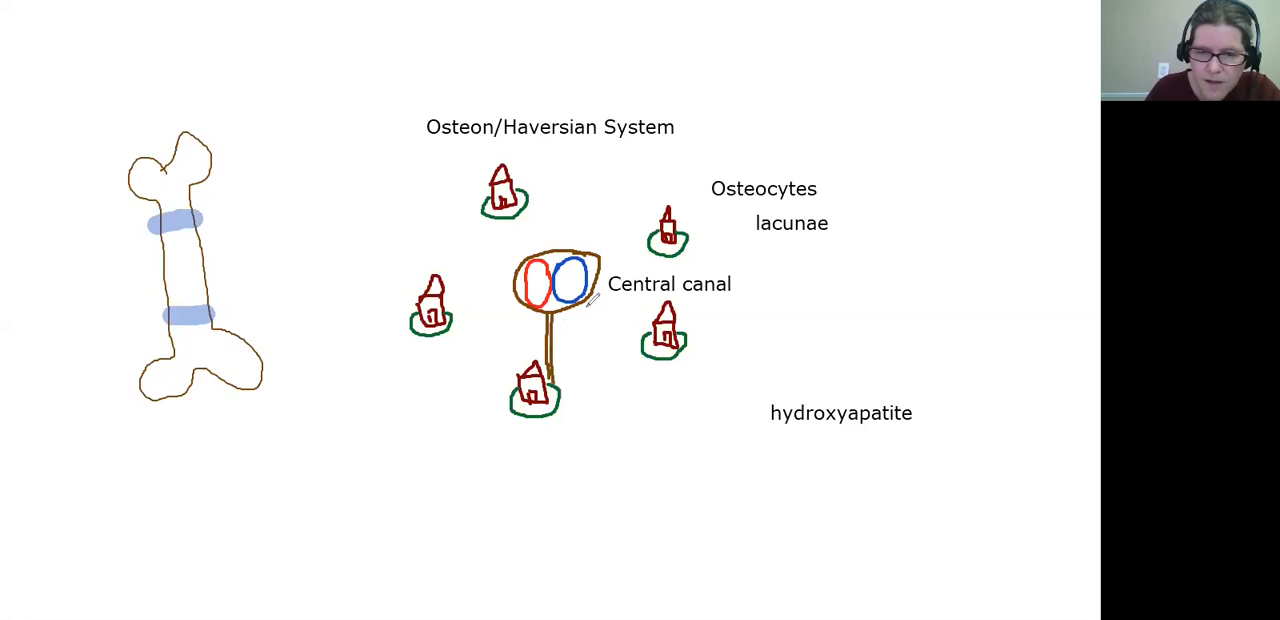
pyautogui.moveTo(584, 300); pyautogui.dragTo(660, 330)
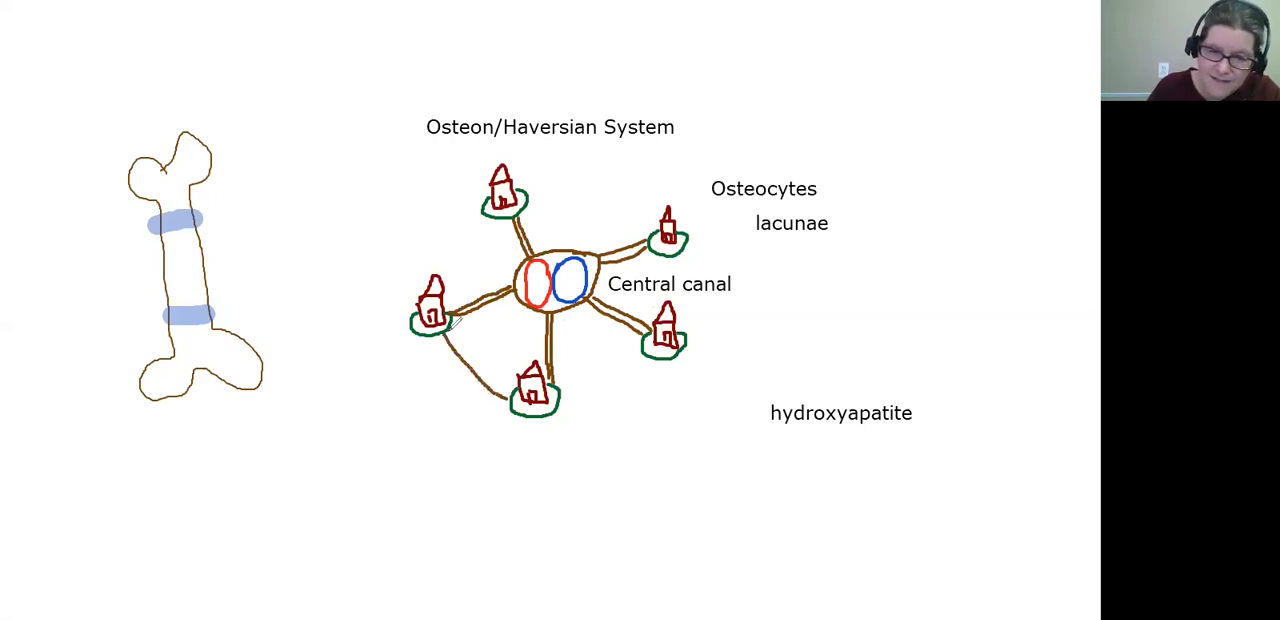
pyautogui.moveTo(460, 320); pyautogui.dragTo(644, 344)
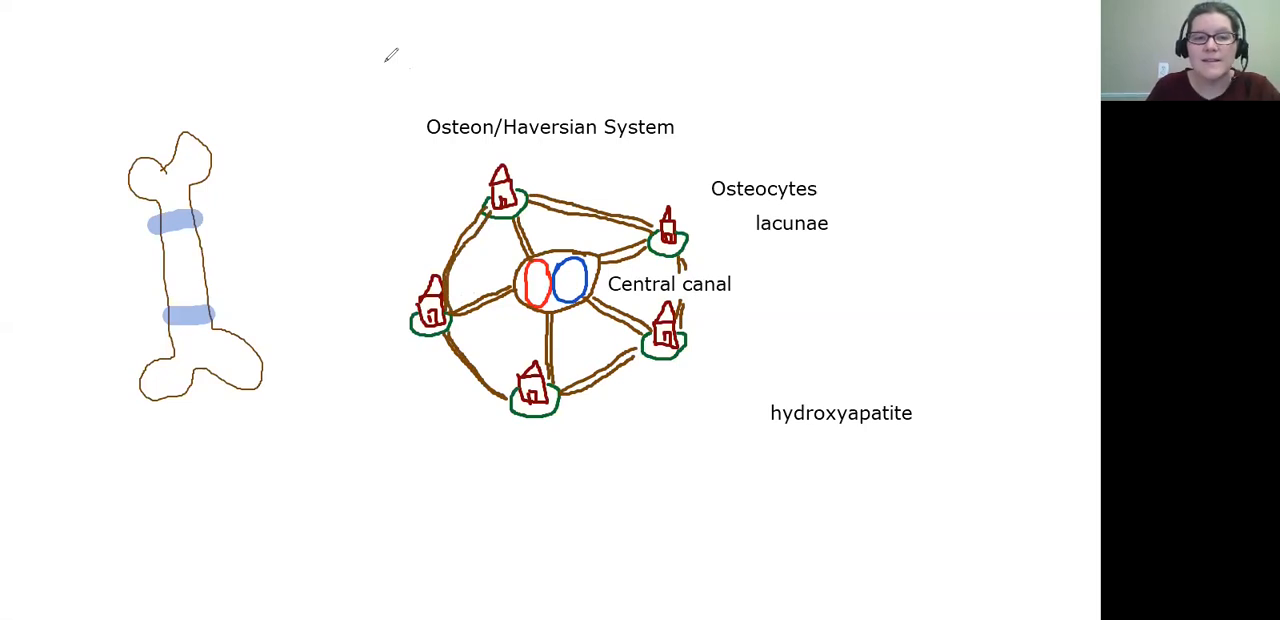
# Step: Add a 'canaliculi' label to the left of the osteon diagram
pyautogui.write('canaliculi')
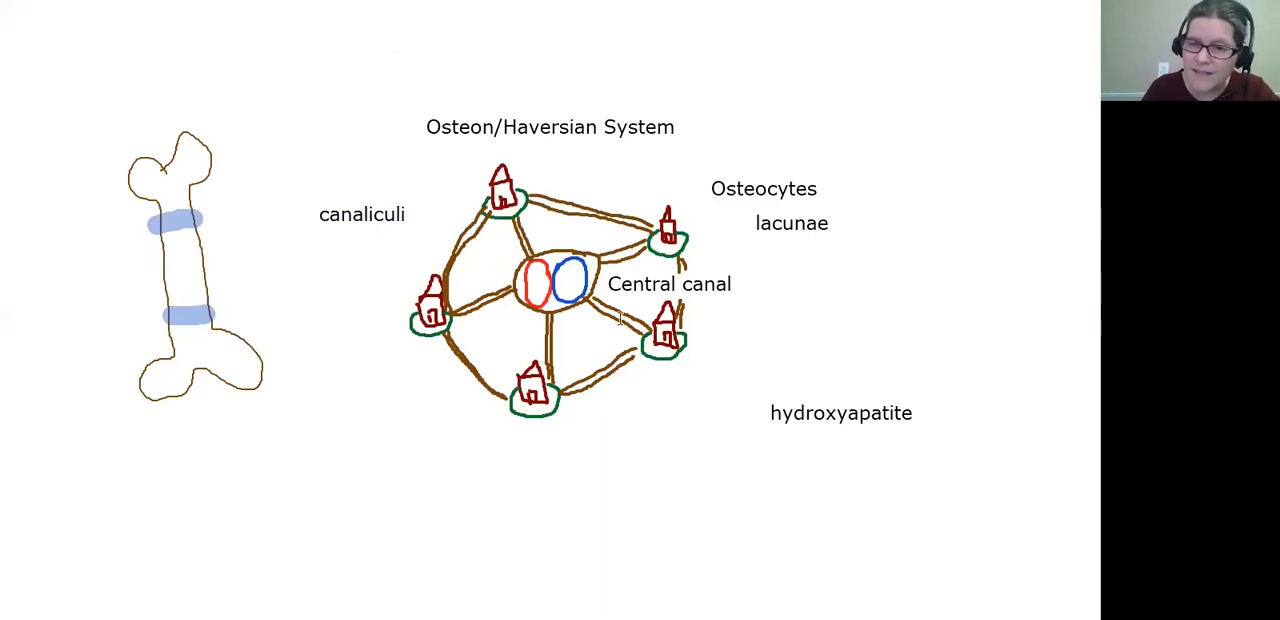
pyautogui.moveTo(648, 340)
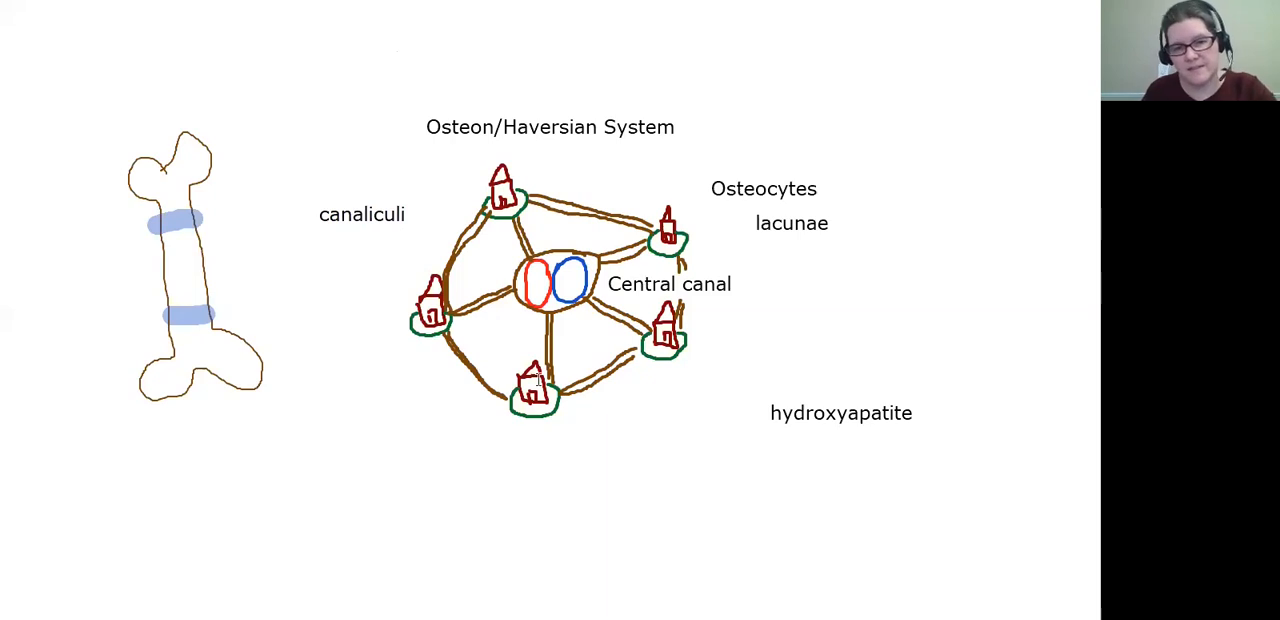
pyautogui.moveTo(502, 52)
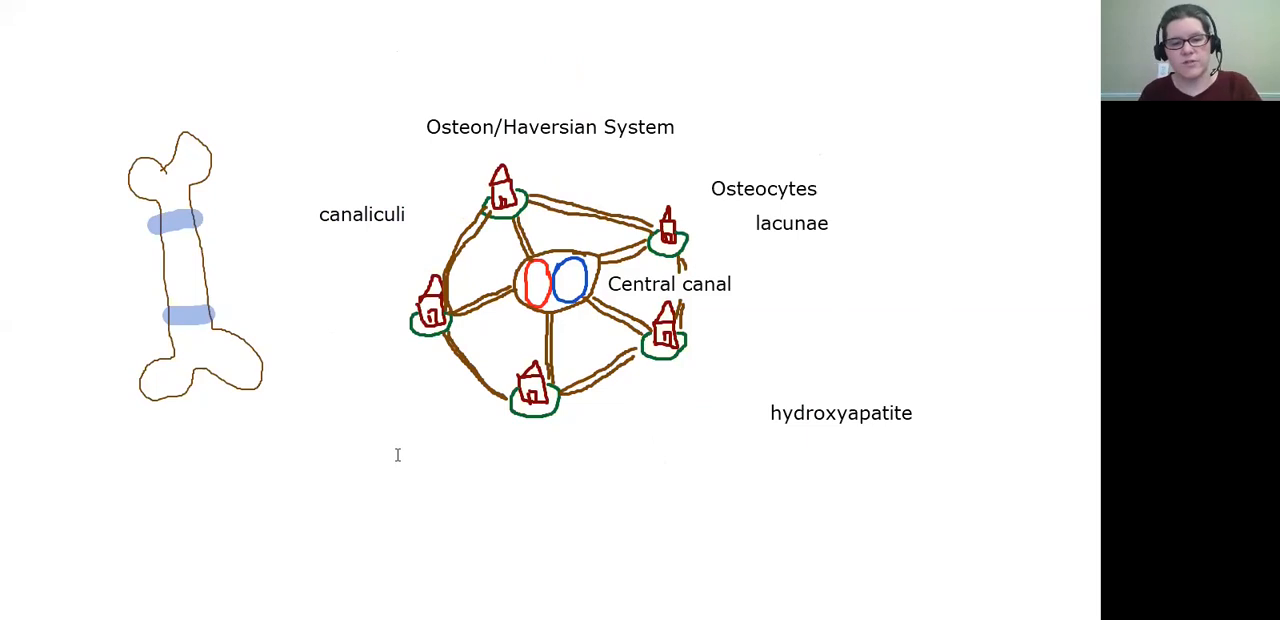
# Step: Add a 'lamellae' label below the lower left of the diagram
pyautogui.write('lamellae')
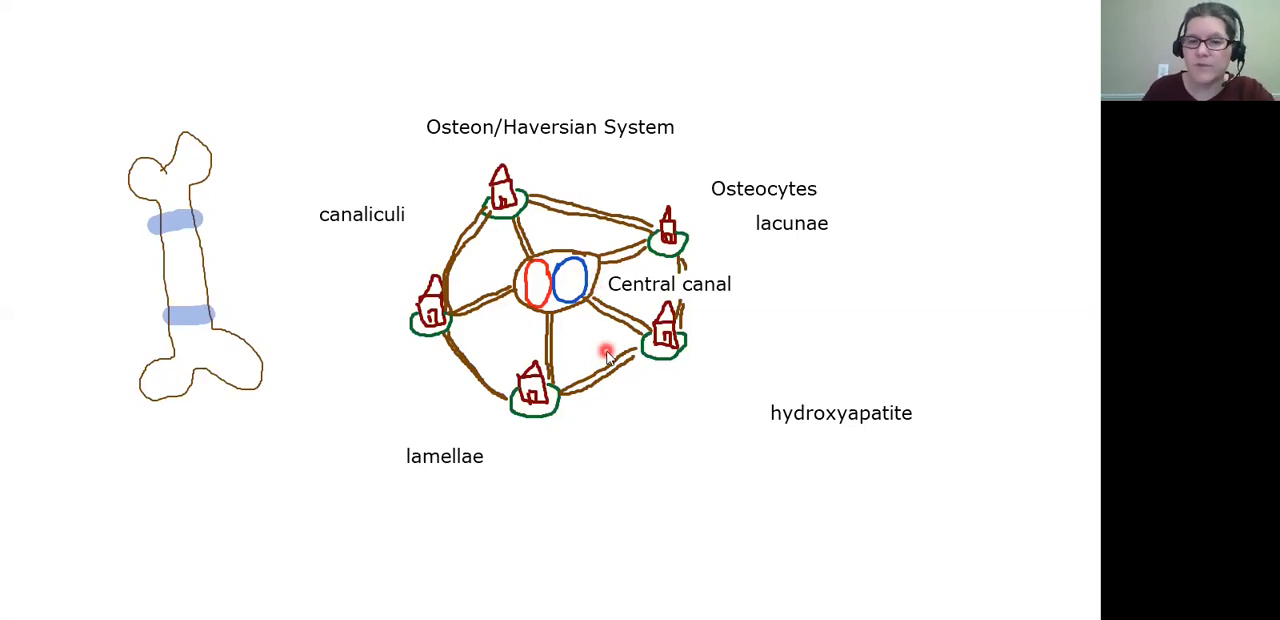
pyautogui.moveTo(638, 418)
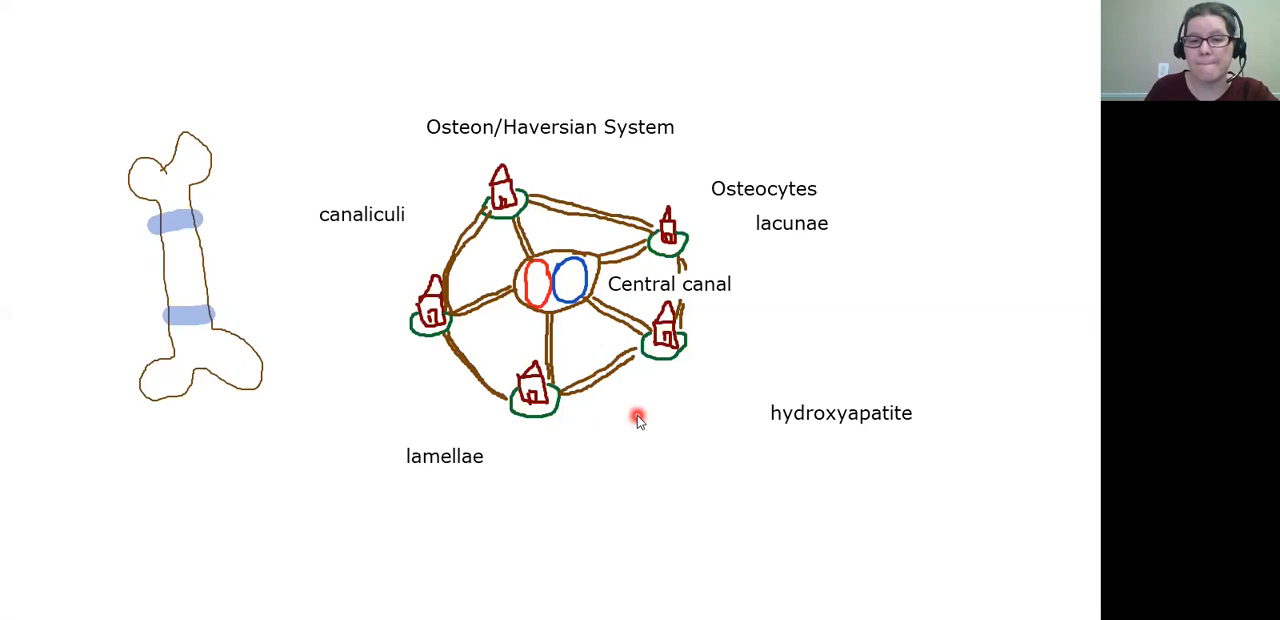
pyautogui.moveTo(648, 420)
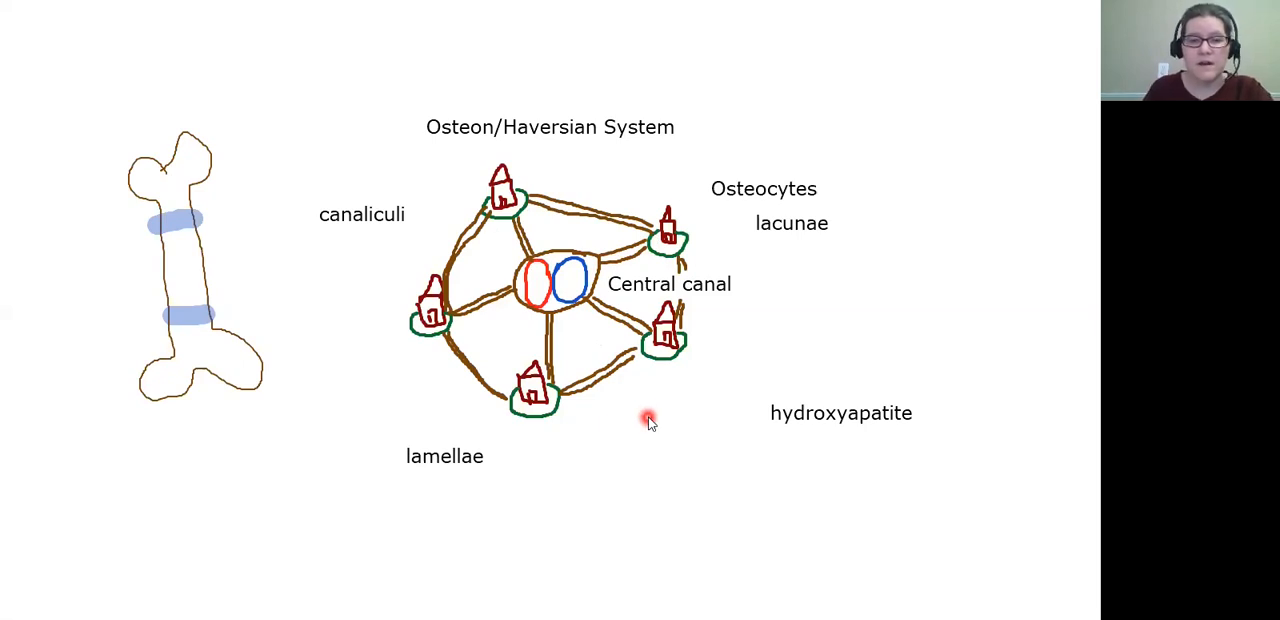